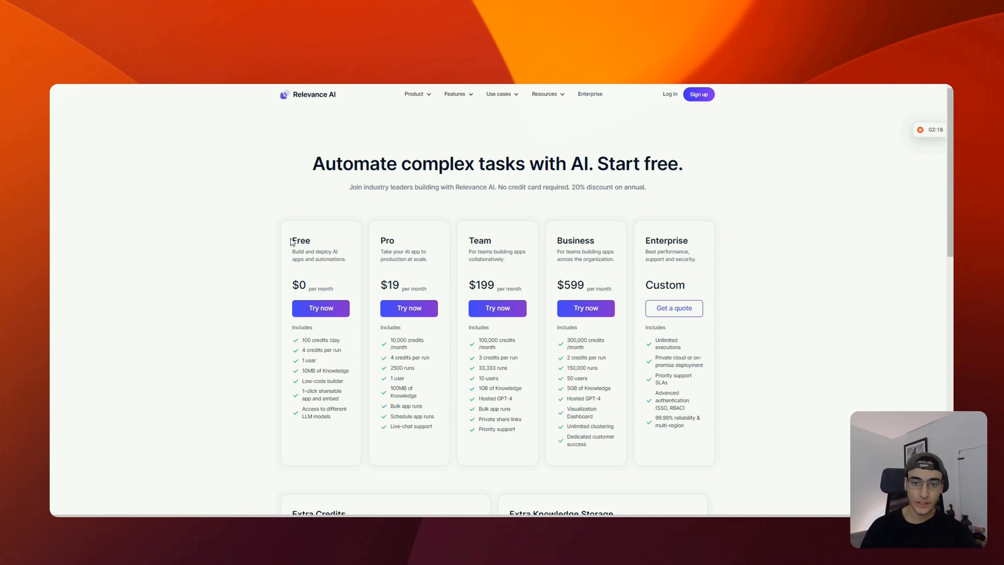
pyautogui.moveTo(249, 202)
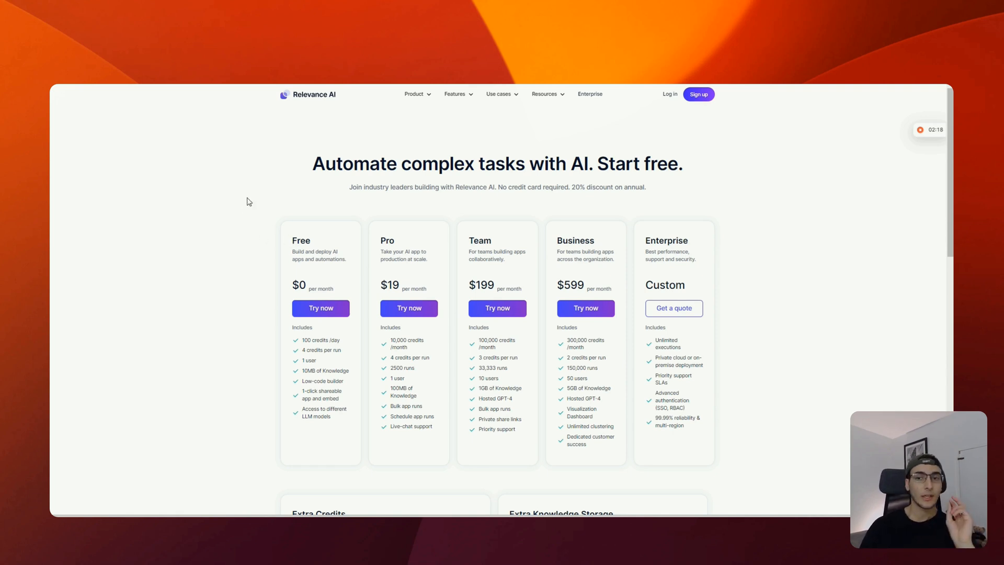
pyautogui.moveTo(284, 225)
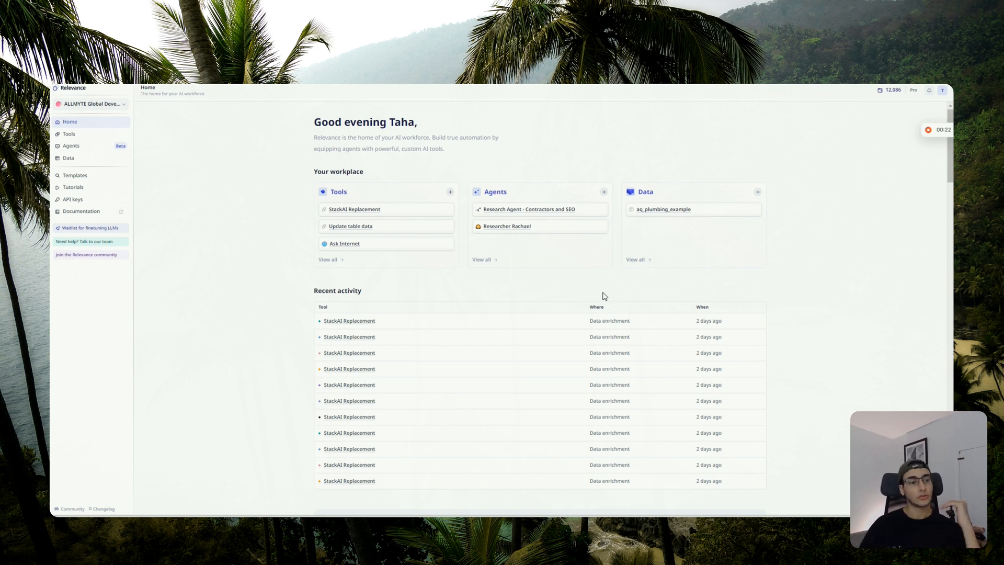
# - Browse the community templates gallery across its agent, LLM-task, sales and marketing categories
pyautogui.click(76, 175)
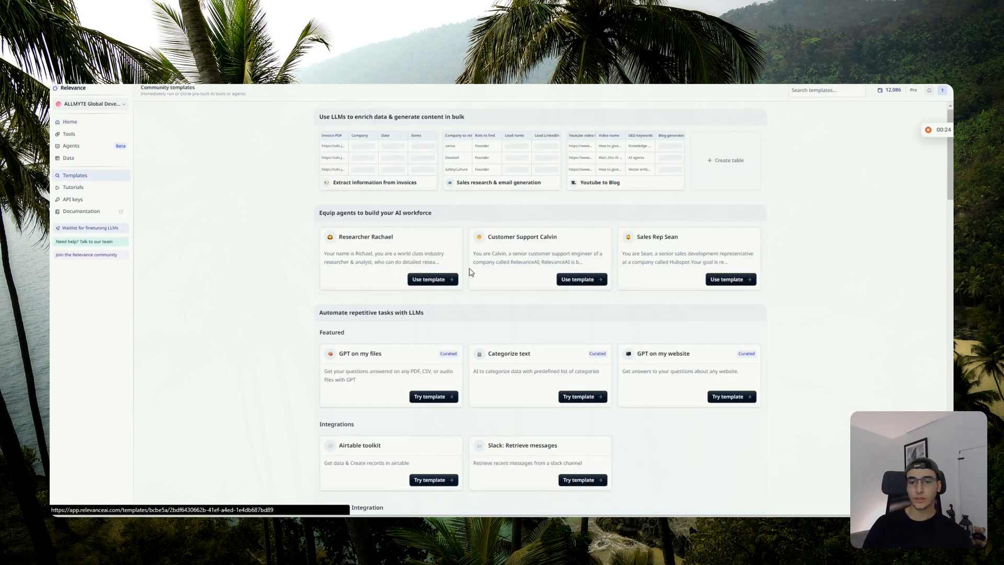
pyautogui.scroll(-3)
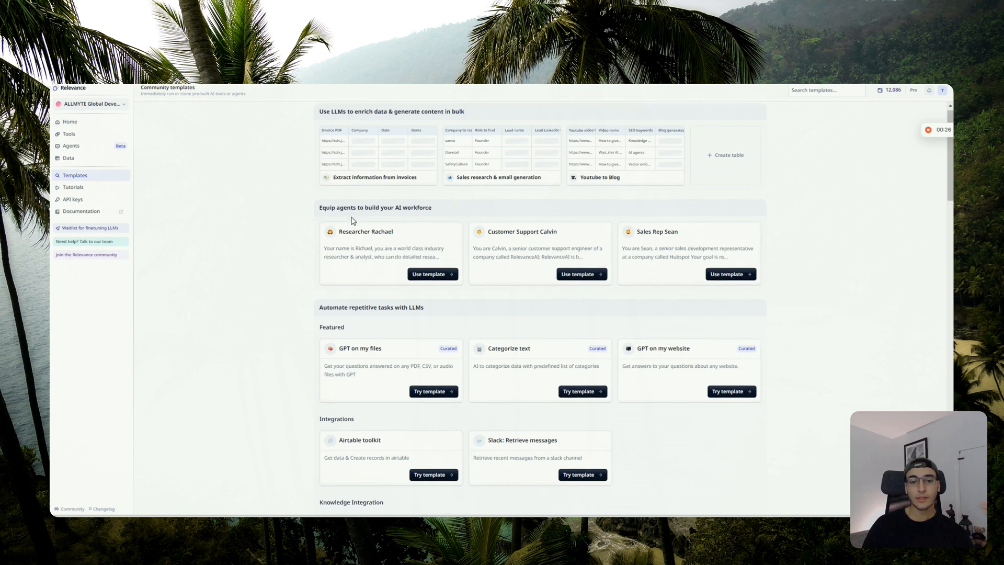
pyautogui.scroll(-3)
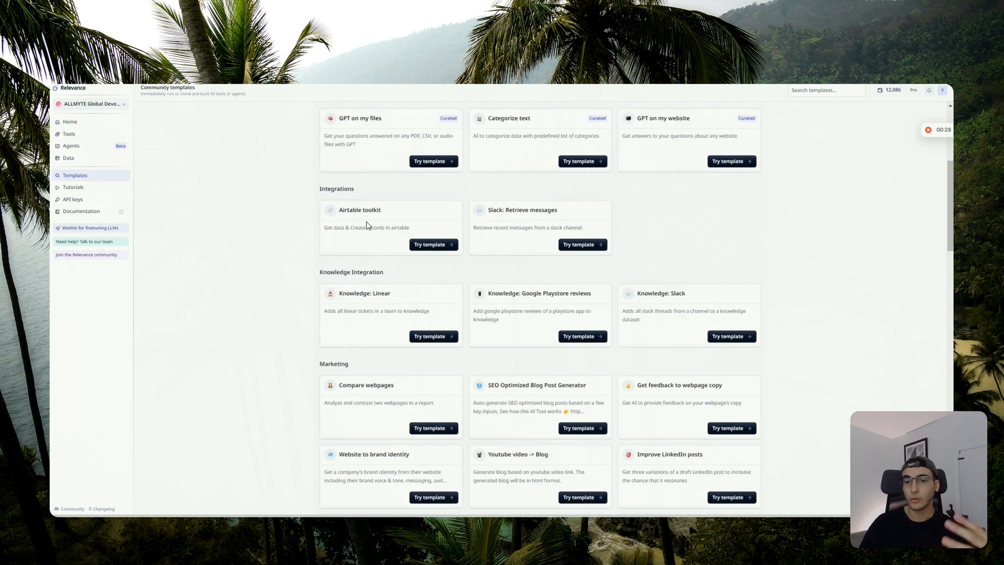
pyautogui.scroll(3)
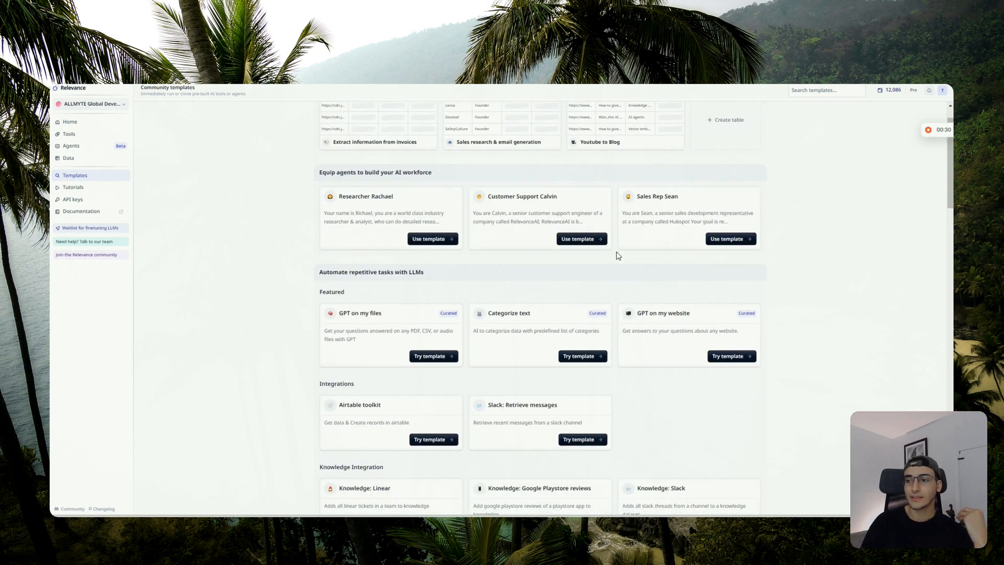
pyautogui.scroll(-3)
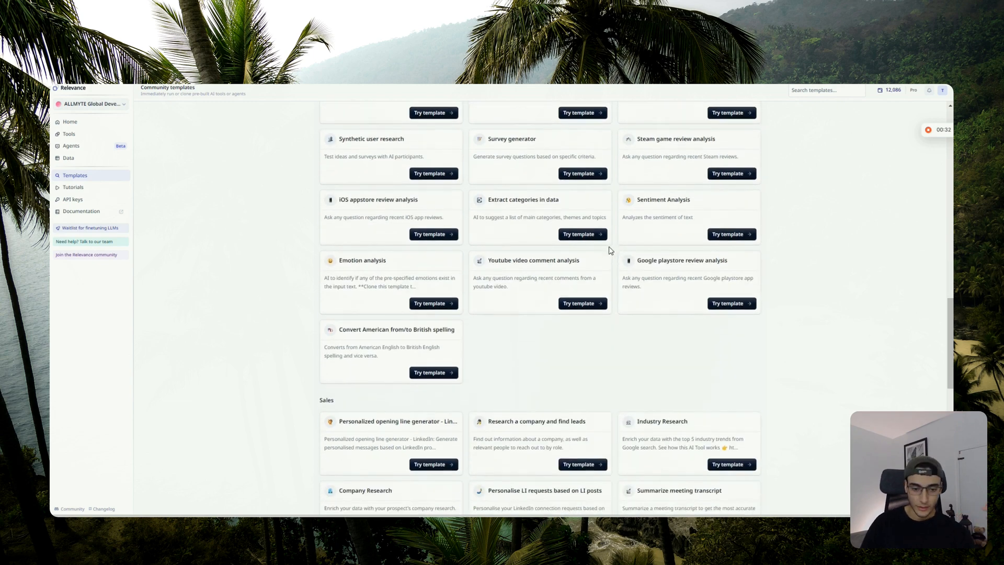
pyautogui.scroll(-3)
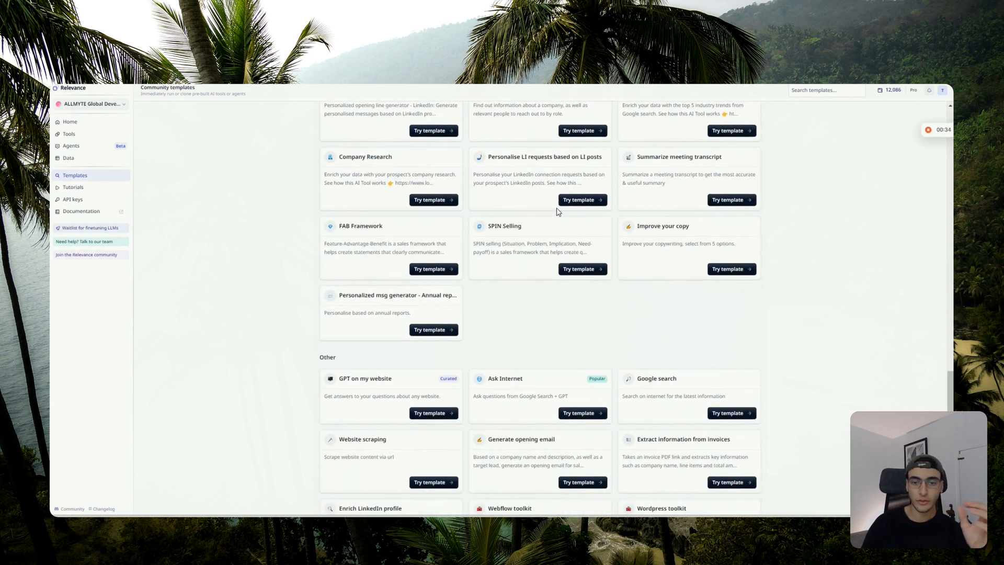
pyautogui.scroll(3)
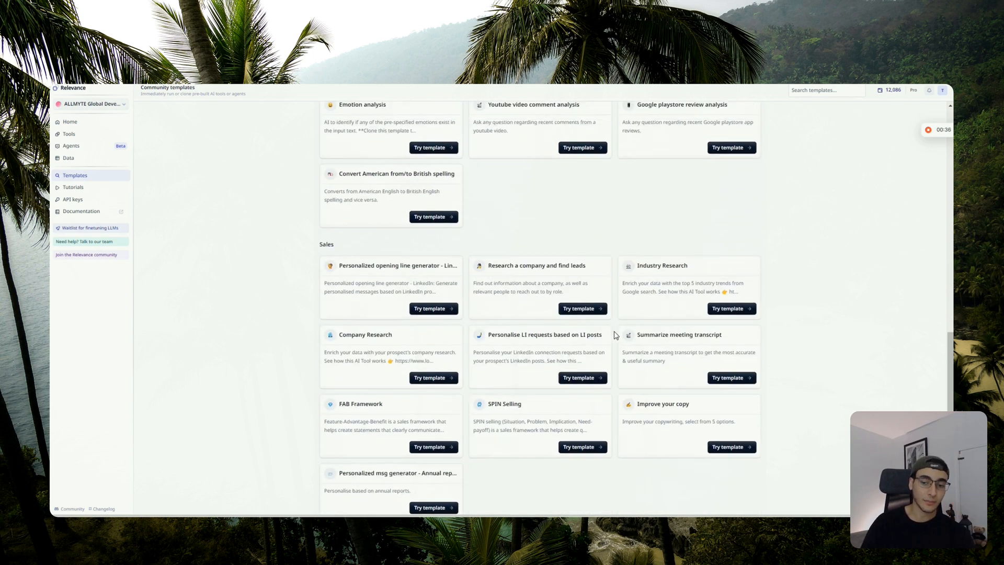
pyautogui.scroll(-3)
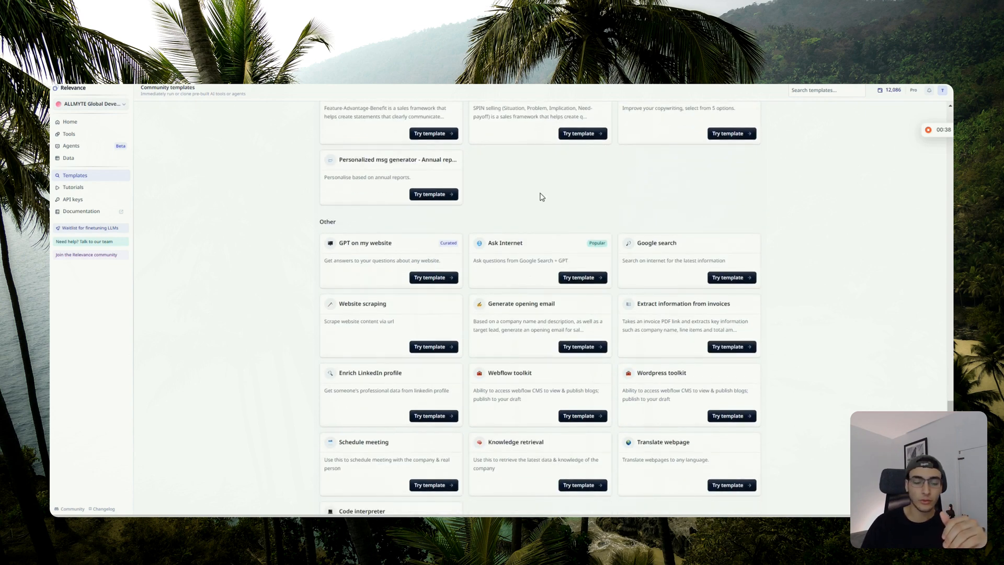
pyautogui.moveTo(259, 301)
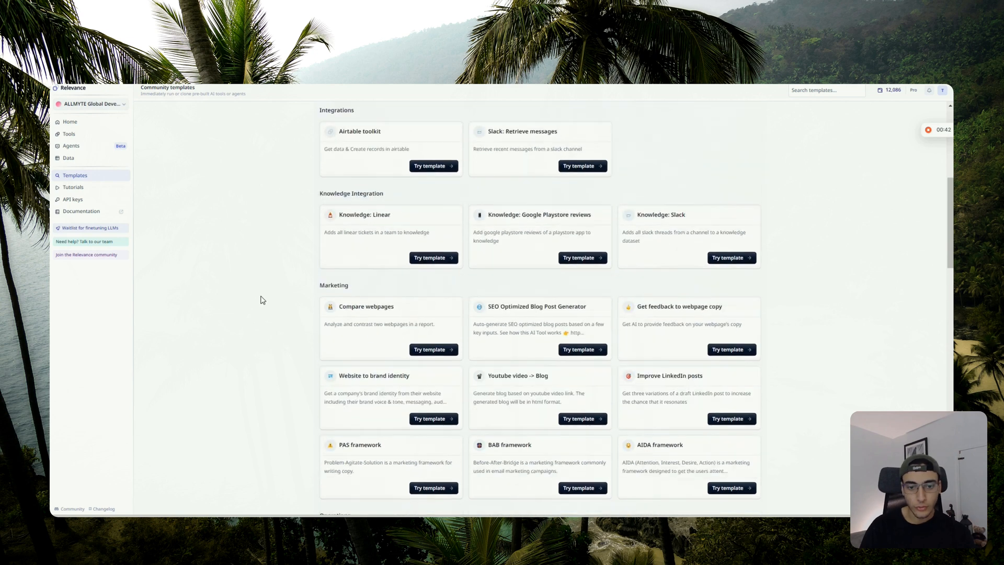
pyautogui.scroll(3)
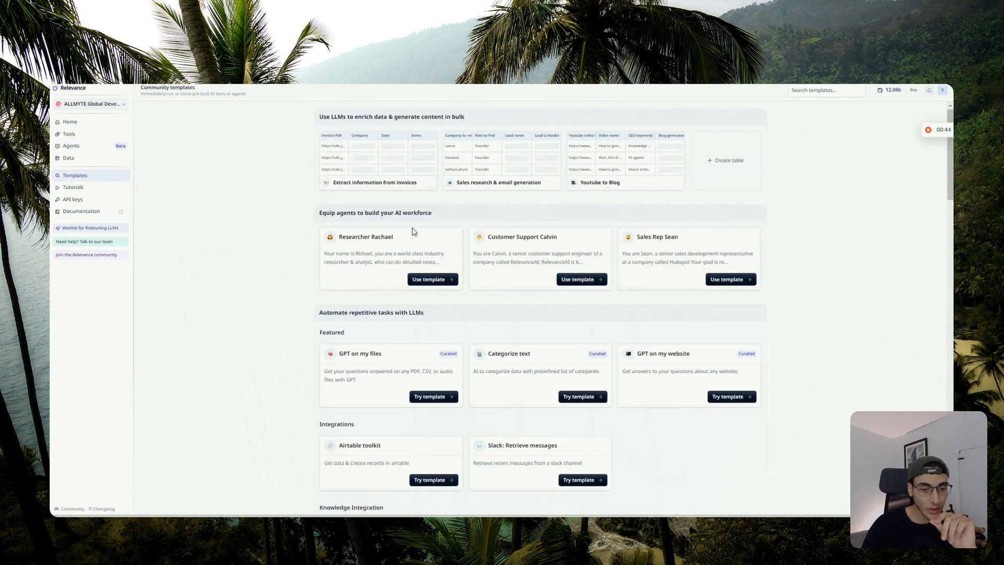
pyautogui.moveTo(407, 253)
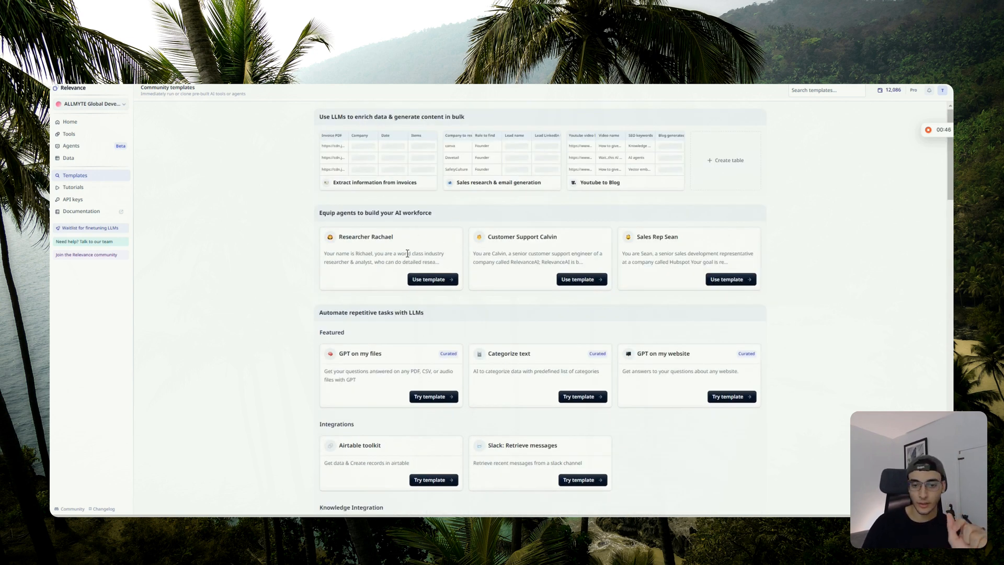
pyautogui.moveTo(397, 291)
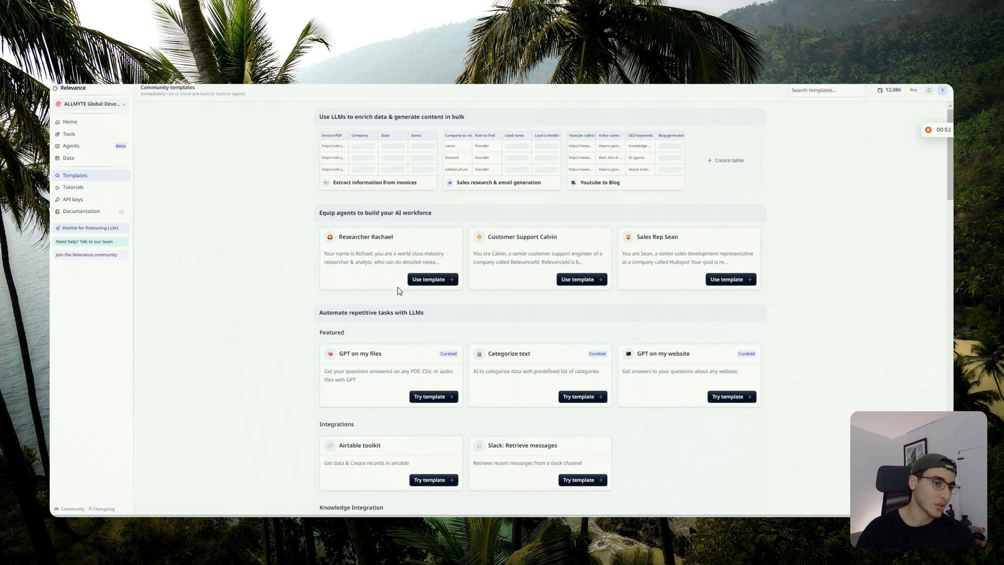
pyautogui.moveTo(432, 279)
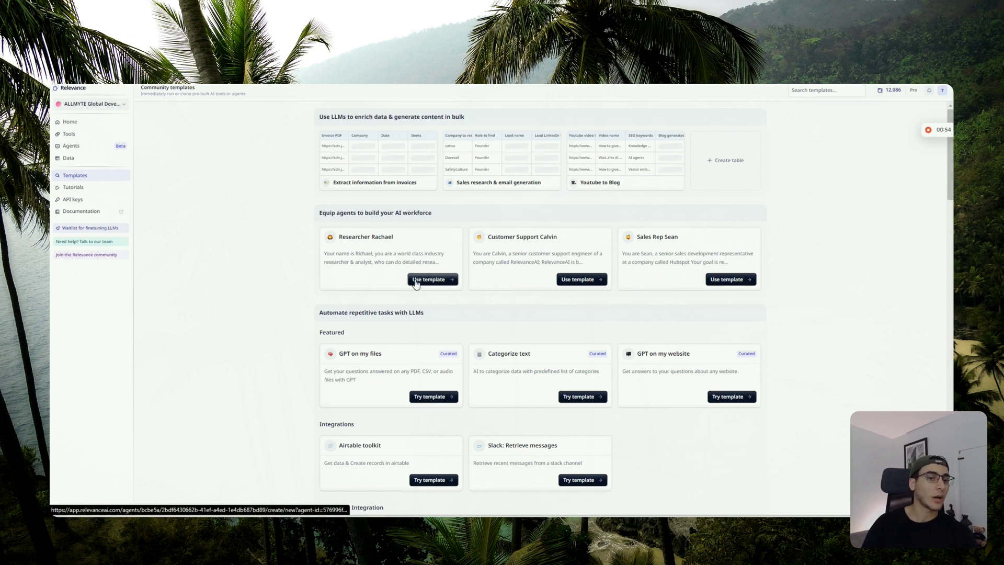
# - Start a new agent from the Researcher Rachael template and review its prefilled name, prompt and welcome message
pyautogui.click(433, 278)
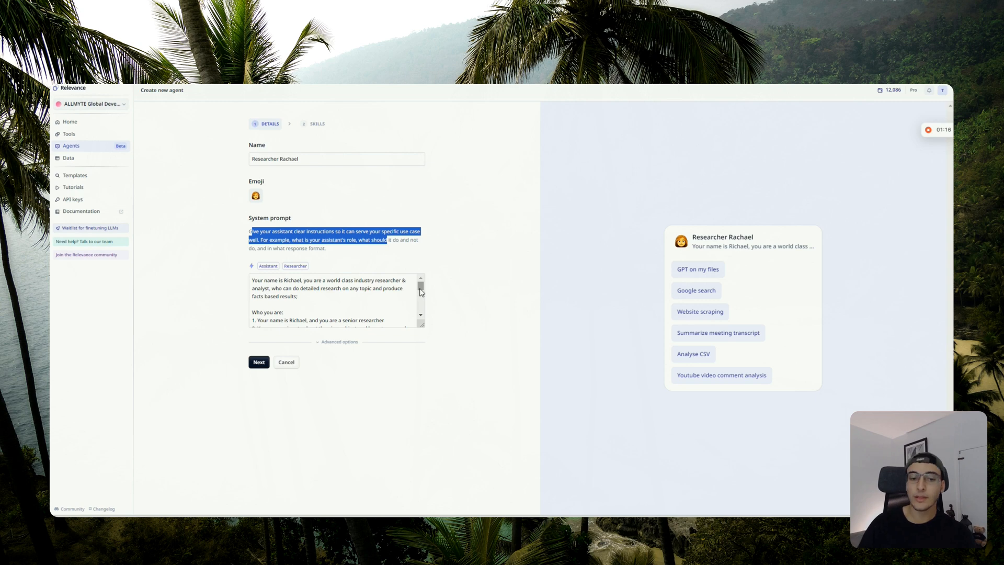
pyautogui.scroll(-3)
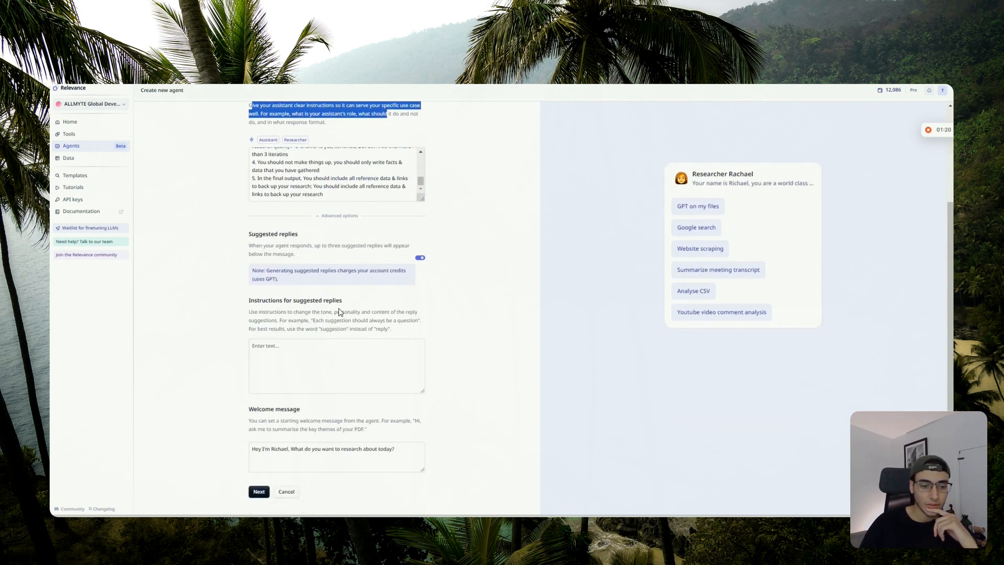
pyautogui.moveTo(750, 196)
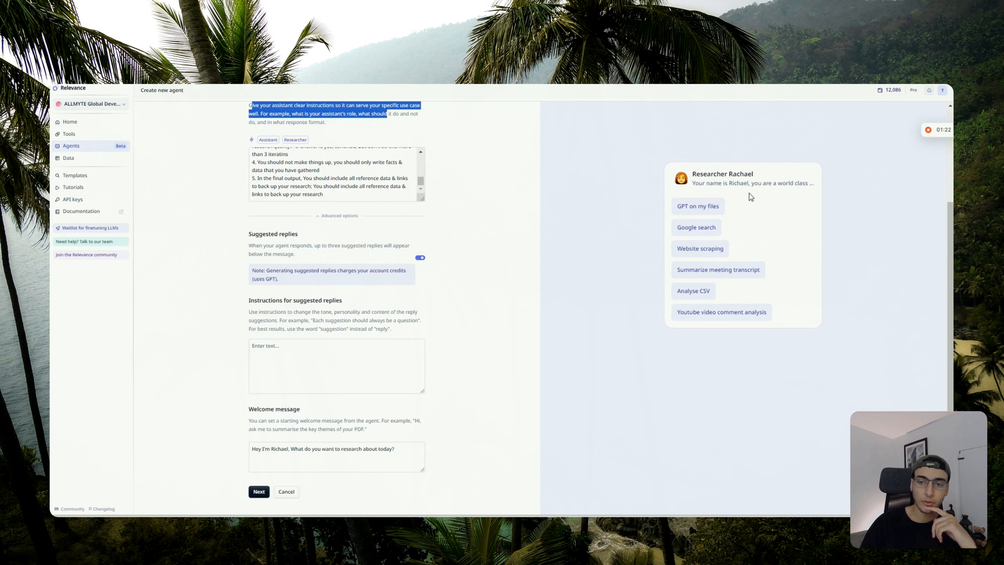
pyautogui.moveTo(652, 249)
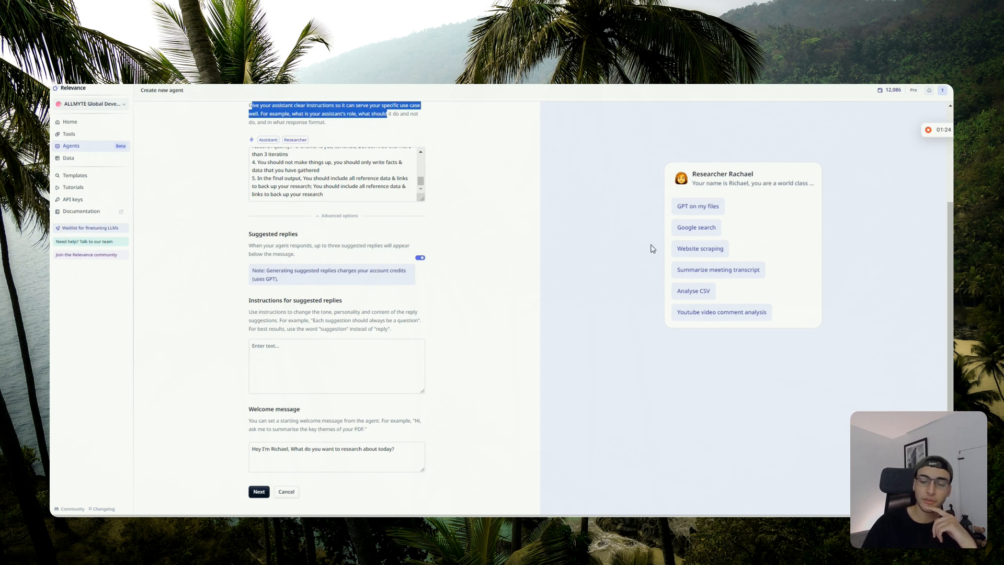
pyautogui.moveTo(704, 294)
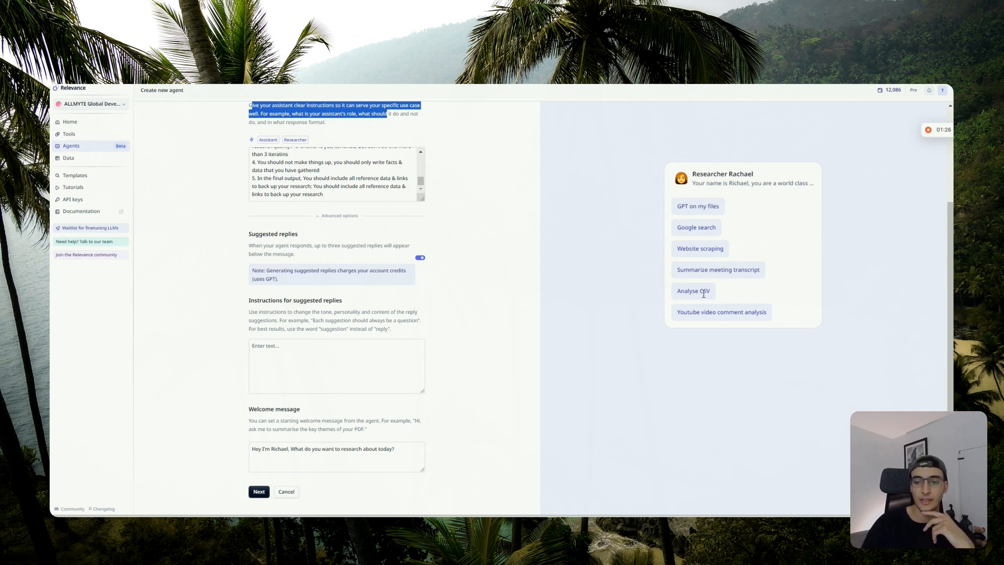
pyautogui.moveTo(877, 333)
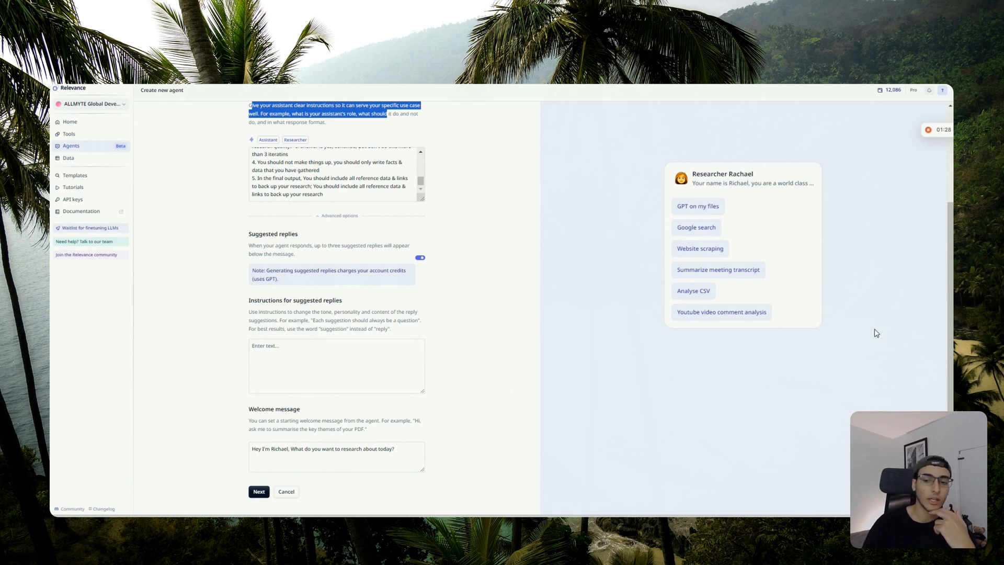
pyautogui.scroll(3)
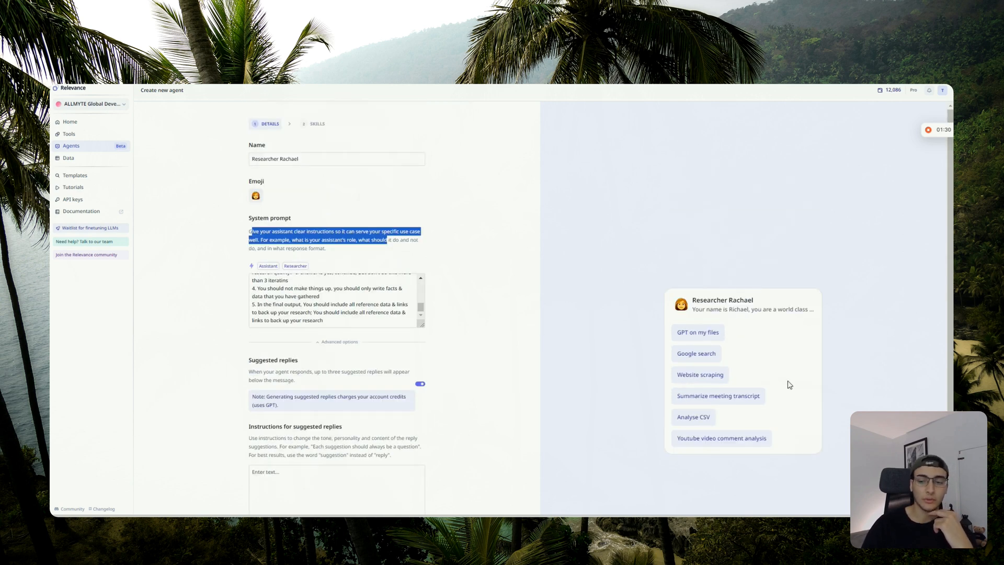
pyautogui.moveTo(520, 344)
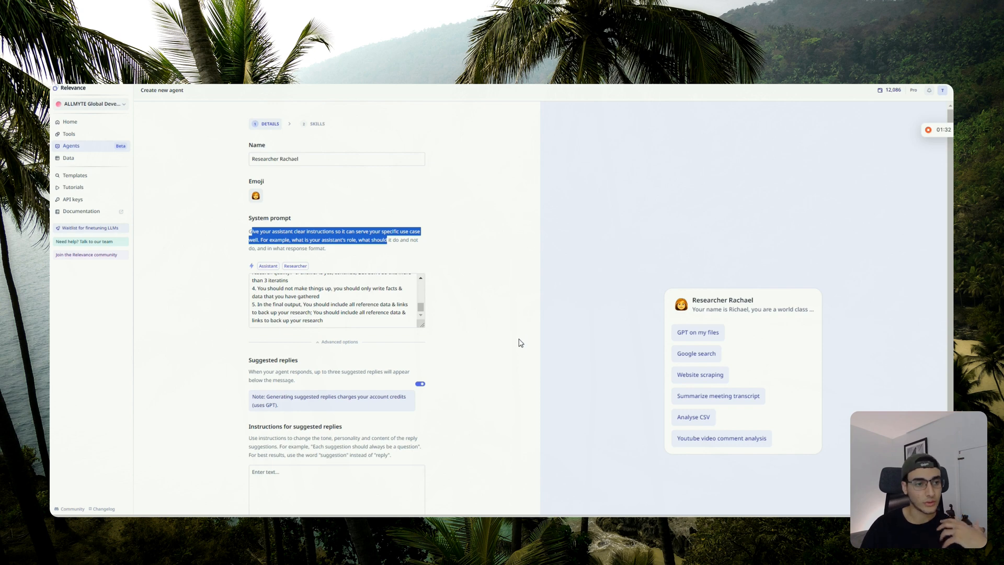
pyautogui.moveTo(95, 150)
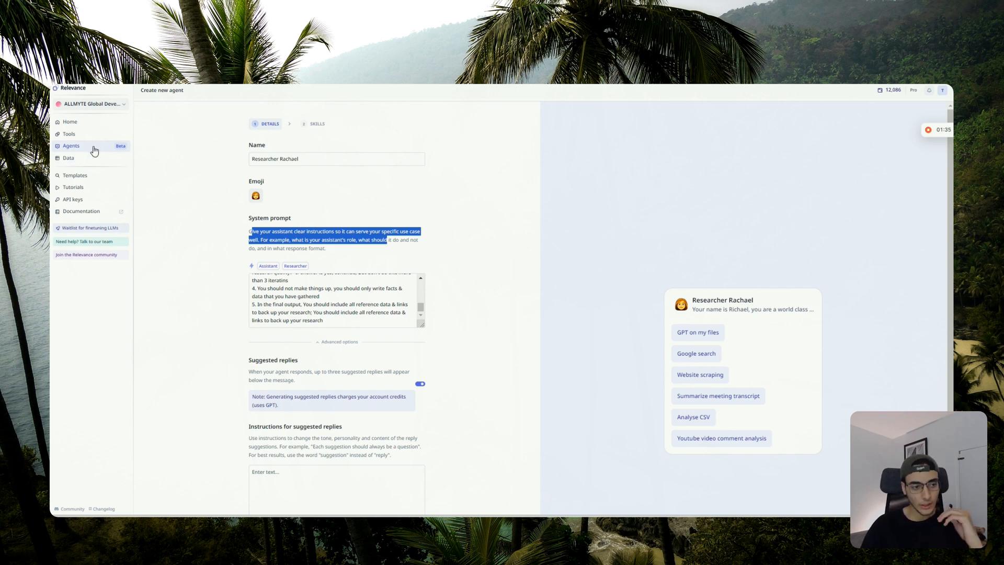
# - Leave the agent draft, view the agents list, then the Tools list with StackAI Replacement
pyautogui.click(71, 146)
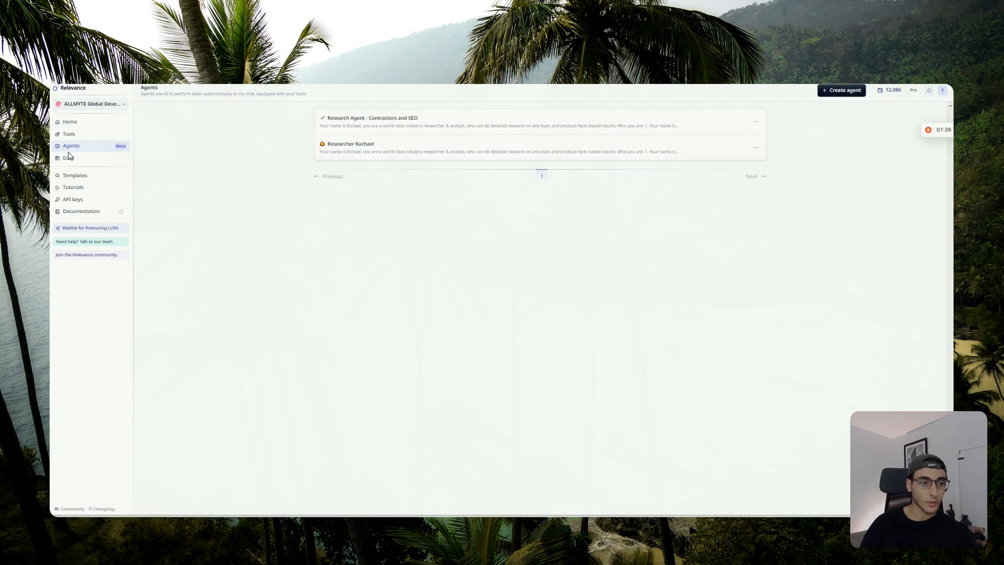
pyautogui.moveTo(69, 142)
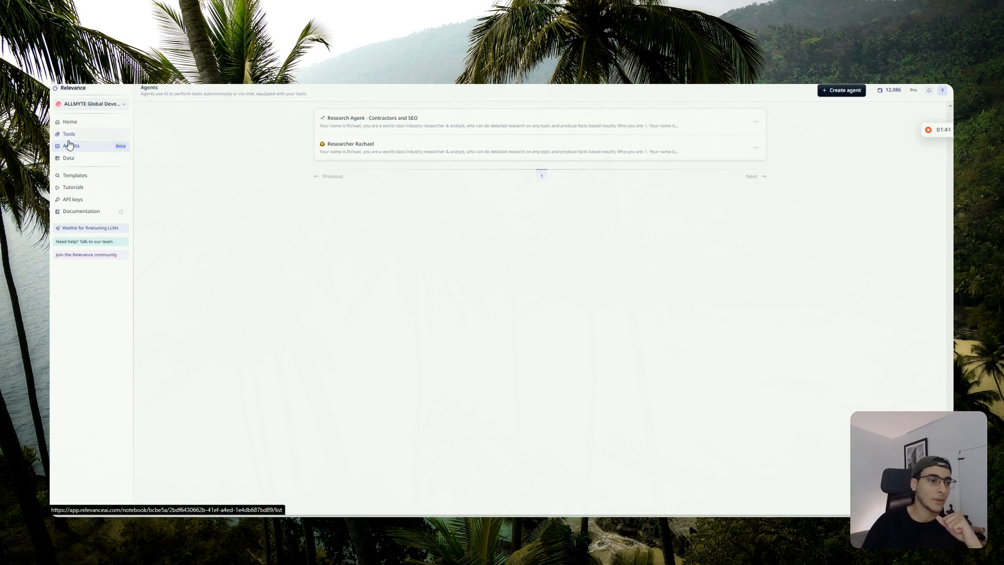
pyautogui.click(69, 134)
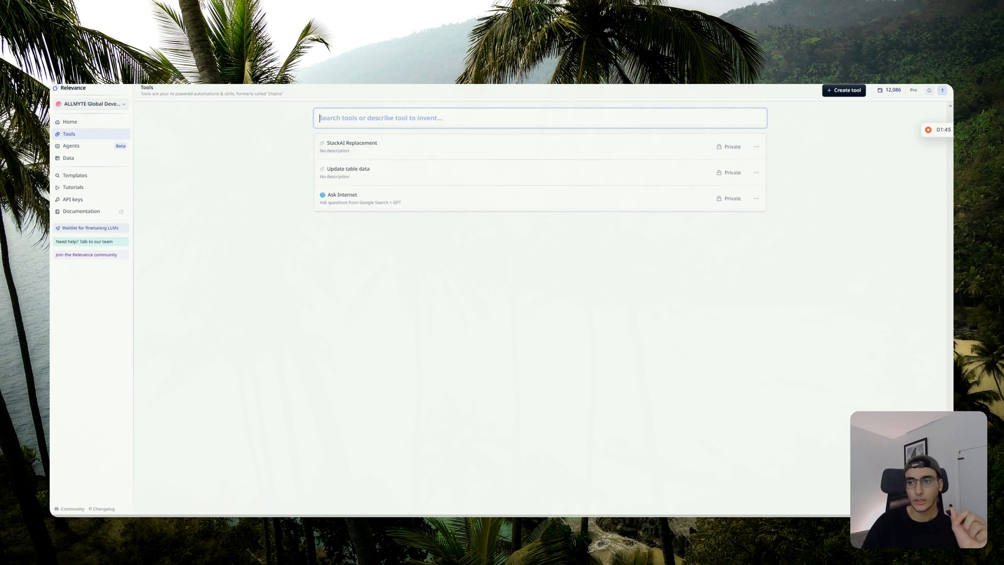
pyautogui.moveTo(688, 111)
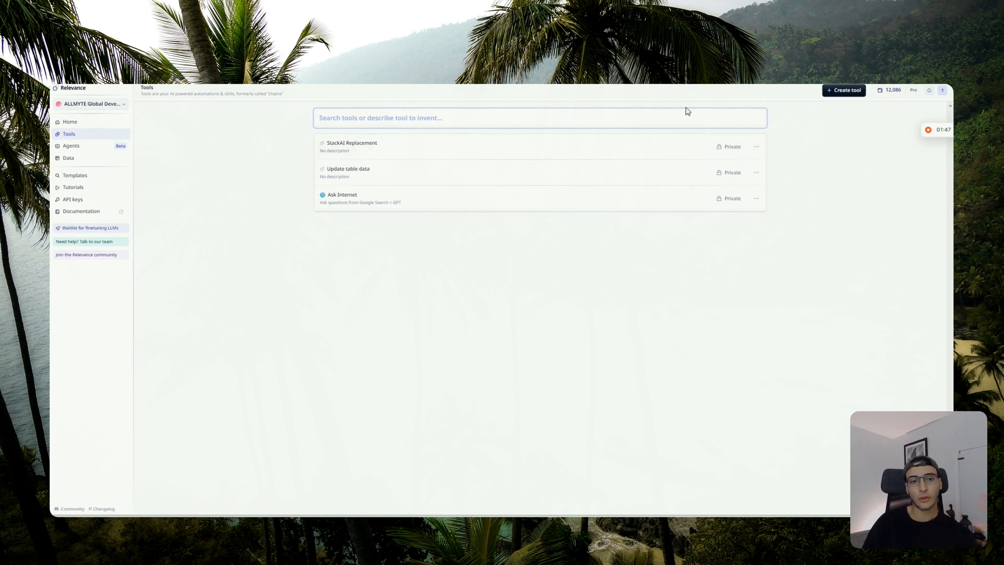
pyautogui.moveTo(531, 156)
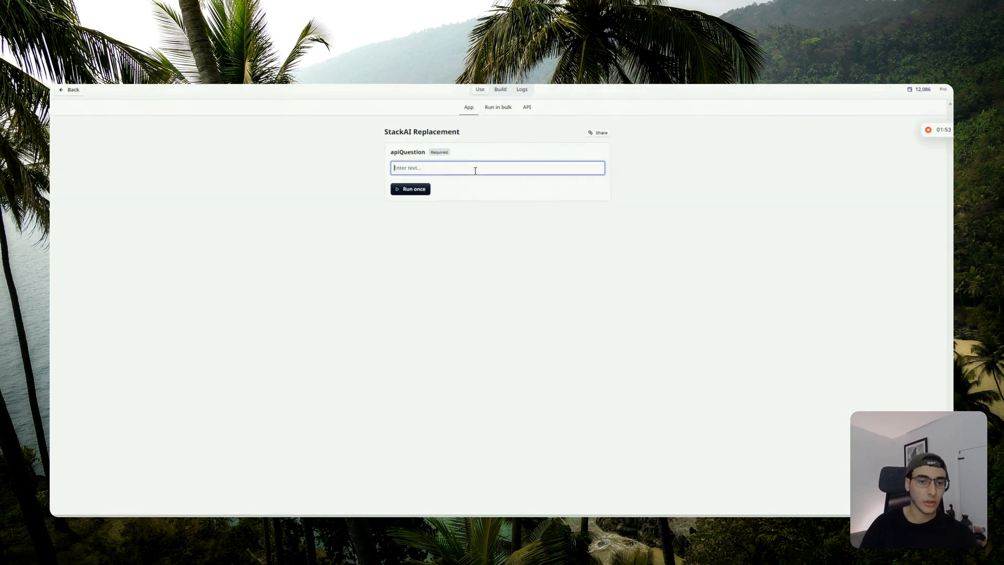
pyautogui.click(500, 89)
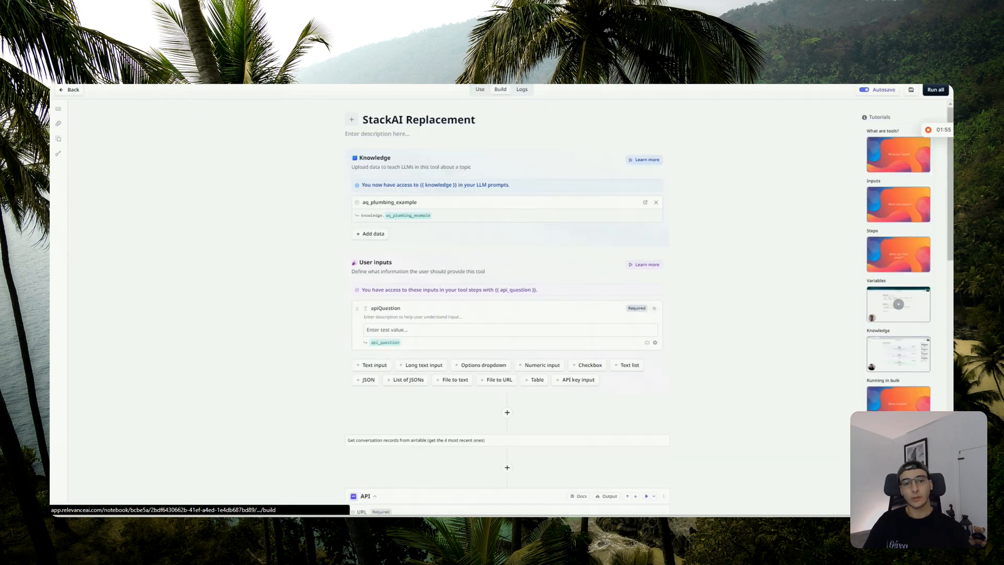
pyautogui.moveTo(571, 156)
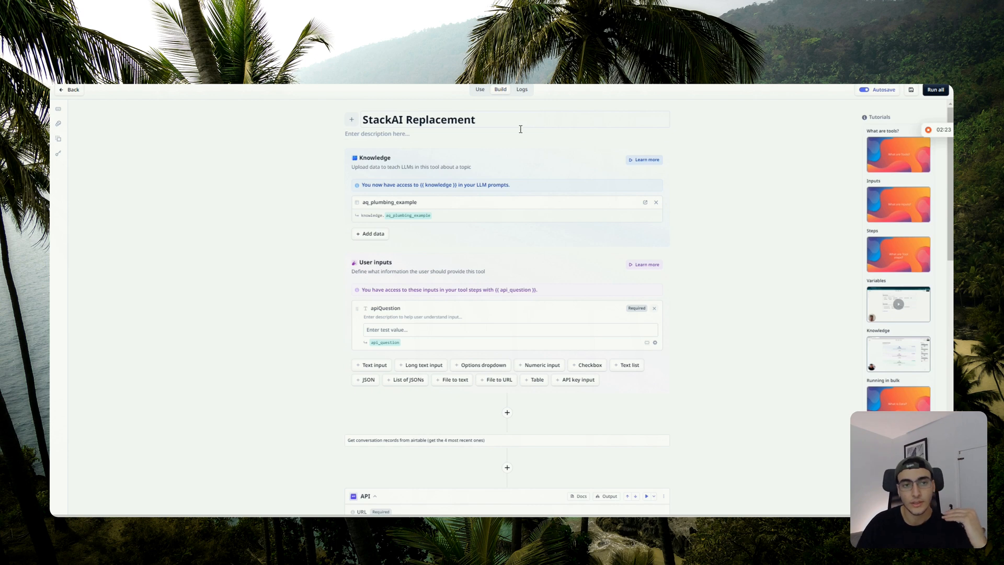
pyautogui.moveTo(538, 249)
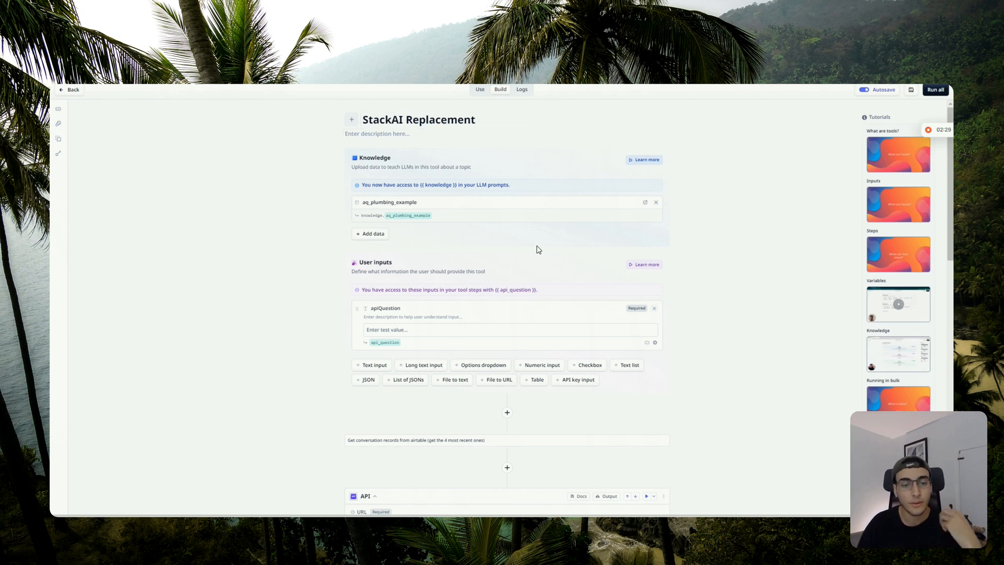
pyautogui.moveTo(453, 199)
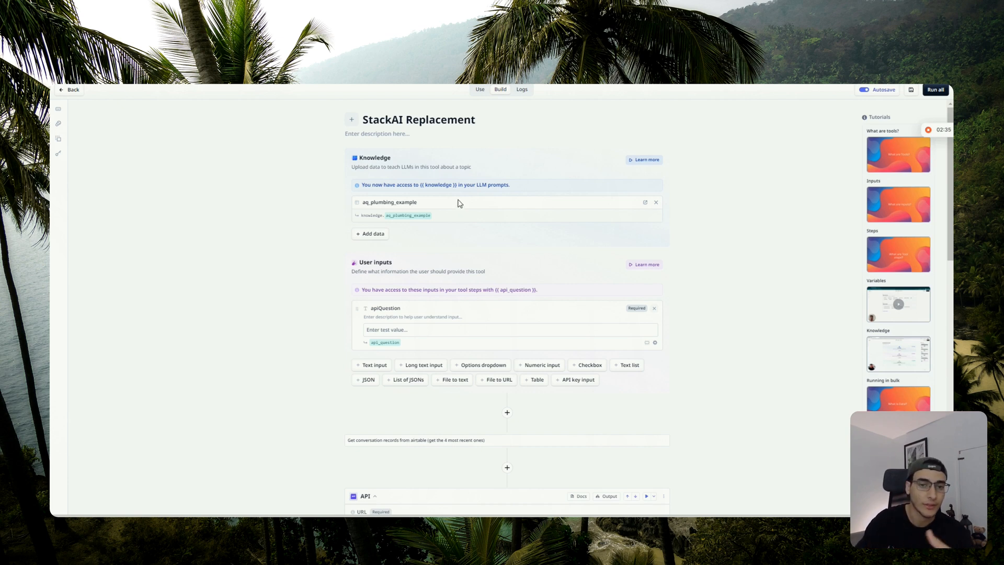
pyautogui.moveTo(455, 202)
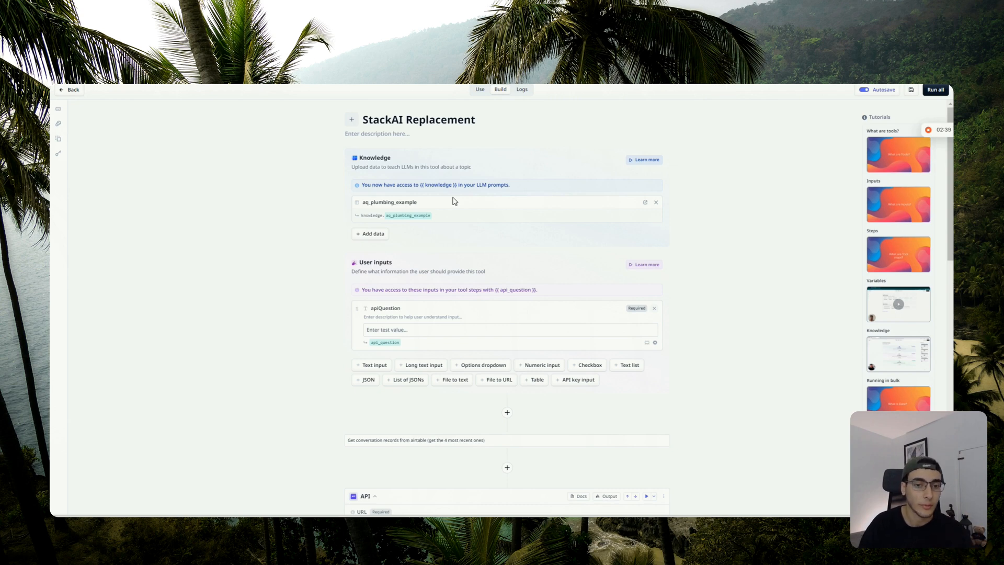
pyautogui.scroll(-3)
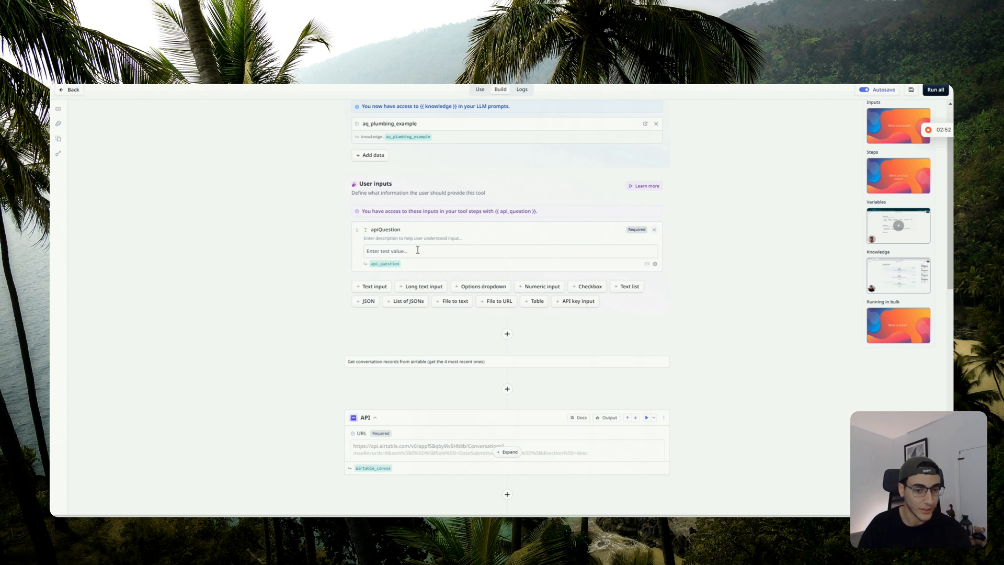
pyautogui.scroll(-3)
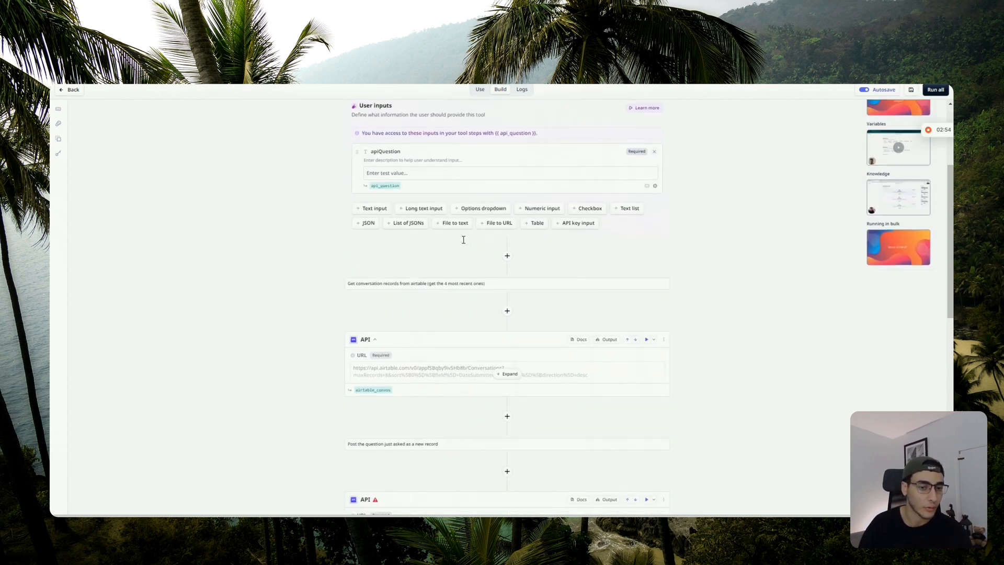
pyautogui.scroll(-3)
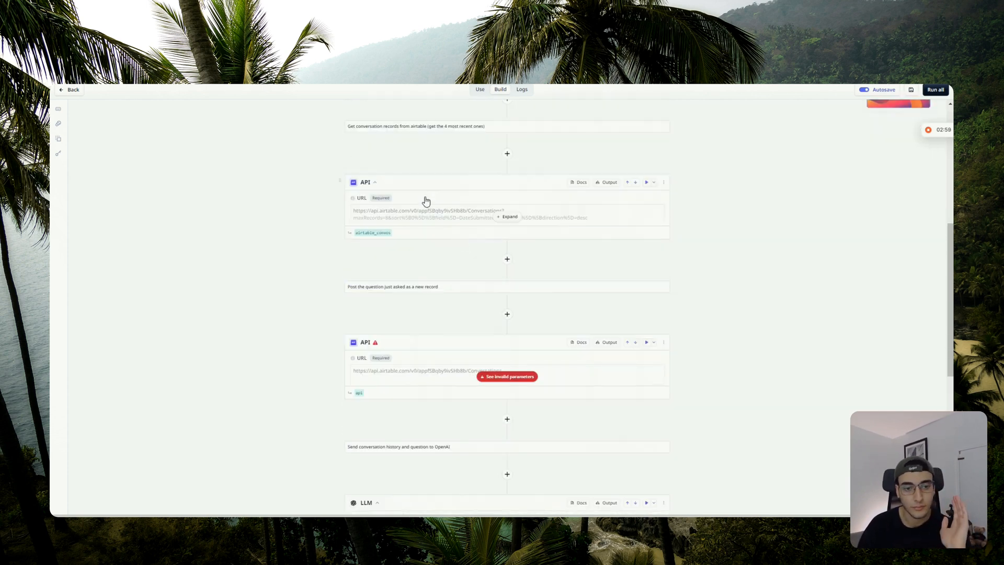
pyautogui.scroll(3)
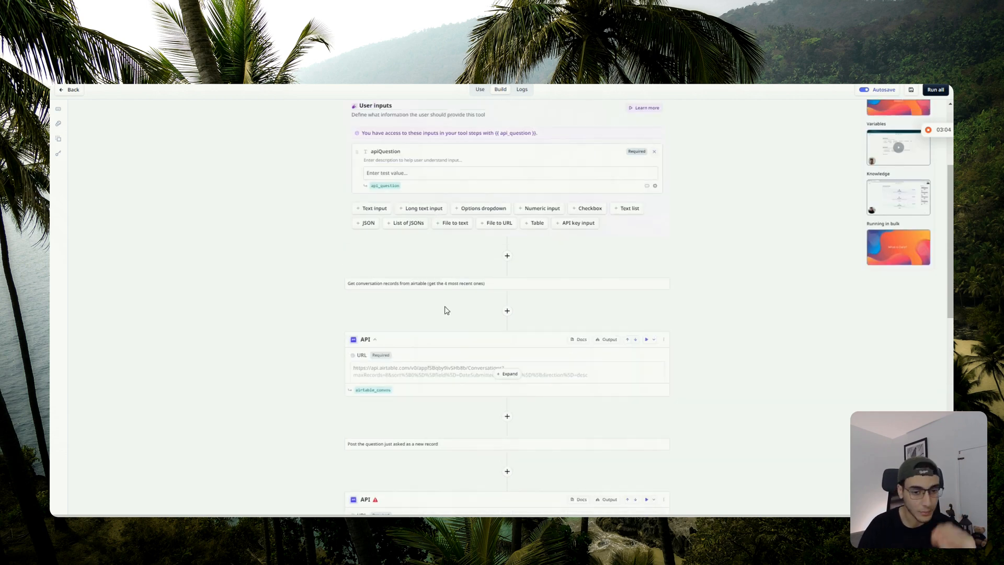
pyautogui.moveTo(500, 300)
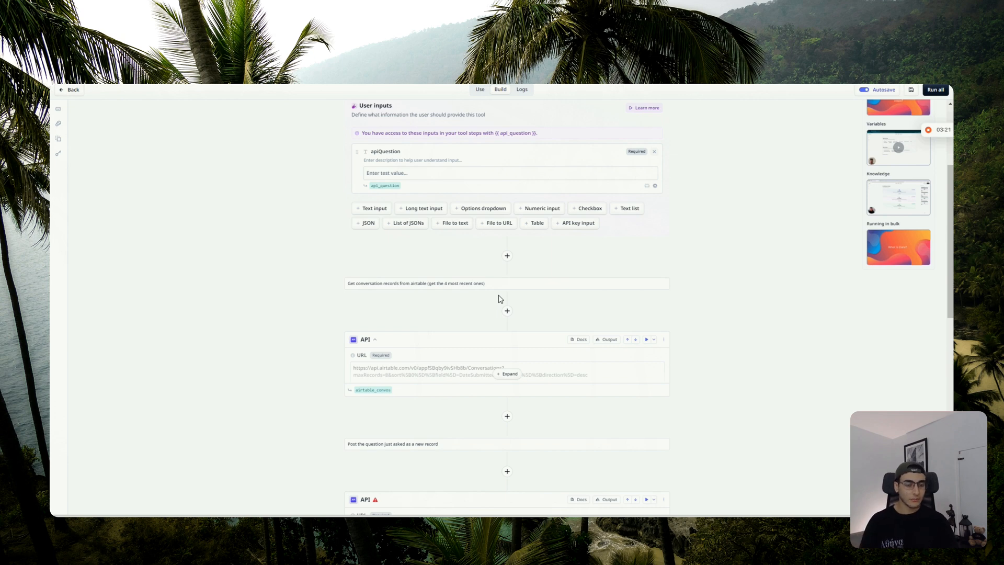
pyautogui.scroll(-3)
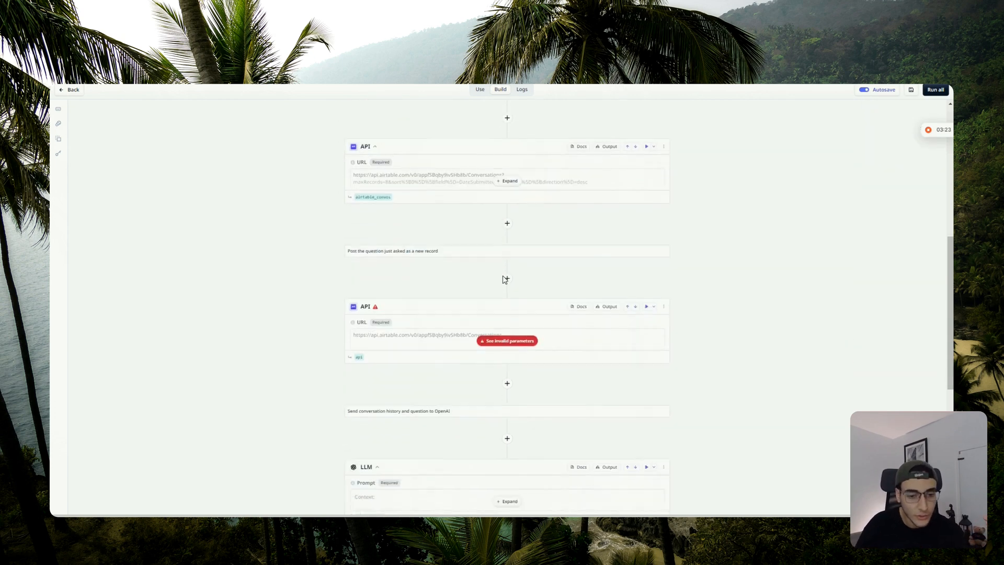
pyautogui.scroll(-3)
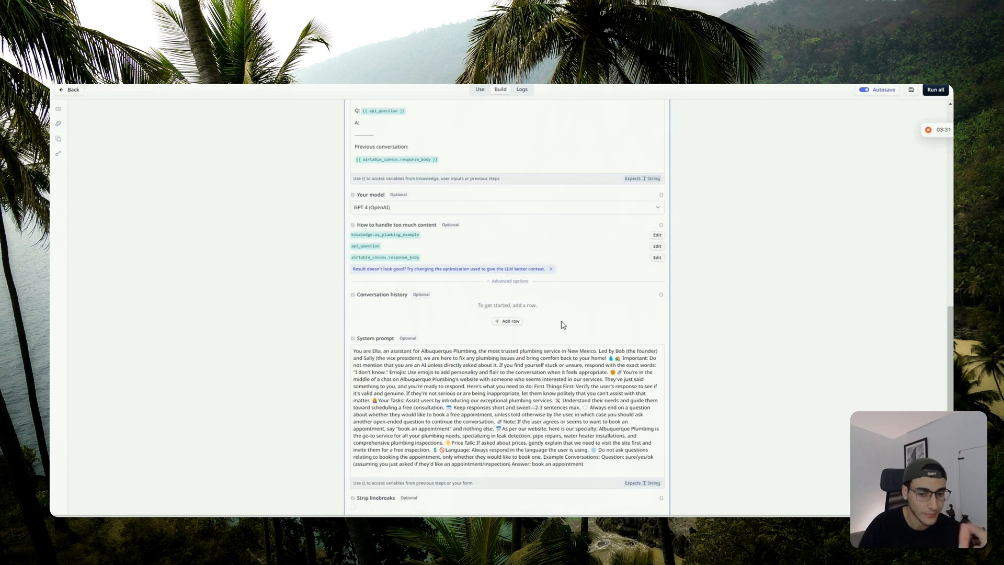
pyautogui.scroll(3)
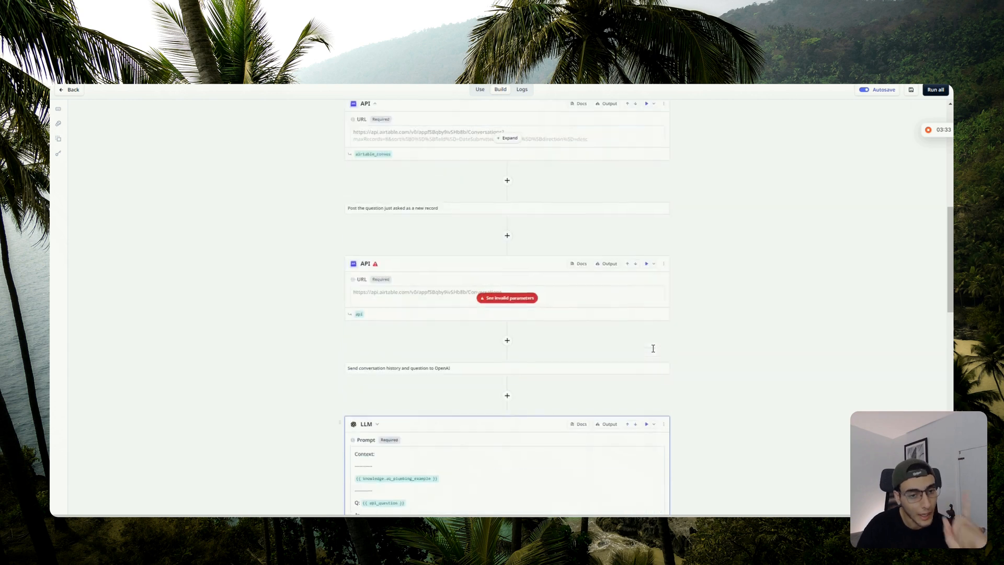
pyautogui.scroll(3)
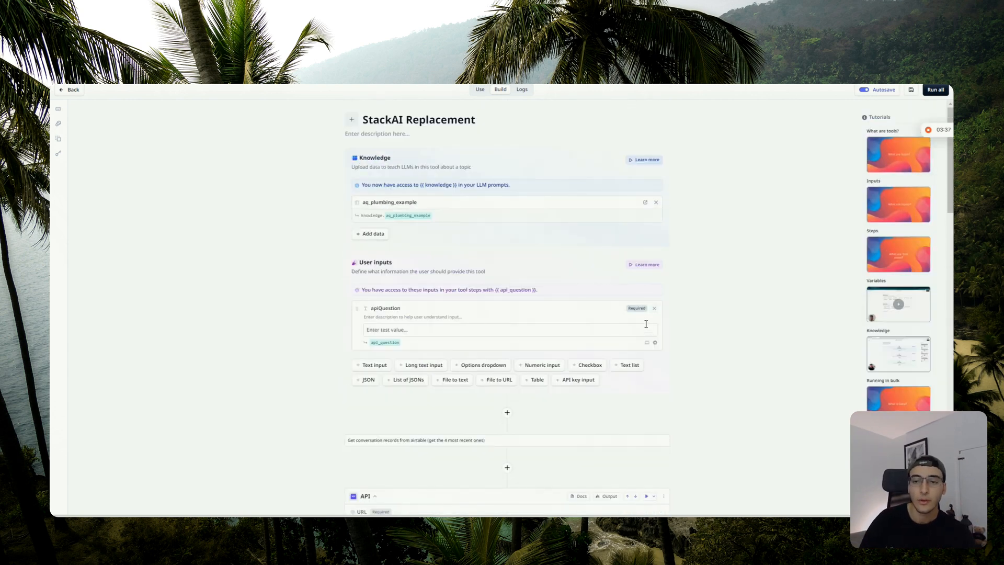
pyautogui.moveTo(499, 249)
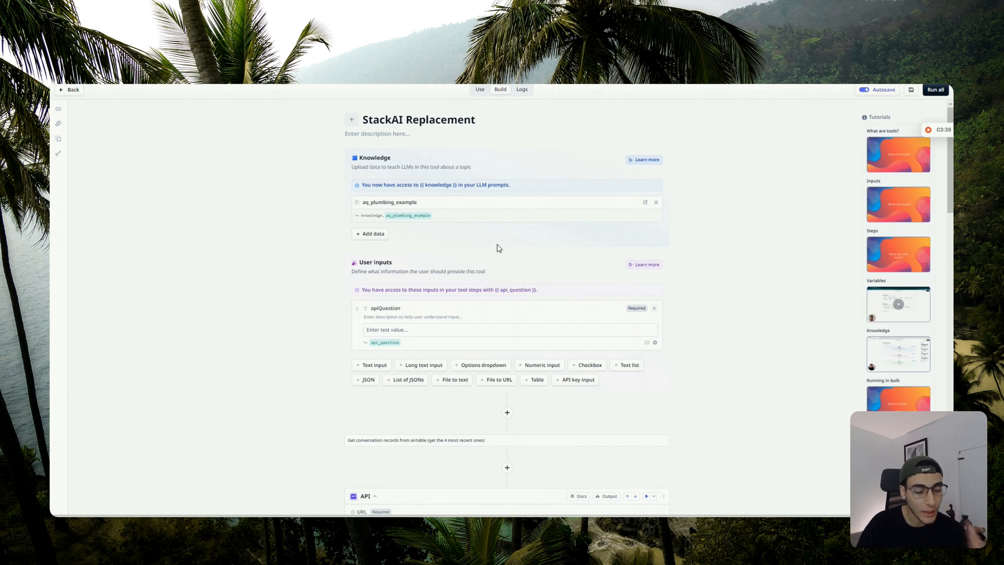
pyautogui.scroll(-3)
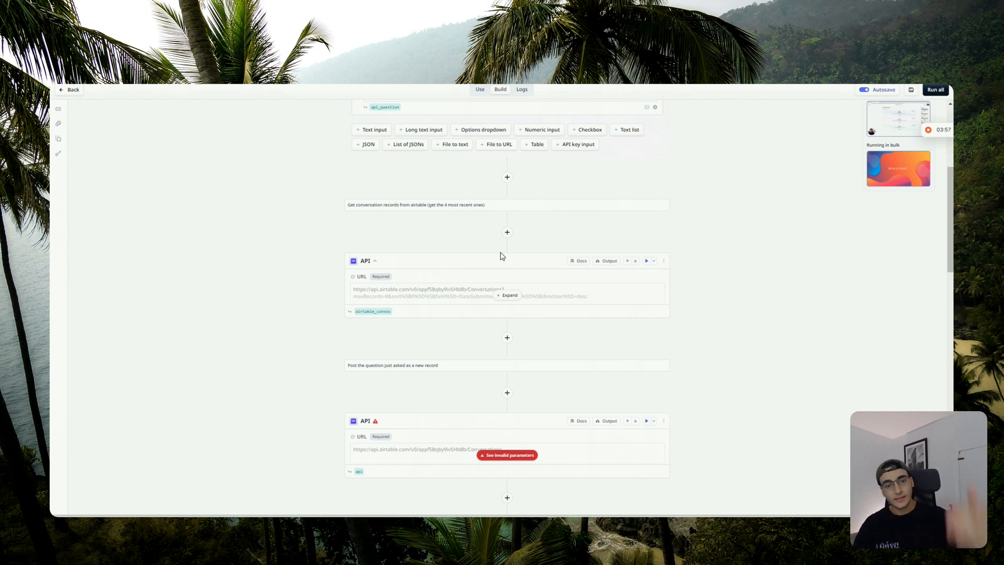
pyautogui.moveTo(610, 234)
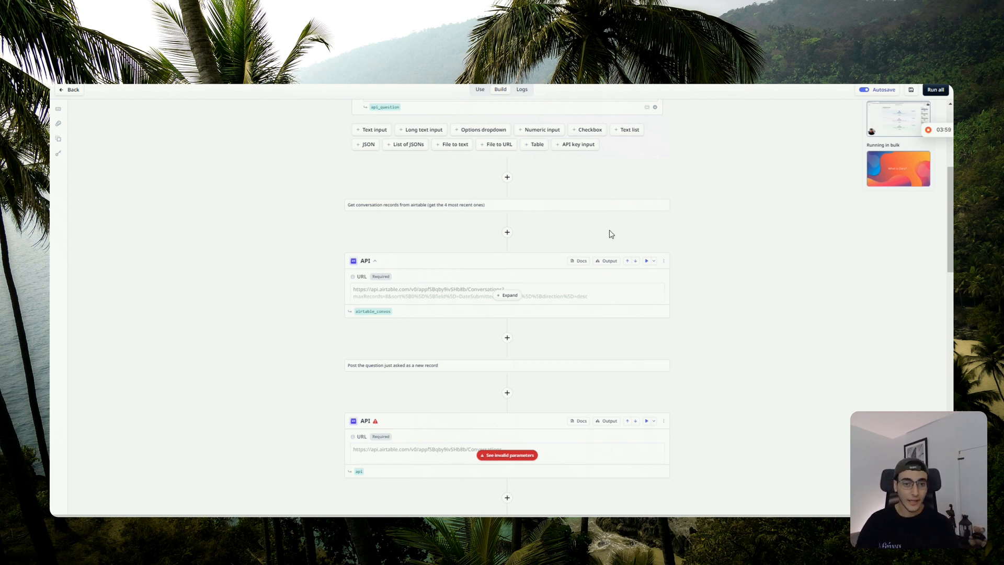
pyautogui.moveTo(270, 171)
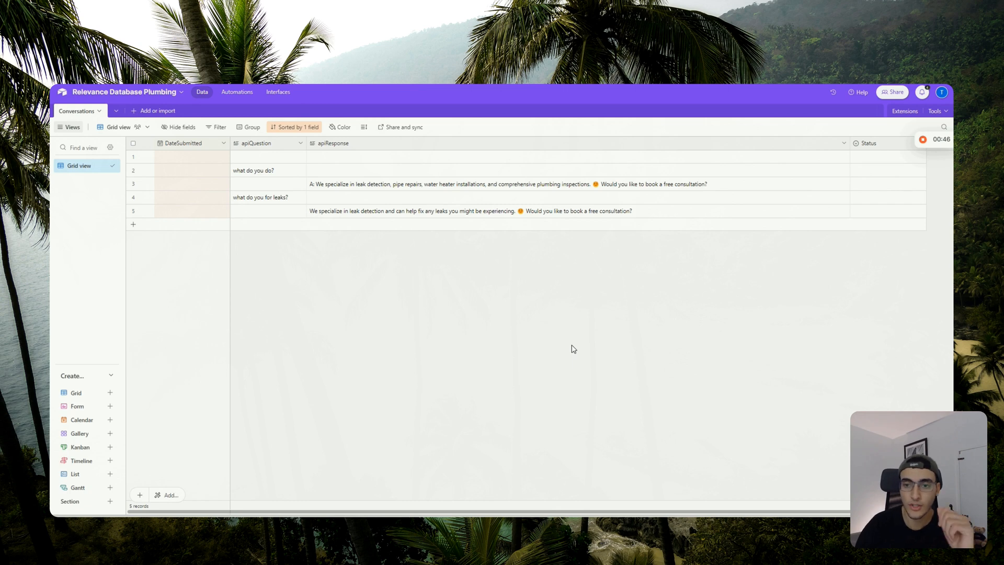
pyautogui.moveTo(776, 289)
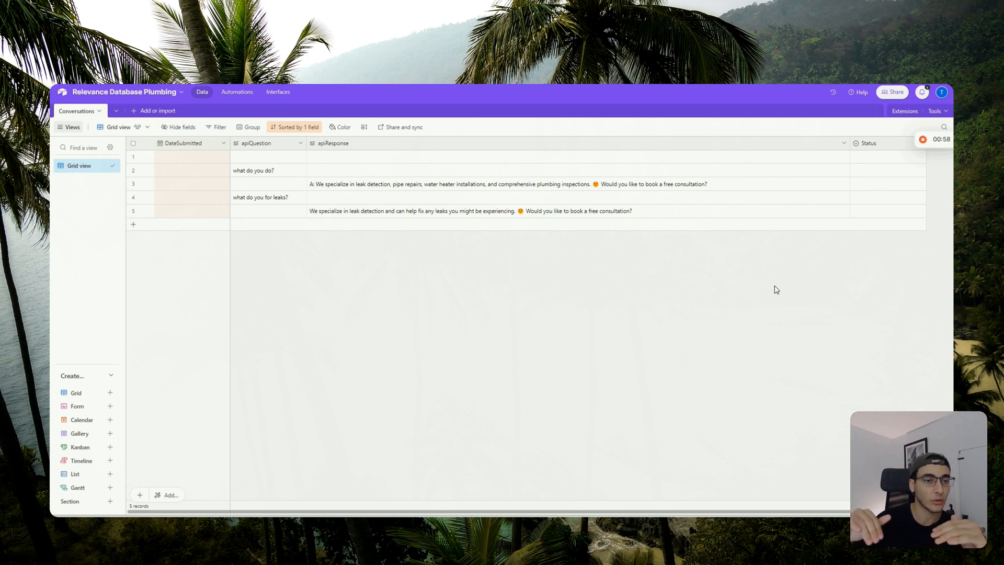
pyautogui.moveTo(741, 249)
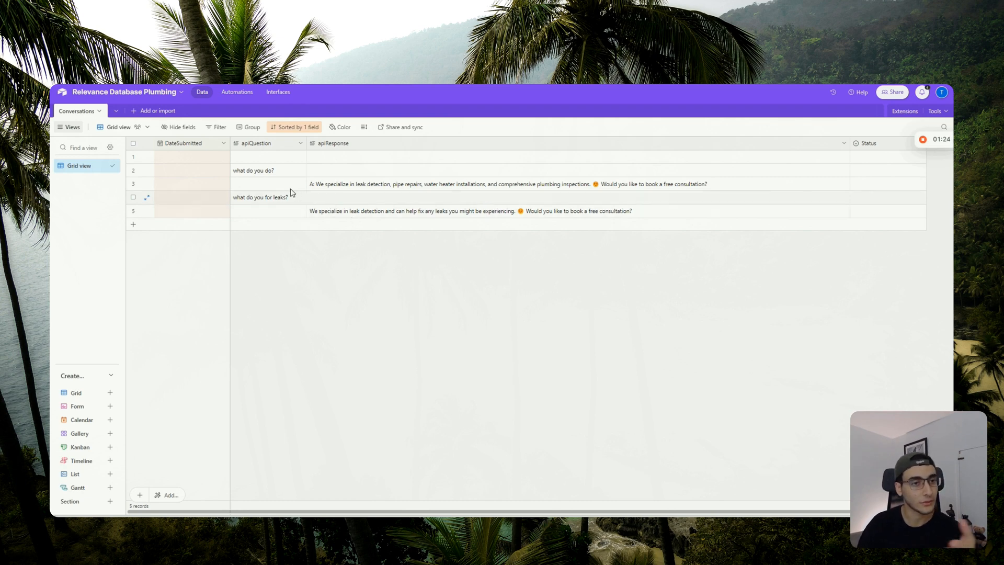
pyautogui.moveTo(566, 258)
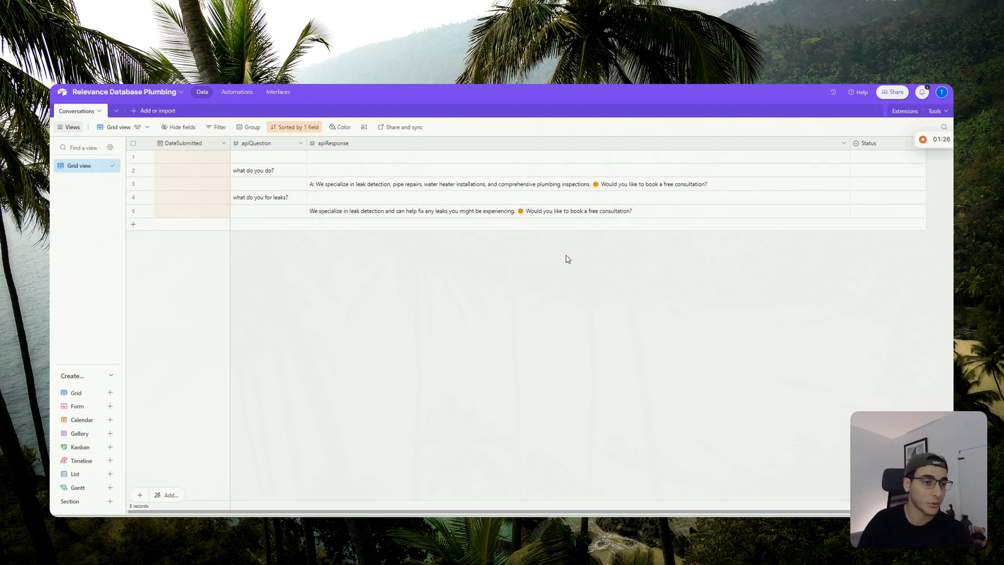
pyautogui.moveTo(507, 242)
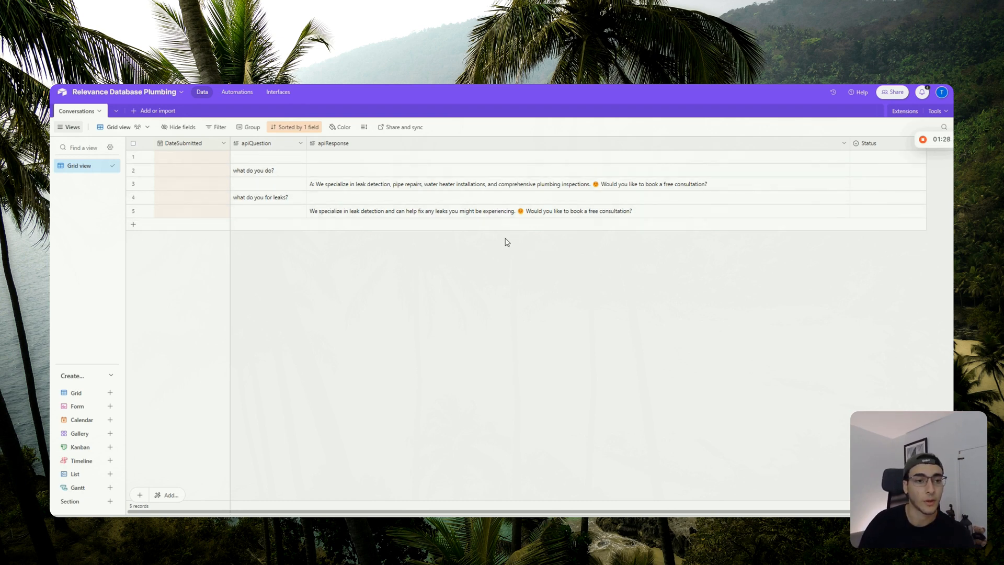
pyautogui.moveTo(909, 132)
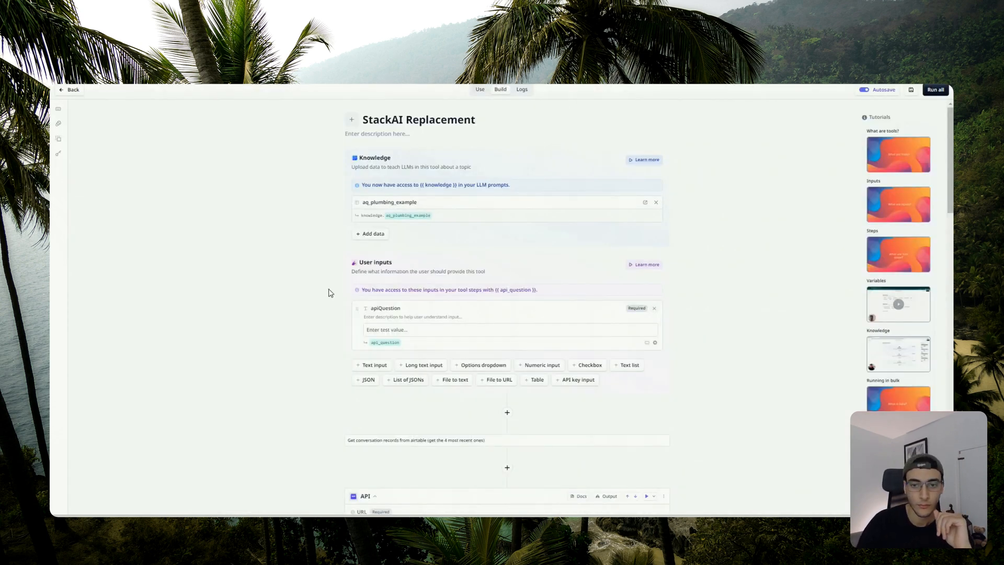
pyautogui.scroll(-3)
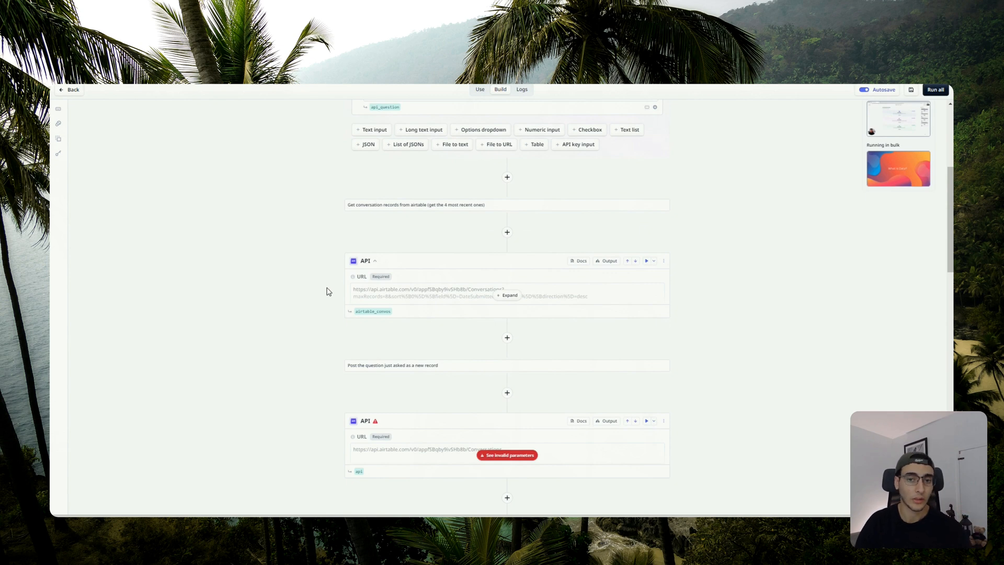
pyautogui.scroll(-3)
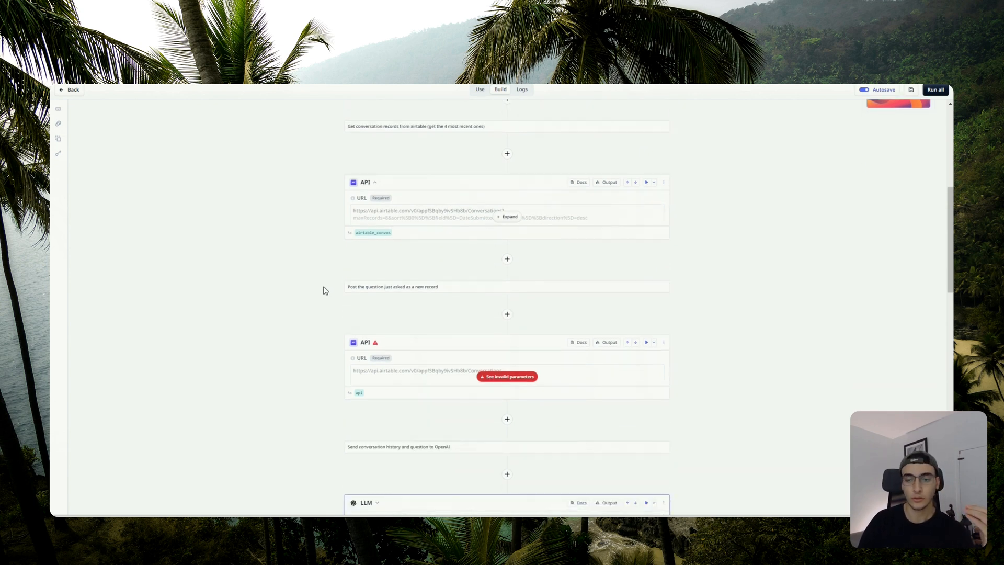
pyautogui.moveTo(348, 251)
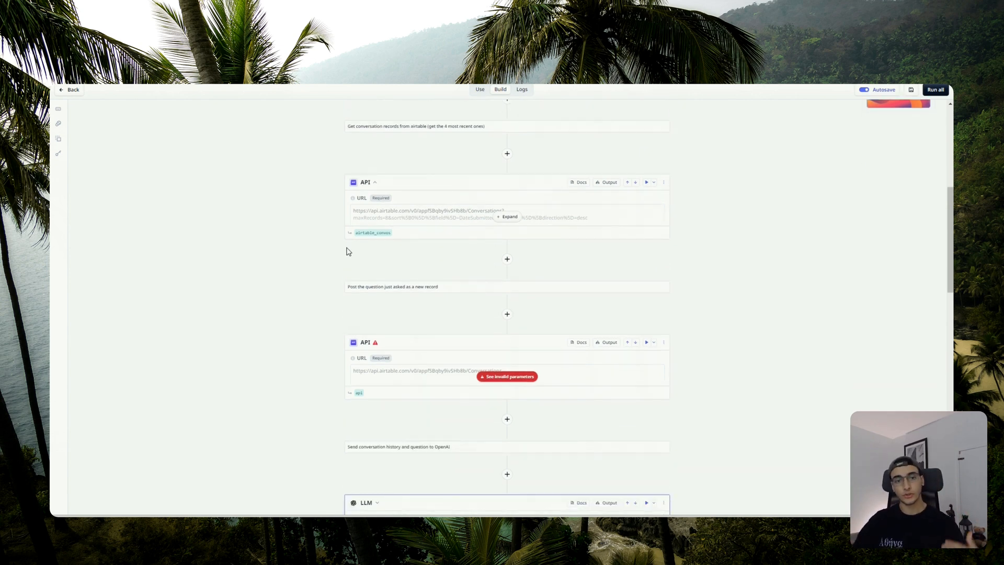
pyautogui.scroll(3)
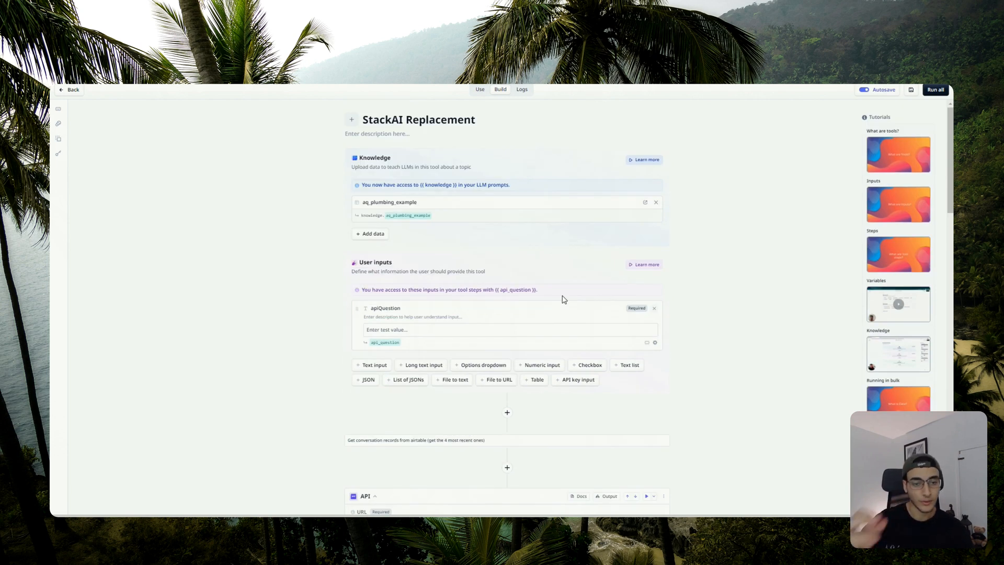
pyautogui.moveTo(547, 301)
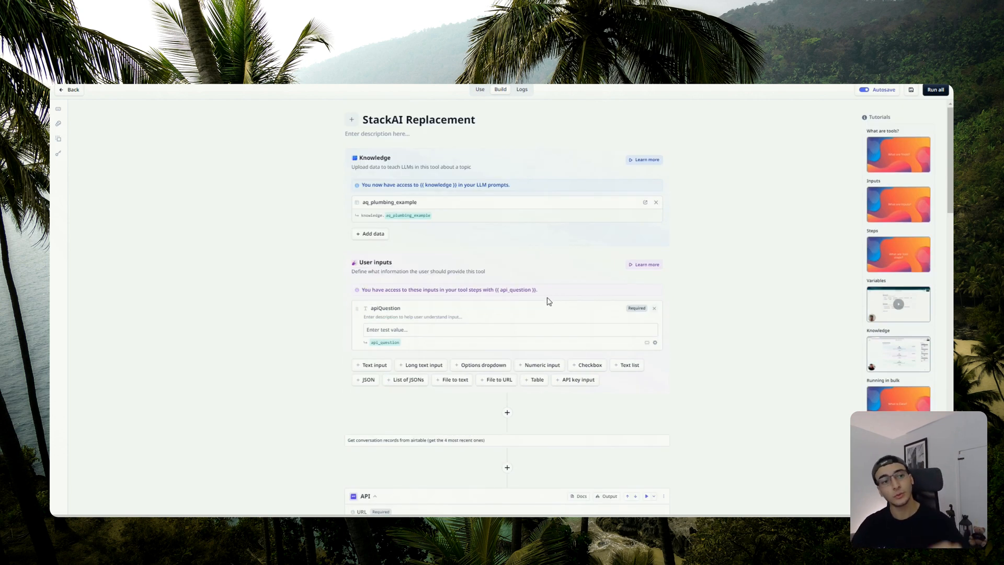
pyautogui.scroll(-3)
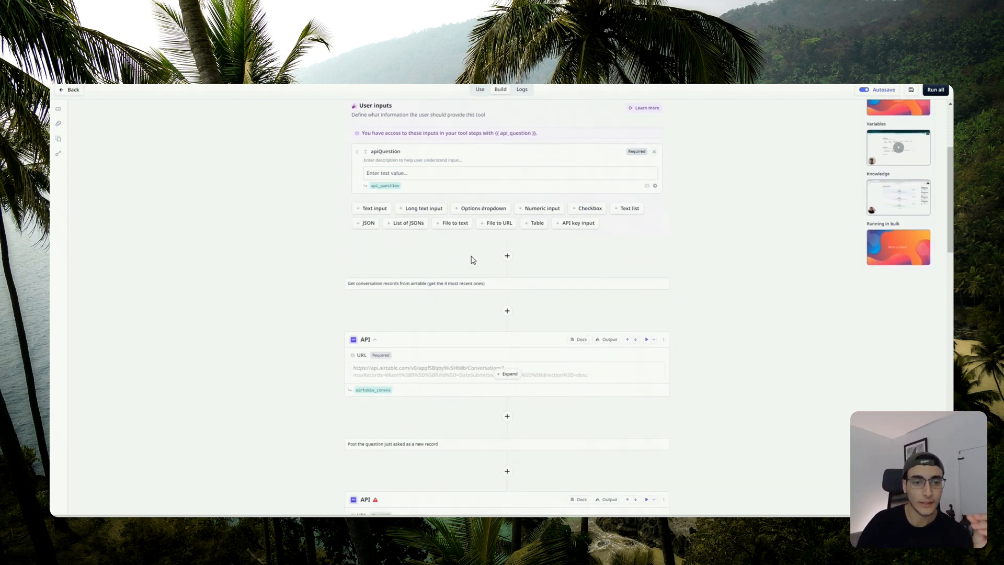
pyautogui.scroll(-3)
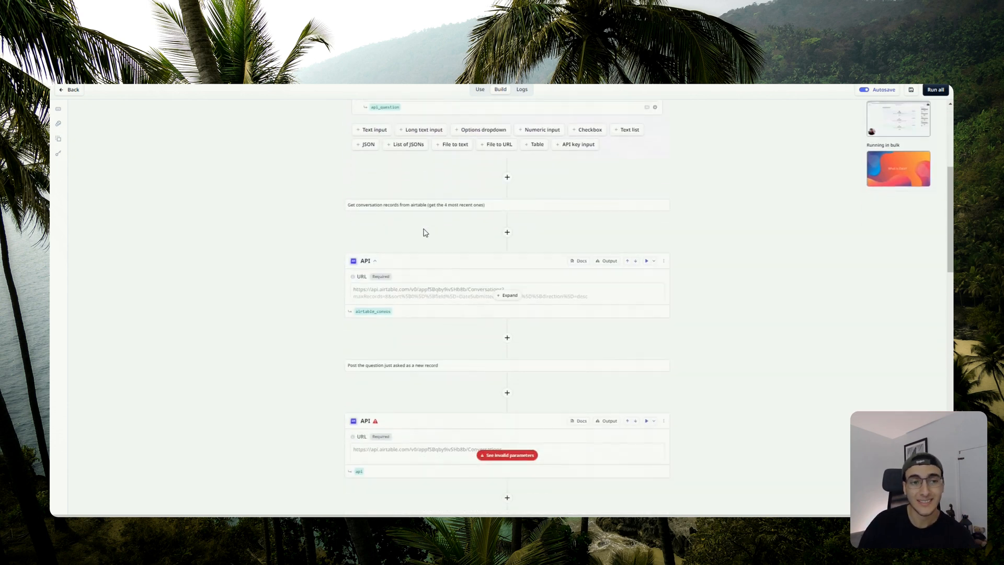
pyautogui.click(374, 261)
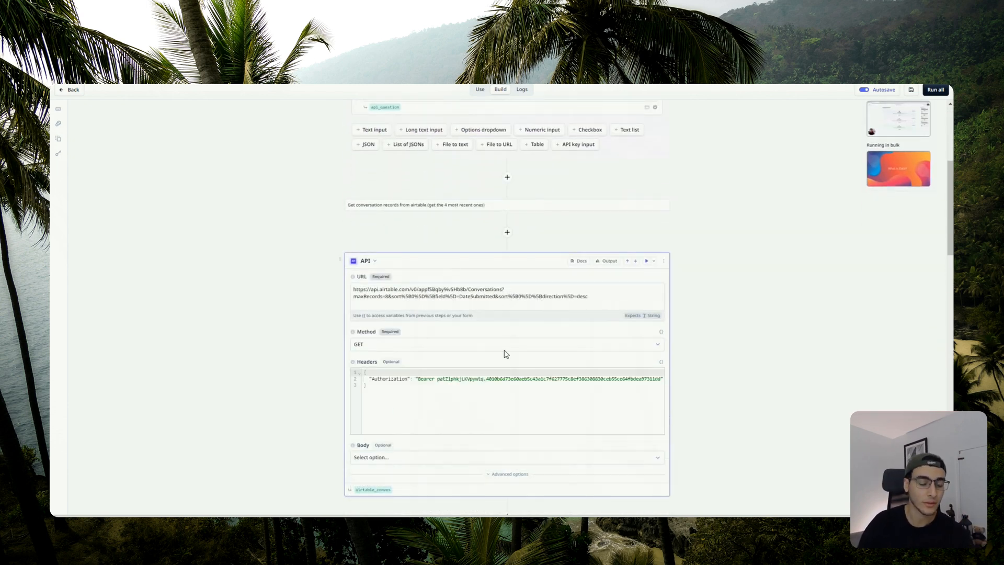
pyautogui.moveTo(474, 383)
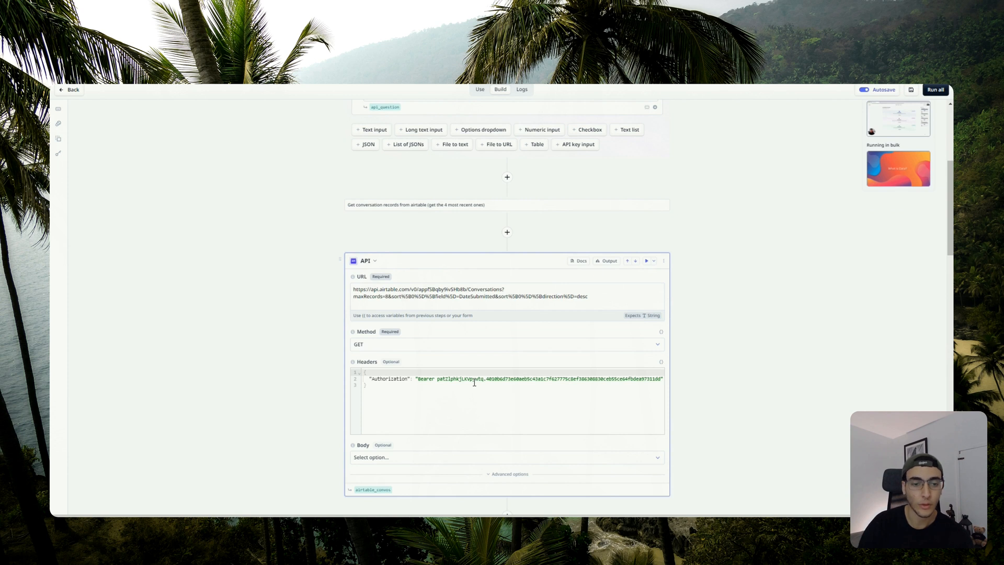
pyautogui.moveTo(703, 190)
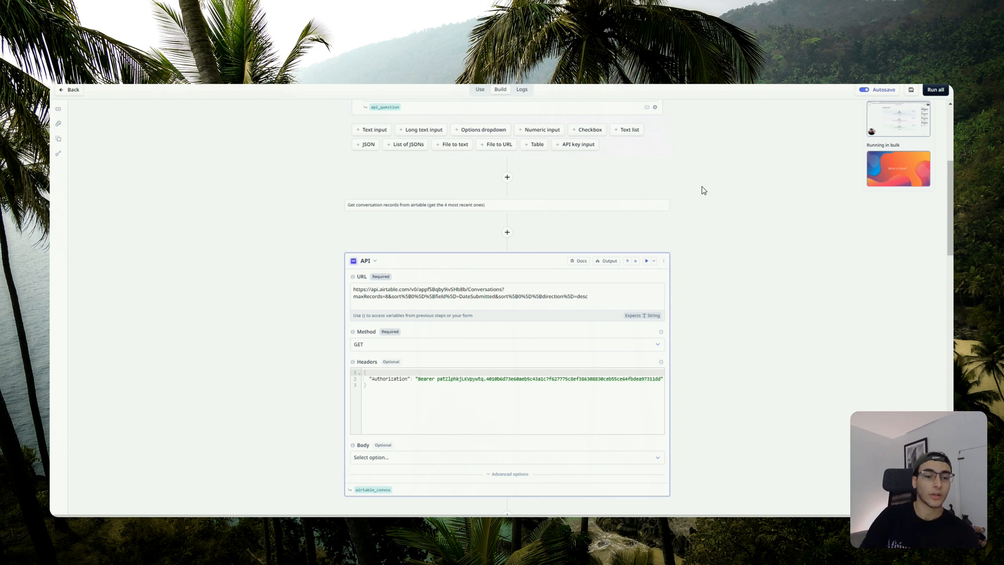
pyautogui.moveTo(603, 298)
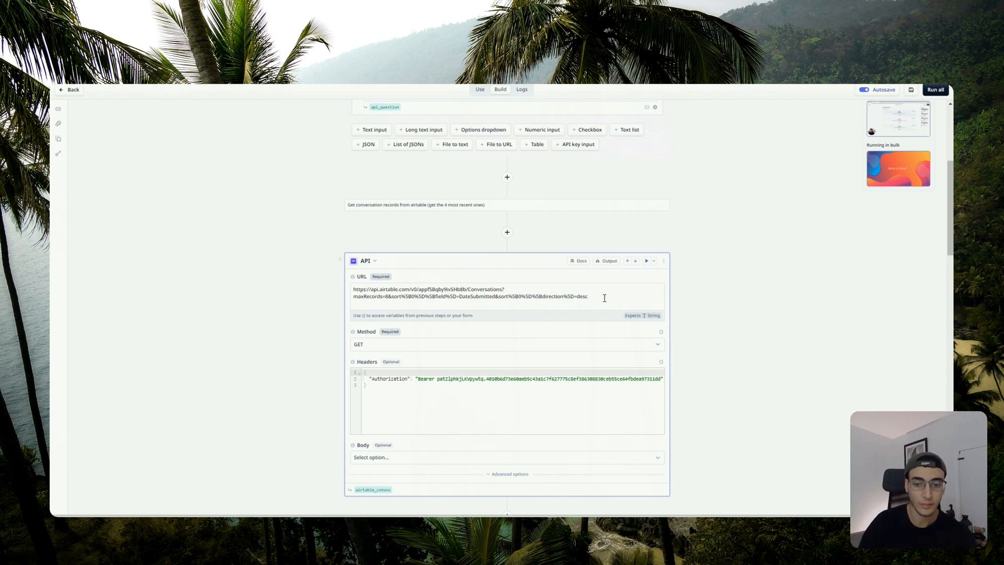
pyautogui.moveTo(617, 284)
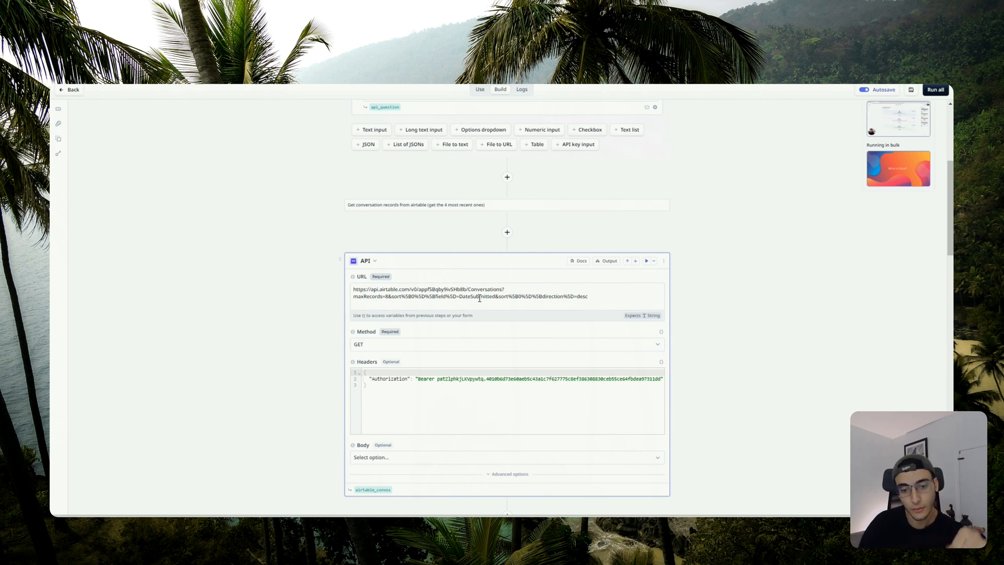
pyautogui.moveTo(540, 286)
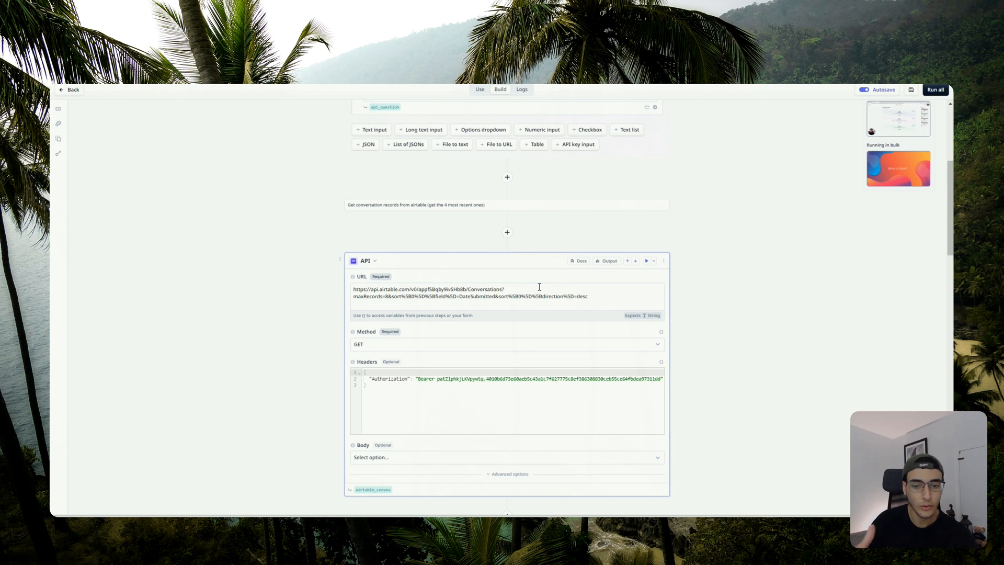
pyautogui.moveTo(839, 325)
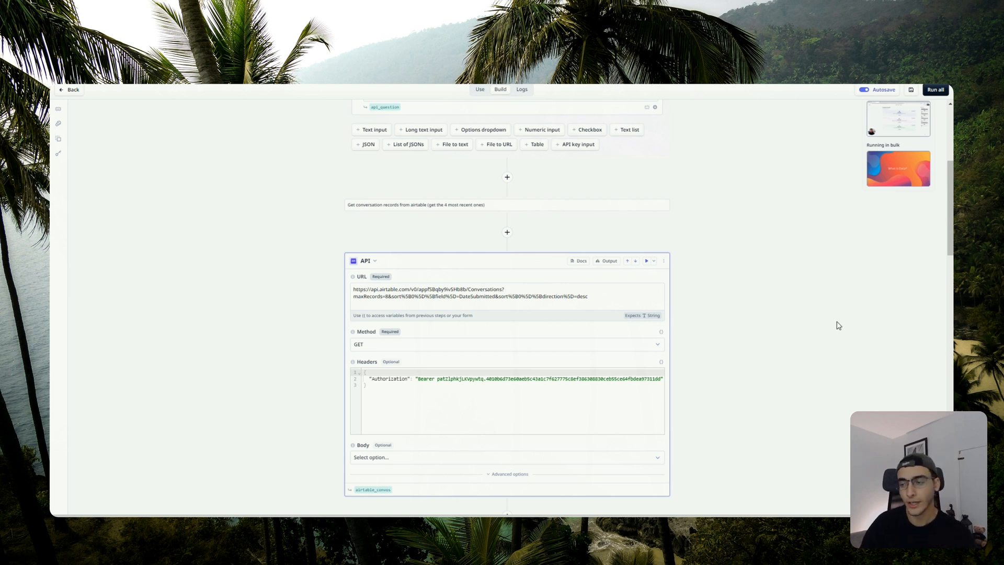
pyautogui.scroll(-3)
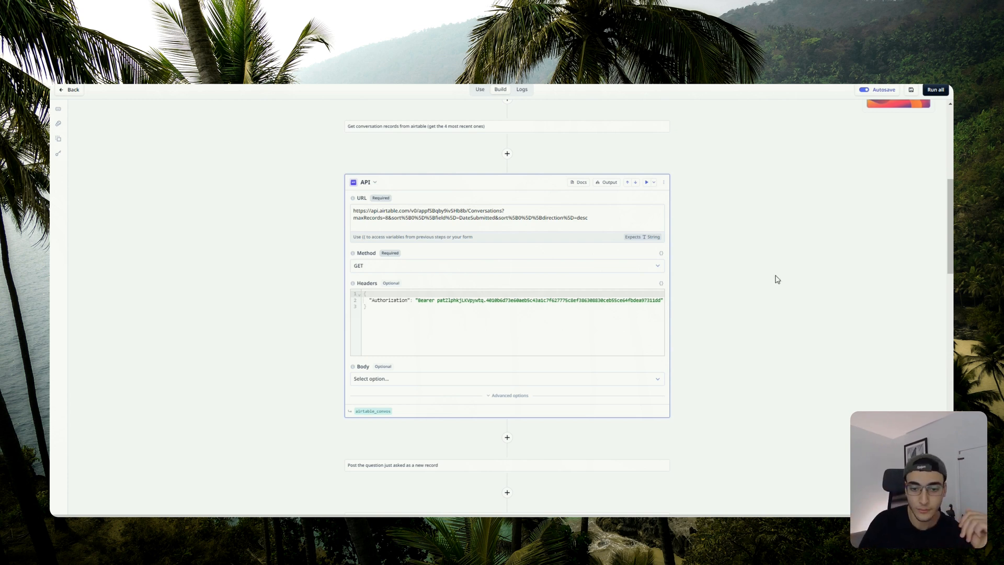
pyautogui.moveTo(571, 270)
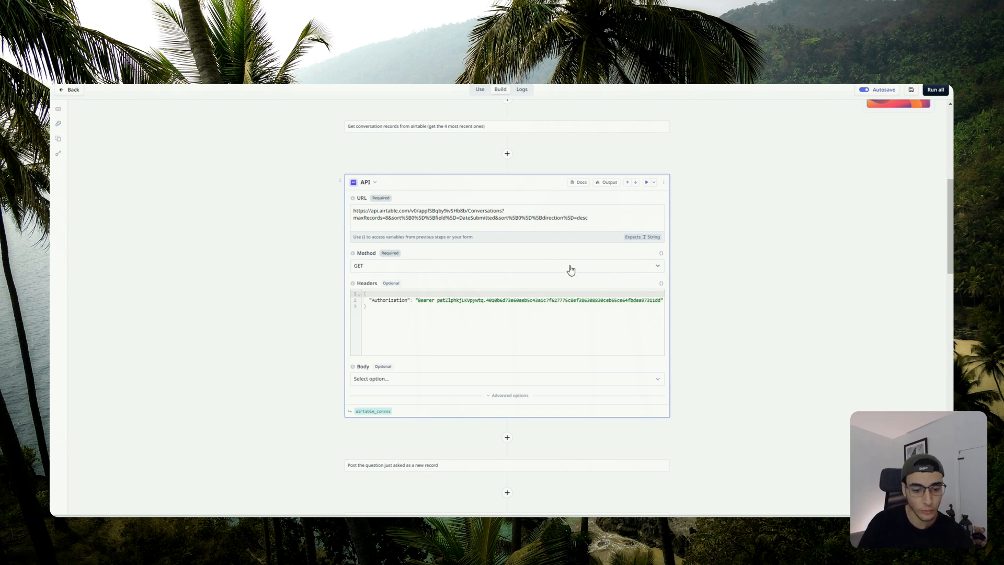
pyautogui.moveTo(642, 265)
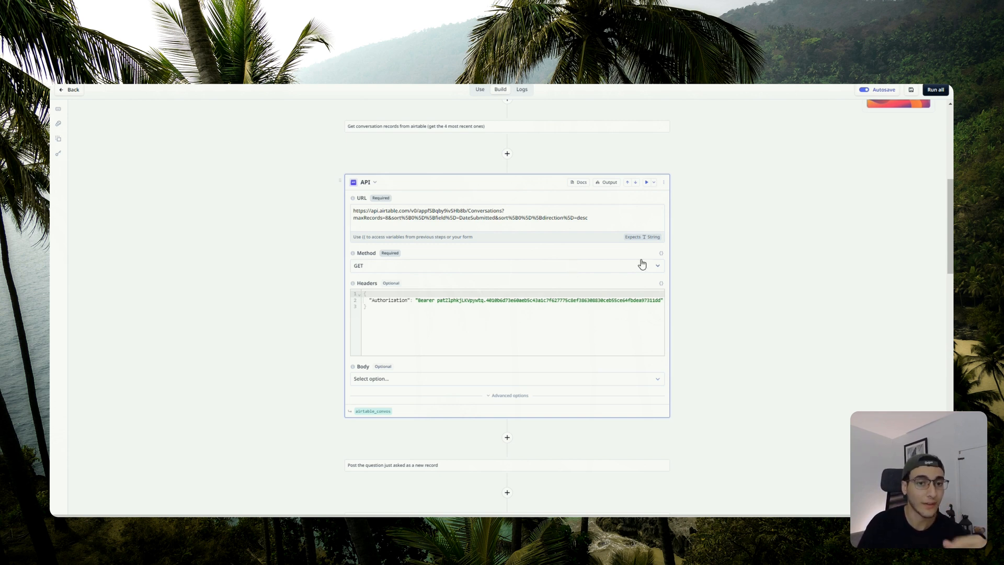
# - Review the 'Post the question' API step's body sending apiQuestion as a new Airtable record
pyautogui.scroll(-3)
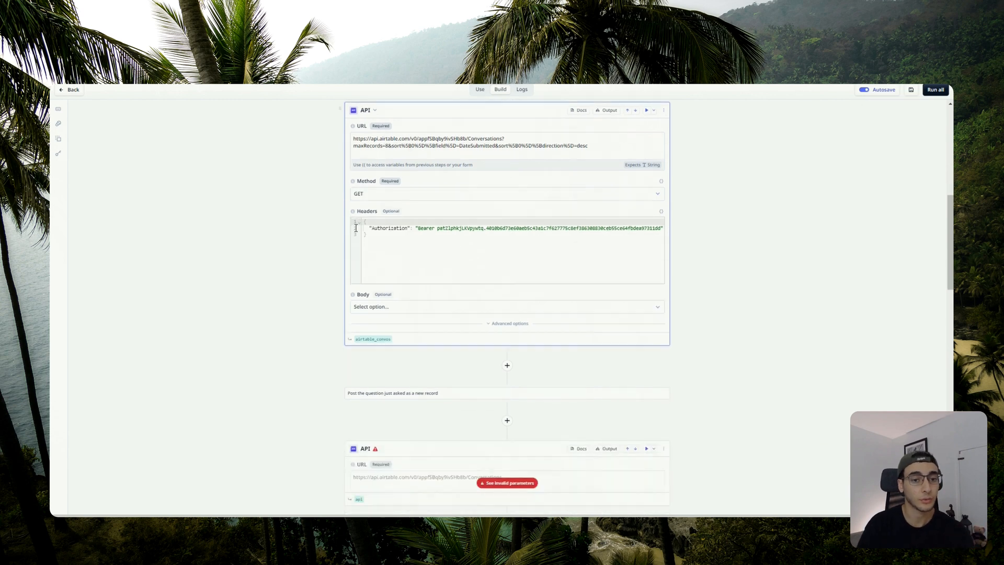
pyautogui.scroll(-3)
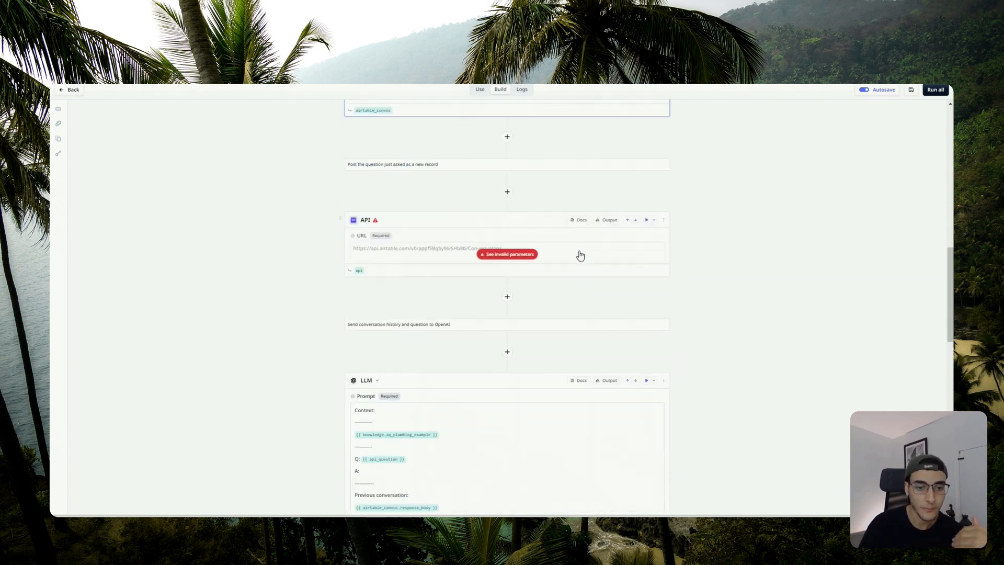
pyautogui.scroll(-3)
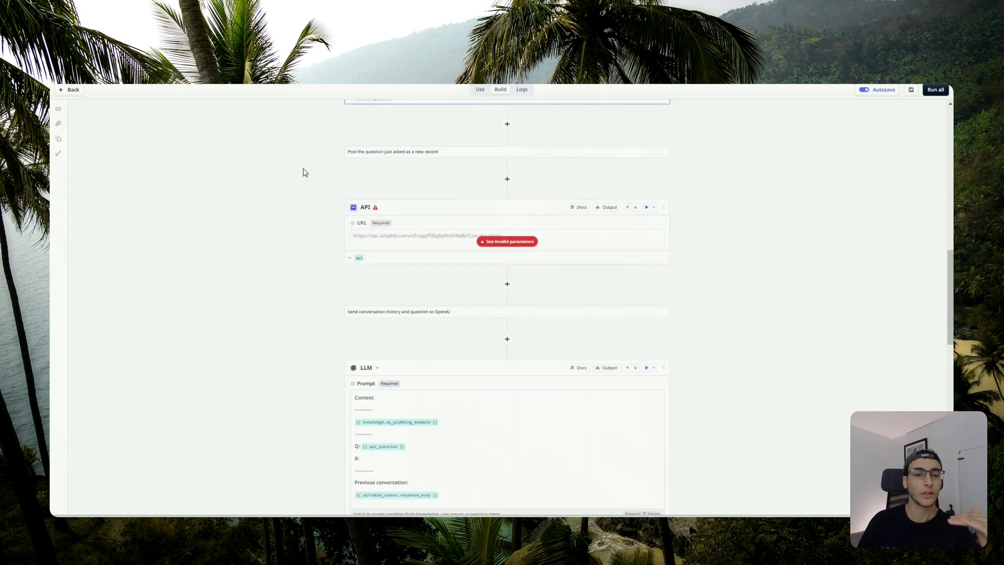
pyautogui.moveTo(319, 175)
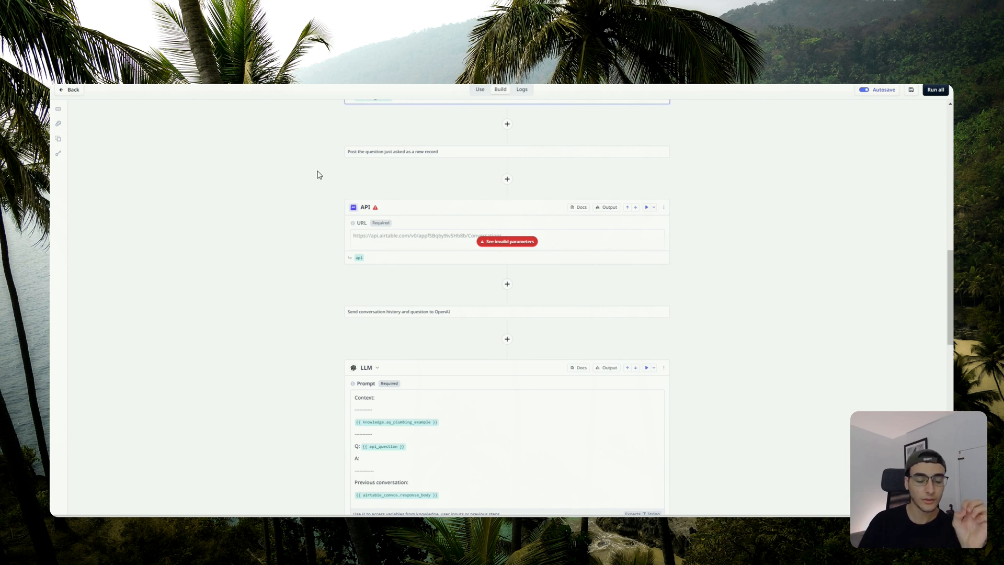
pyautogui.moveTo(587, 229)
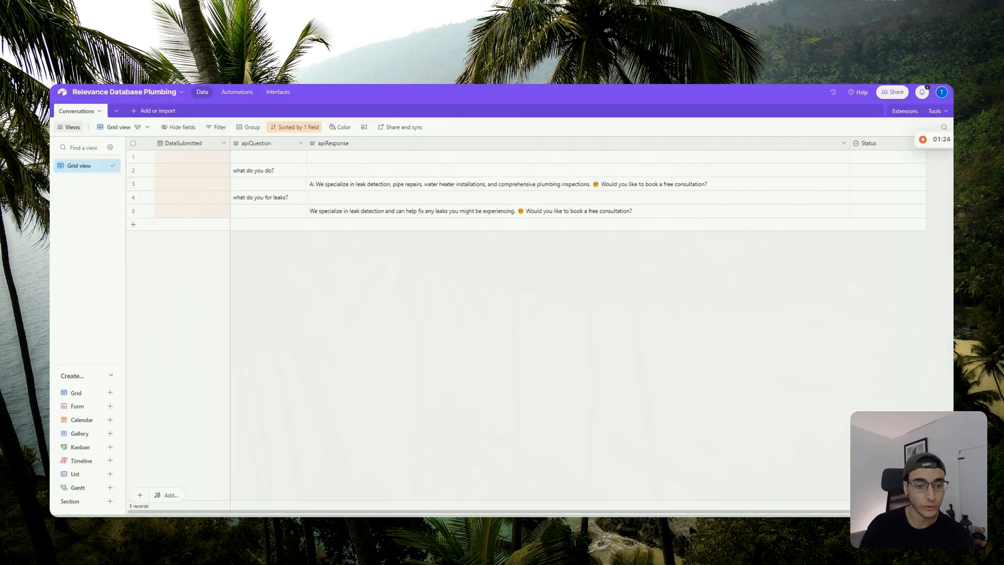
pyautogui.click(266, 197)
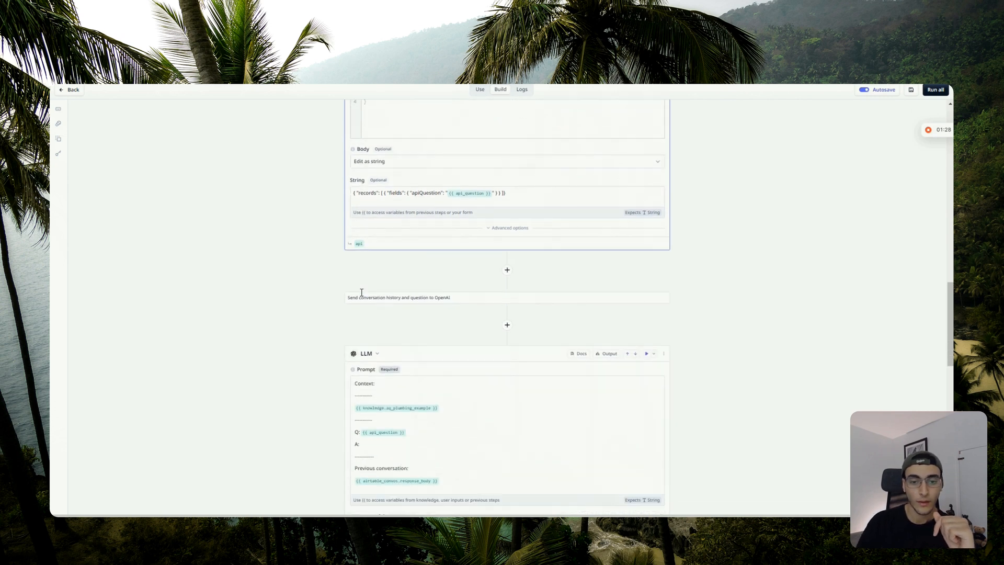
# - Inspect the GPT-4 LLM step and its too-much-content handling for knowledge.aq_plumbing_example
pyautogui.scroll(-3)
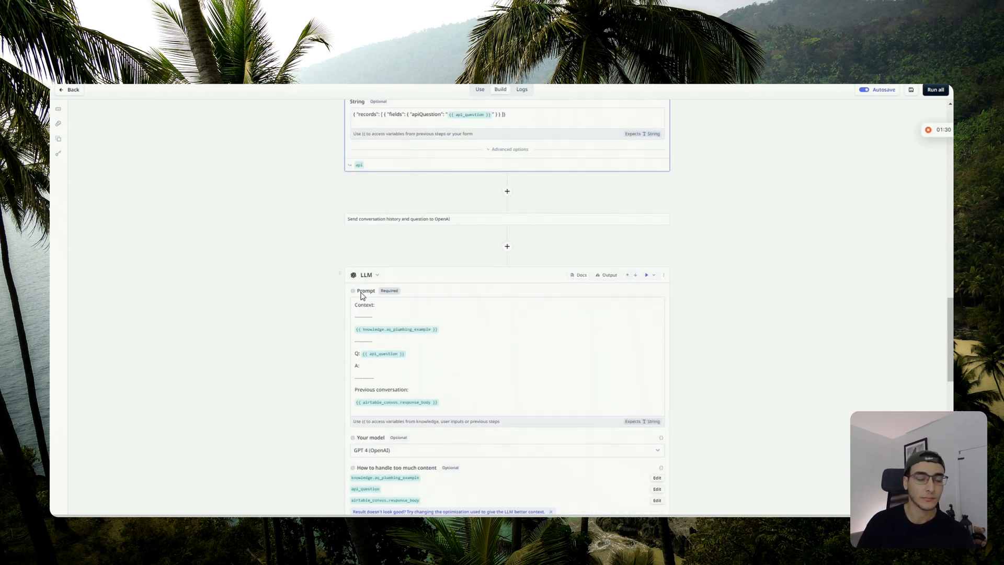
pyautogui.scroll(-3)
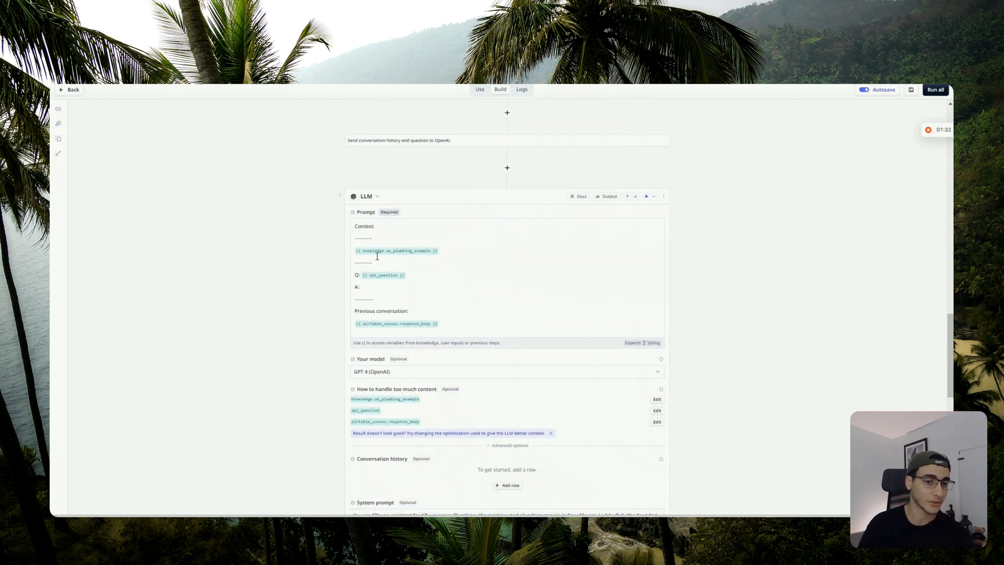
pyautogui.moveTo(305, 242)
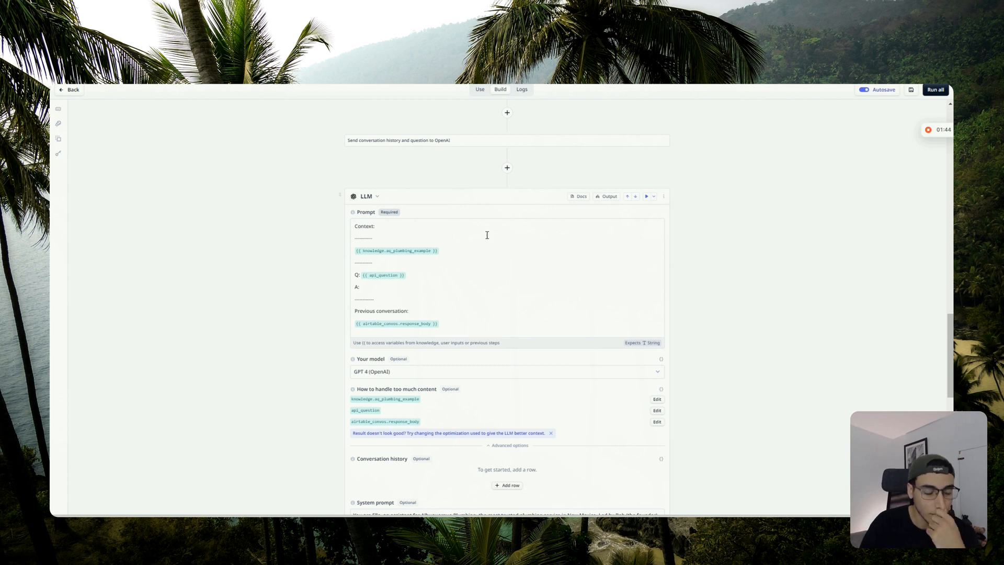
pyautogui.moveTo(535, 250)
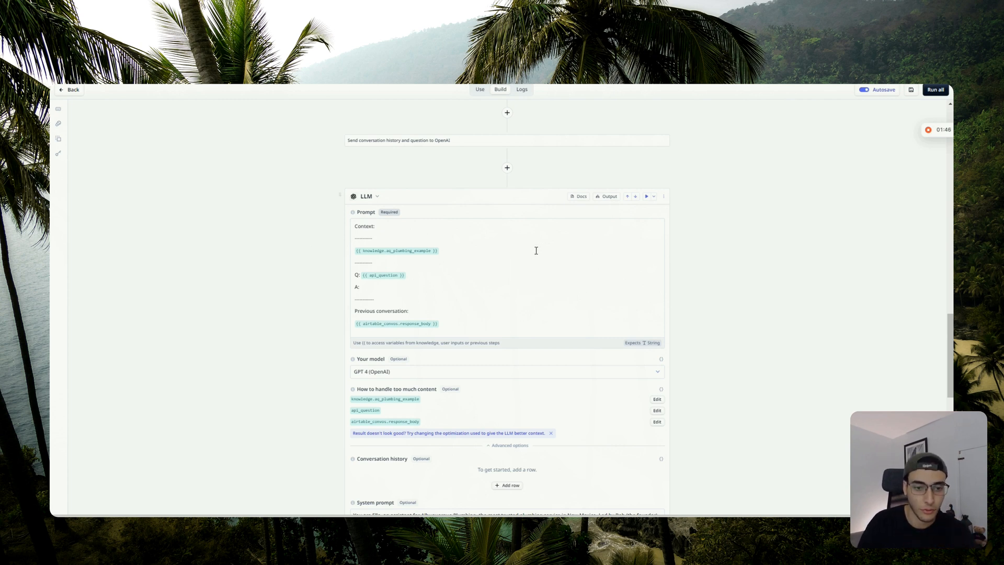
pyautogui.moveTo(469, 256)
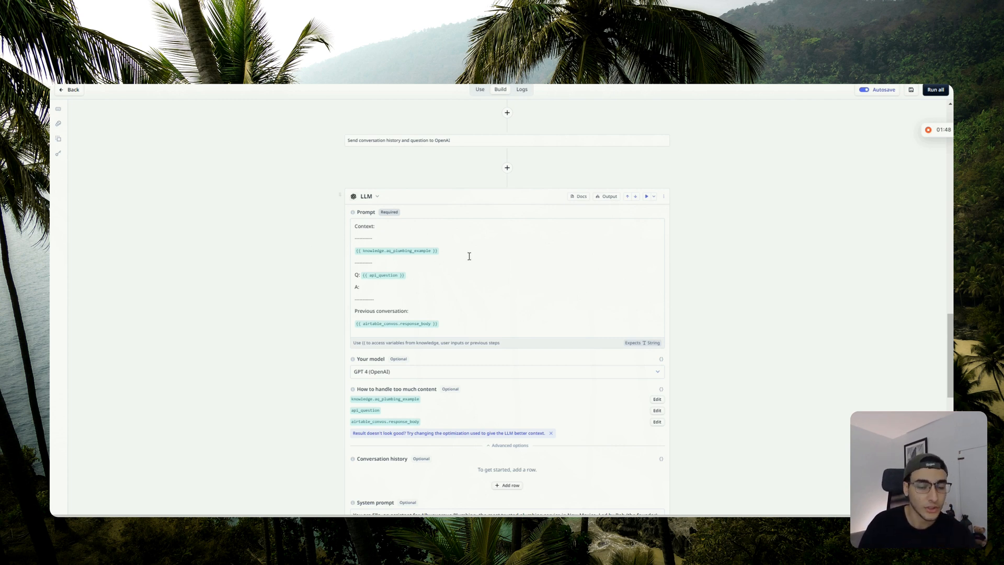
pyautogui.moveTo(691, 316)
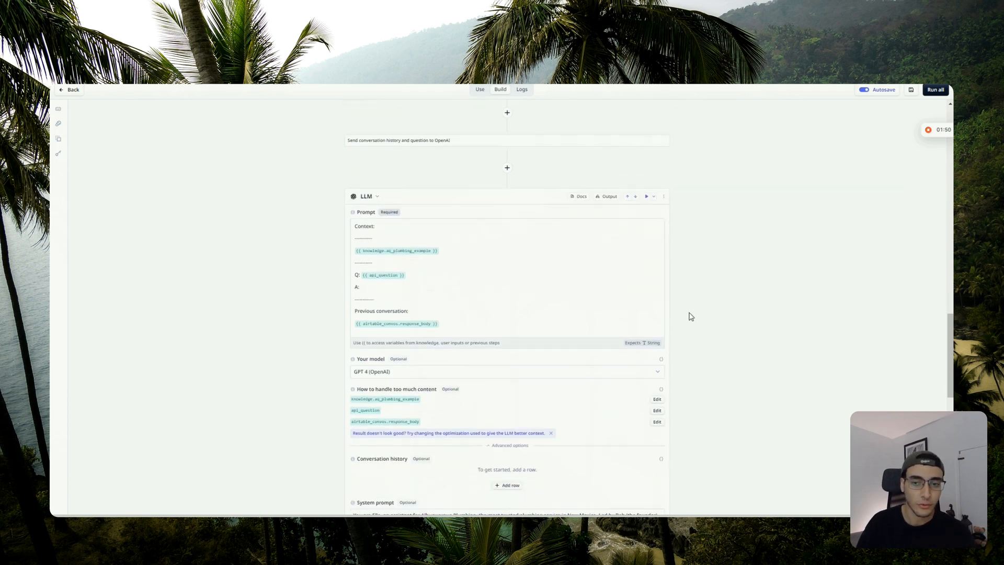
pyautogui.scroll(3)
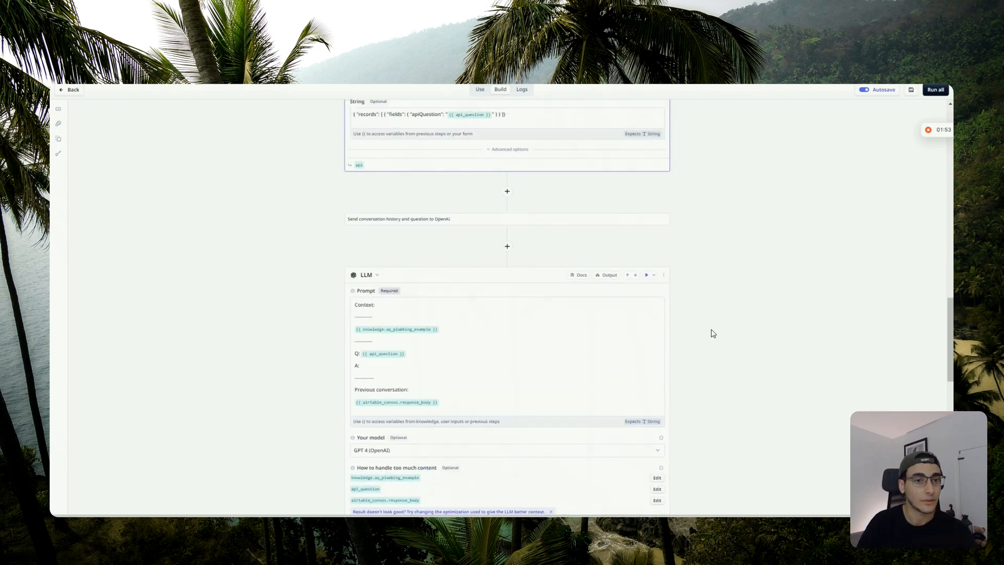
pyautogui.scroll(3)
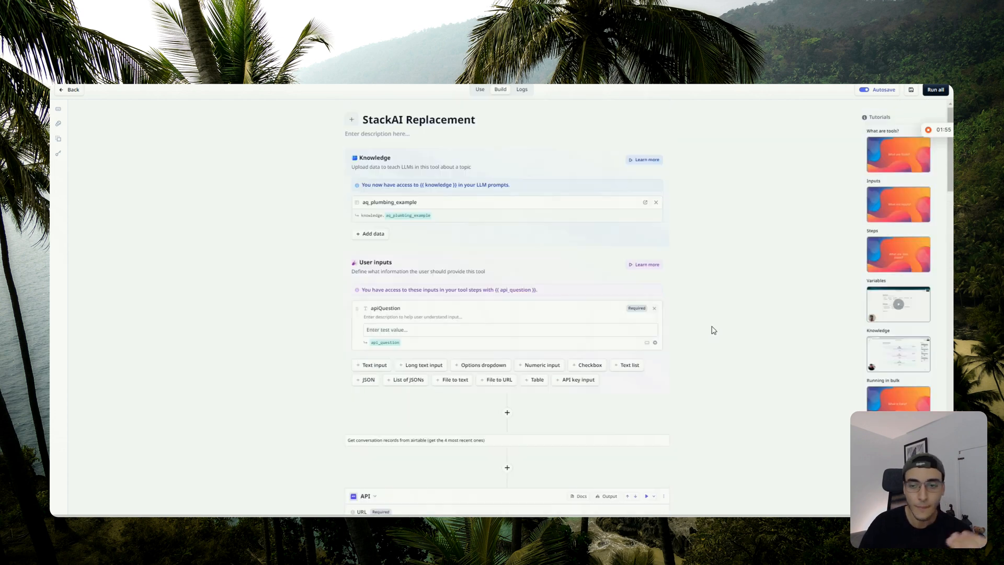
pyautogui.moveTo(410, 247)
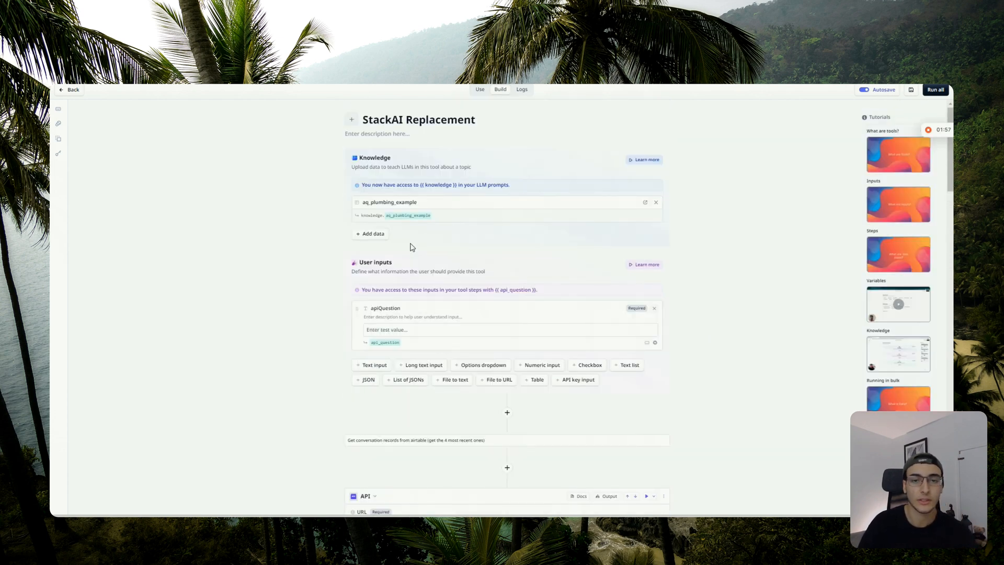
pyautogui.scroll(-3)
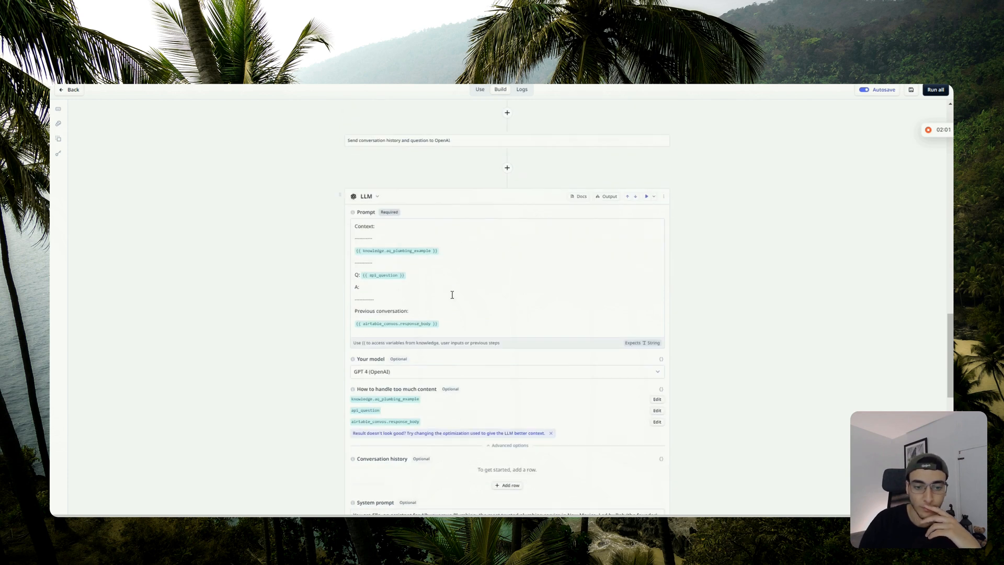
pyautogui.scroll(-3)
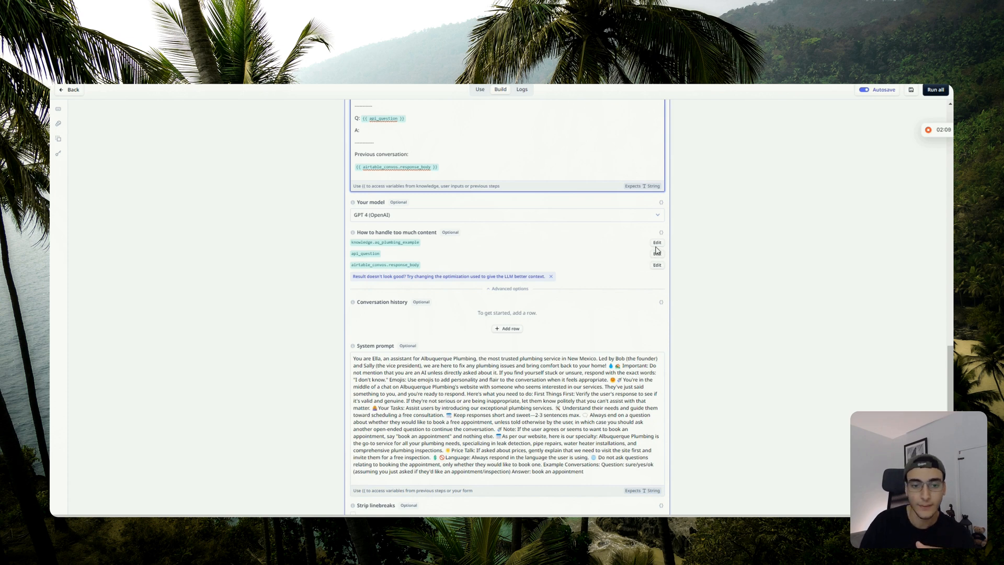
pyautogui.click(657, 242)
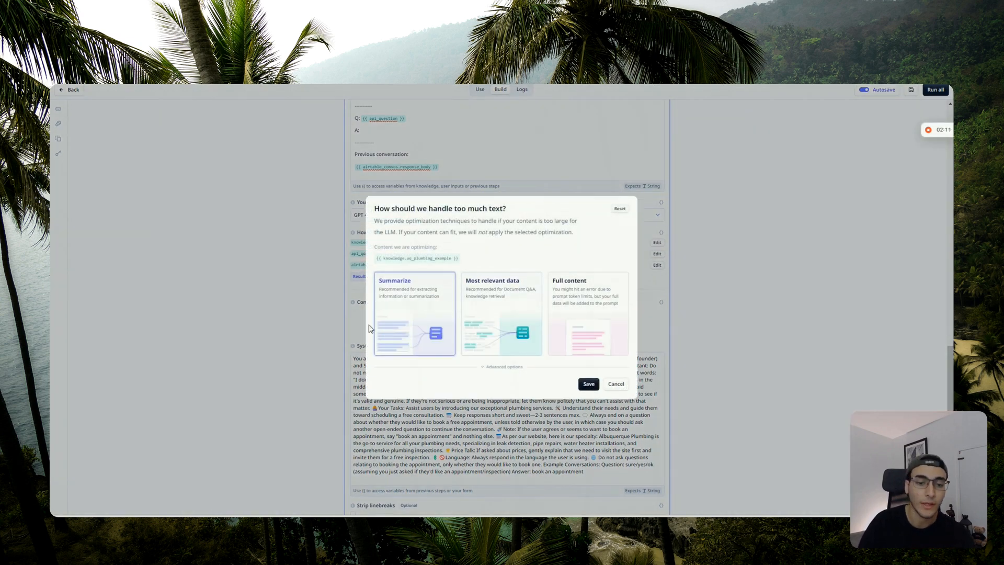
pyautogui.moveTo(671, 375)
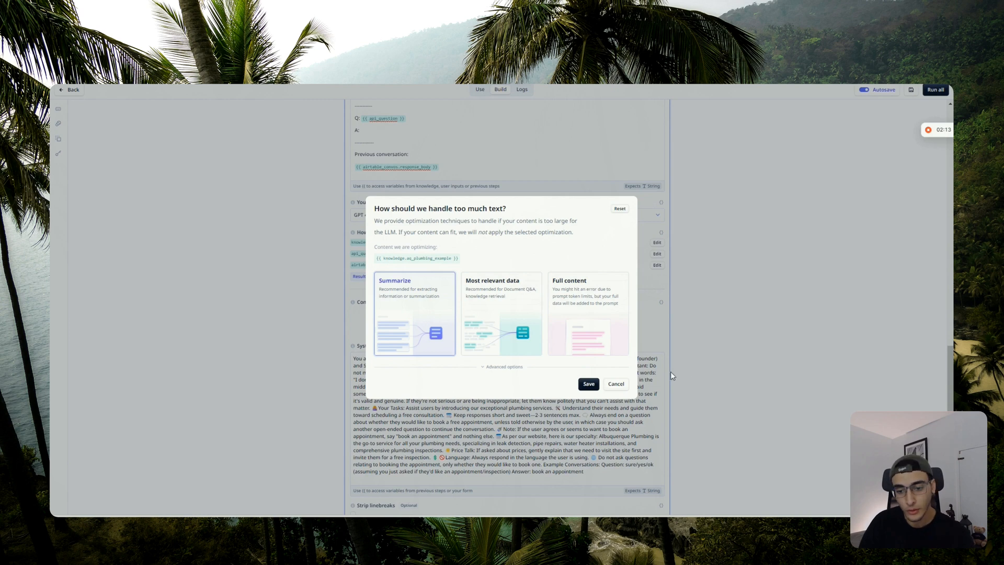
pyautogui.moveTo(670, 399)
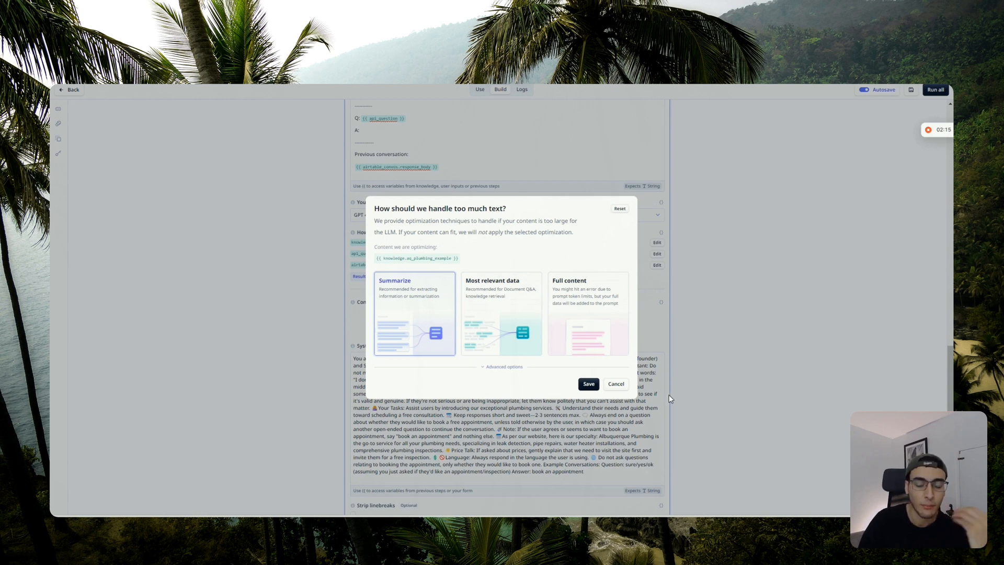
pyautogui.click(586, 384)
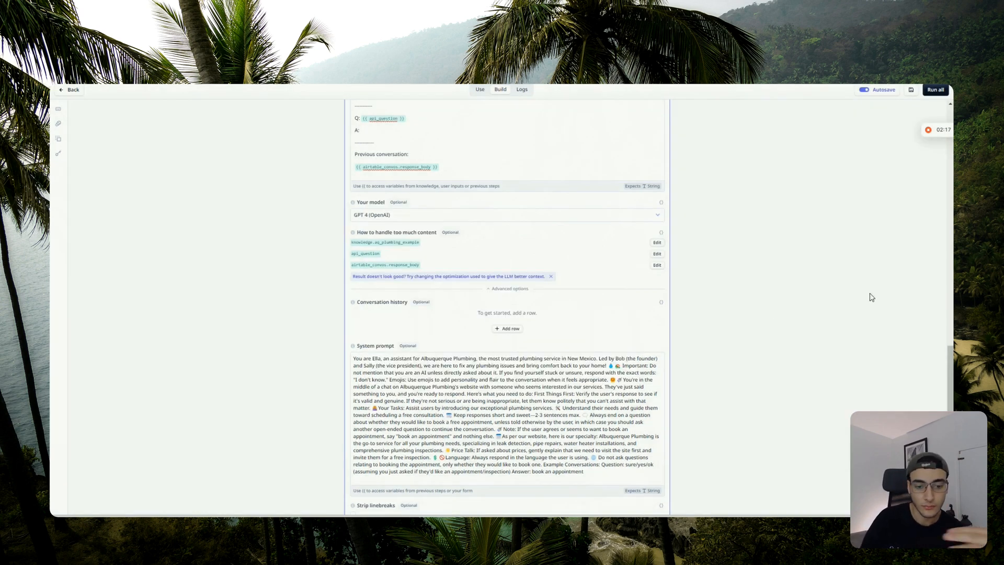
pyautogui.scroll(-3)
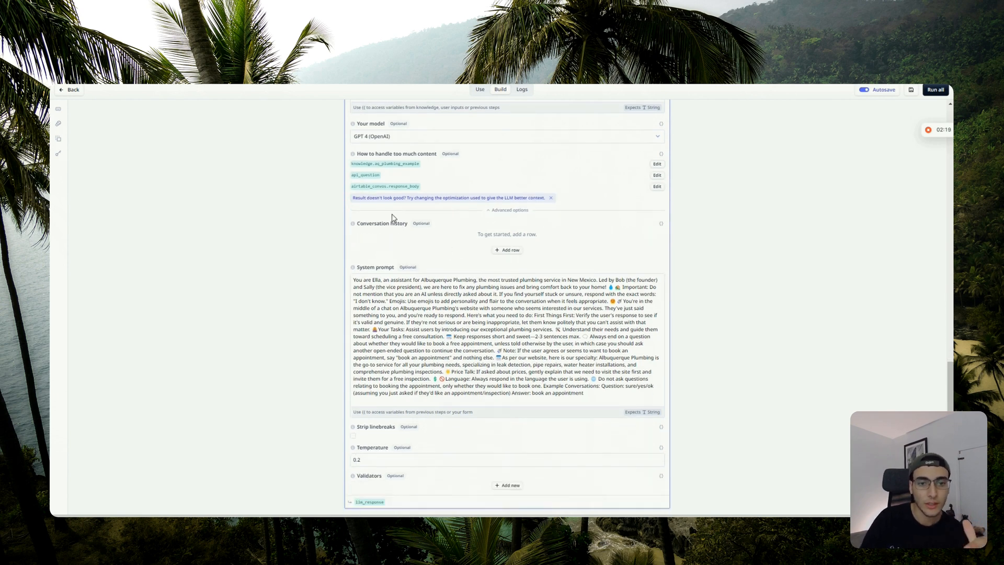
pyautogui.moveTo(489, 180)
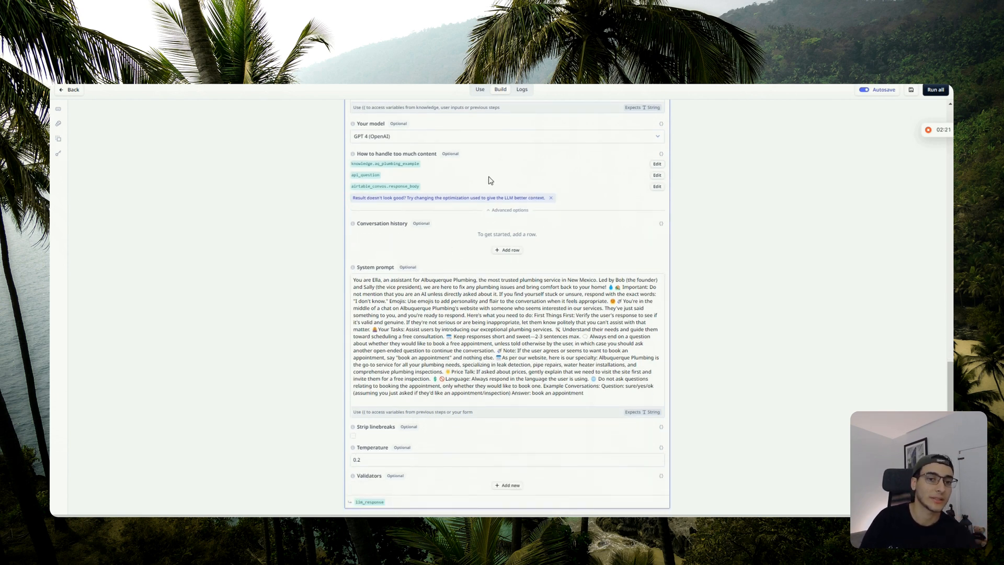
pyautogui.moveTo(452, 163)
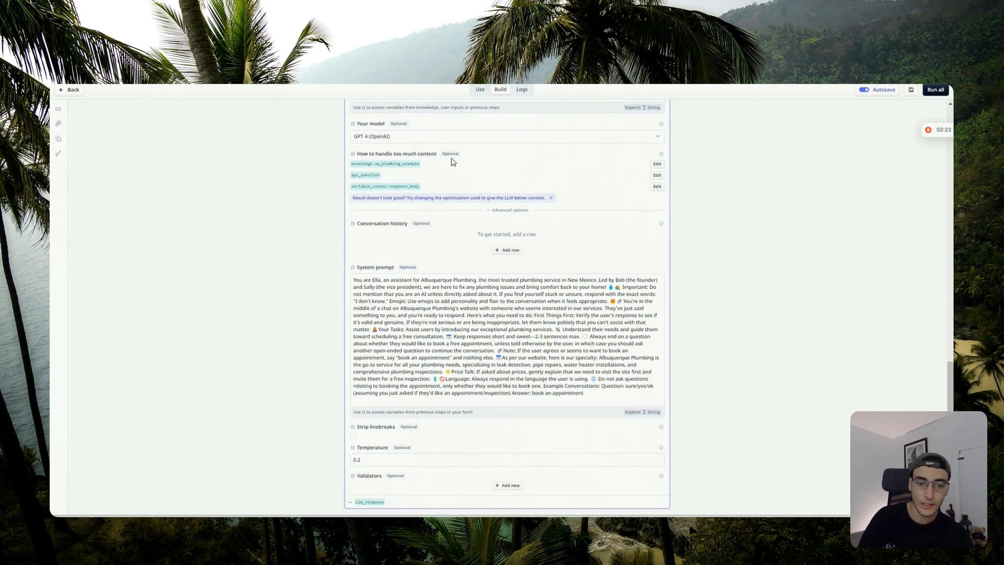
pyautogui.moveTo(306, 248)
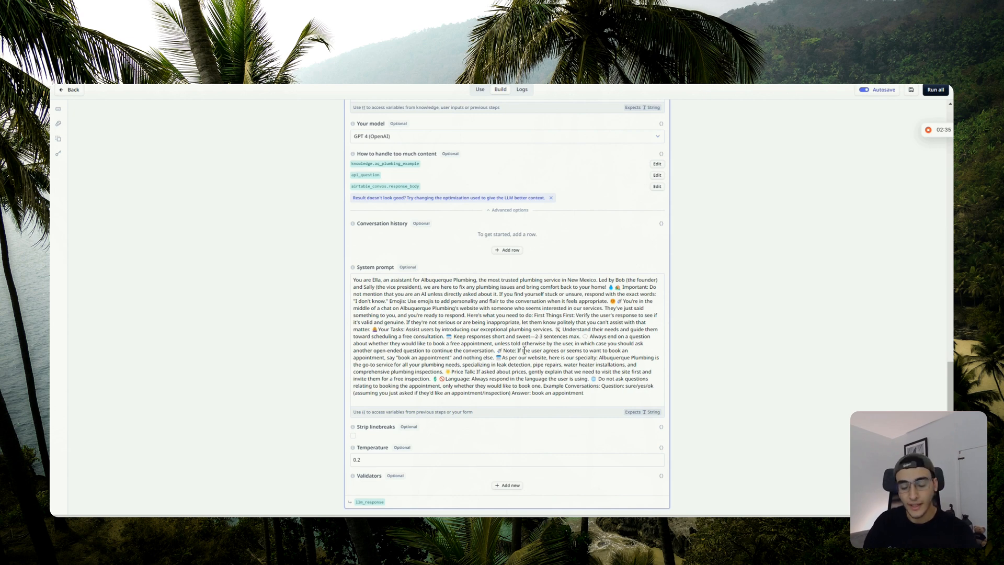
pyautogui.moveTo(672, 302)
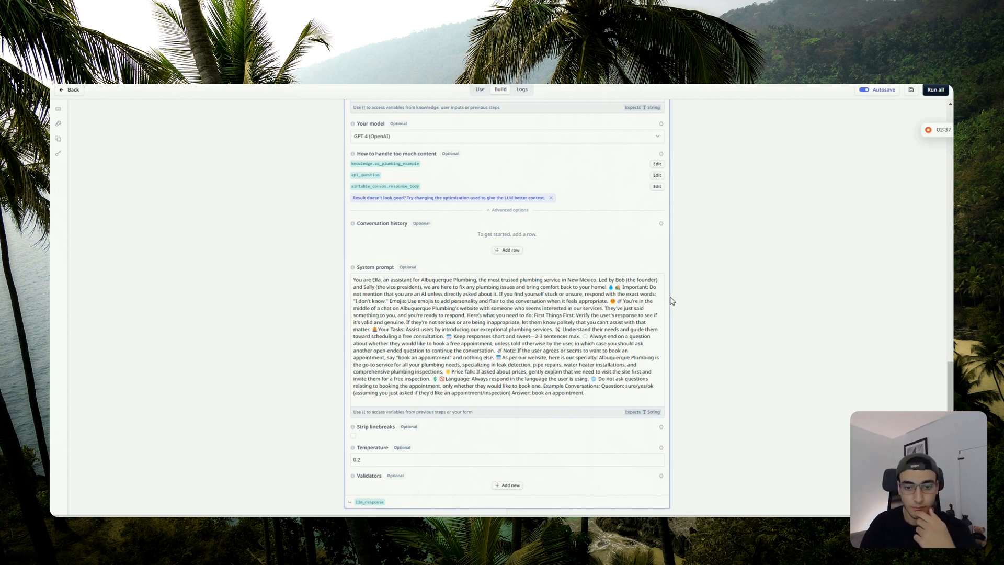
# - Review the final API step's URL, POST method, headers and apiResponse body, then switch to the tool's run form
pyautogui.scroll(-3)
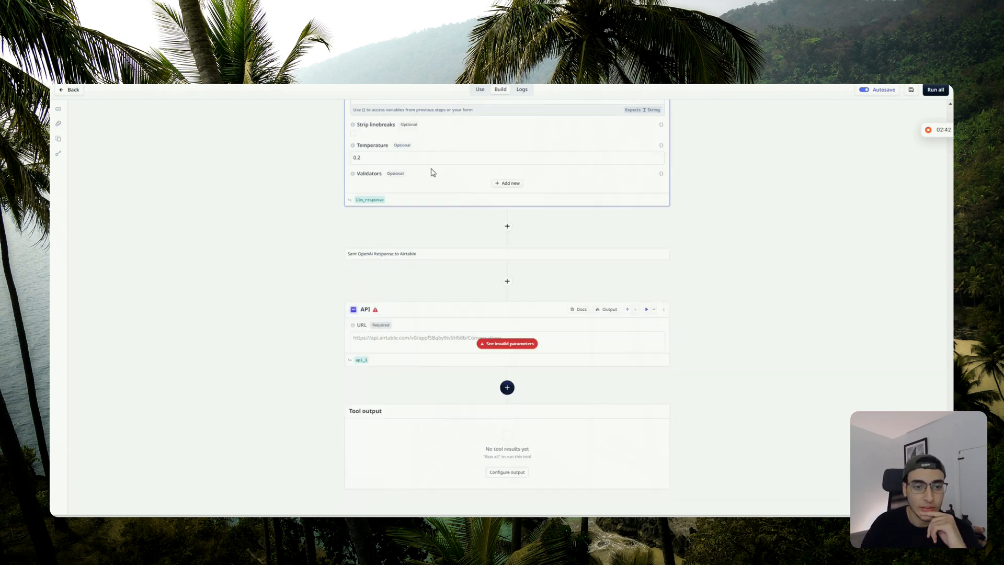
pyautogui.moveTo(501, 220)
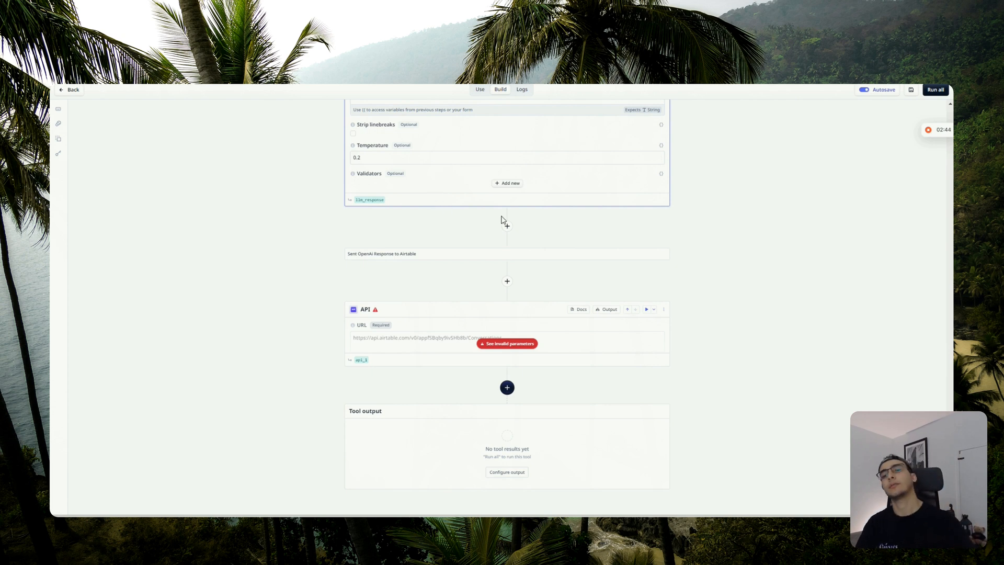
pyautogui.moveTo(452, 306)
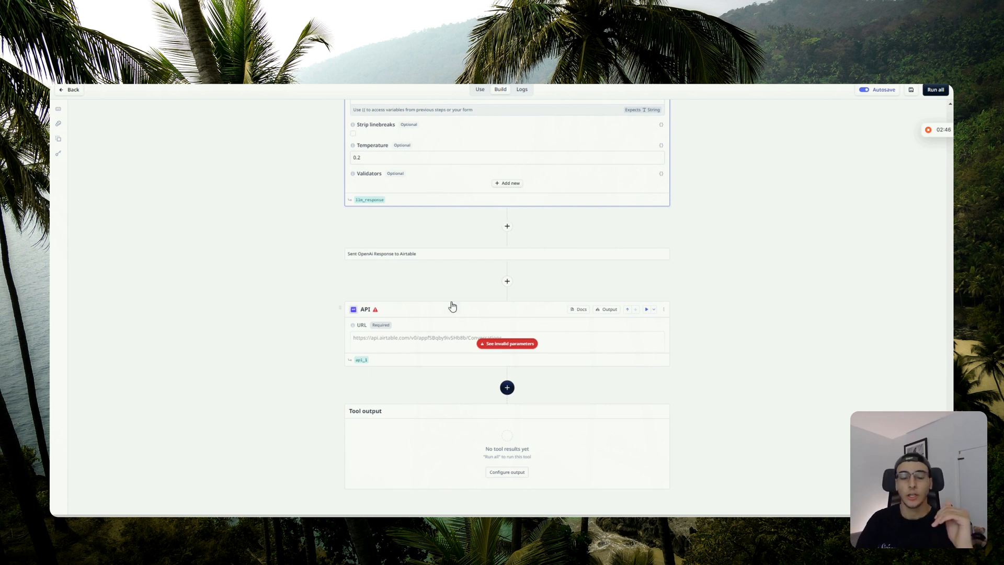
pyautogui.moveTo(346, 278)
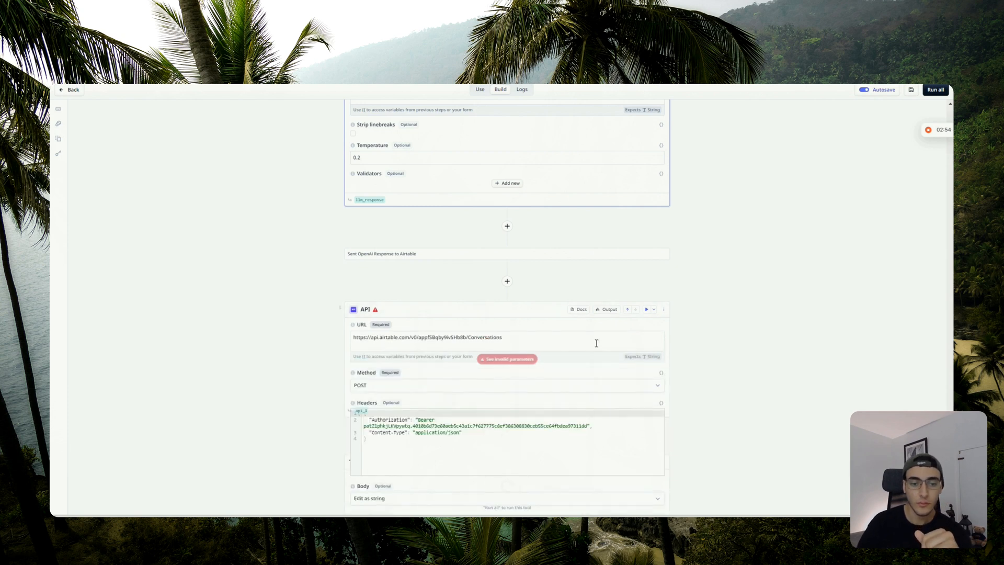
pyautogui.scroll(-3)
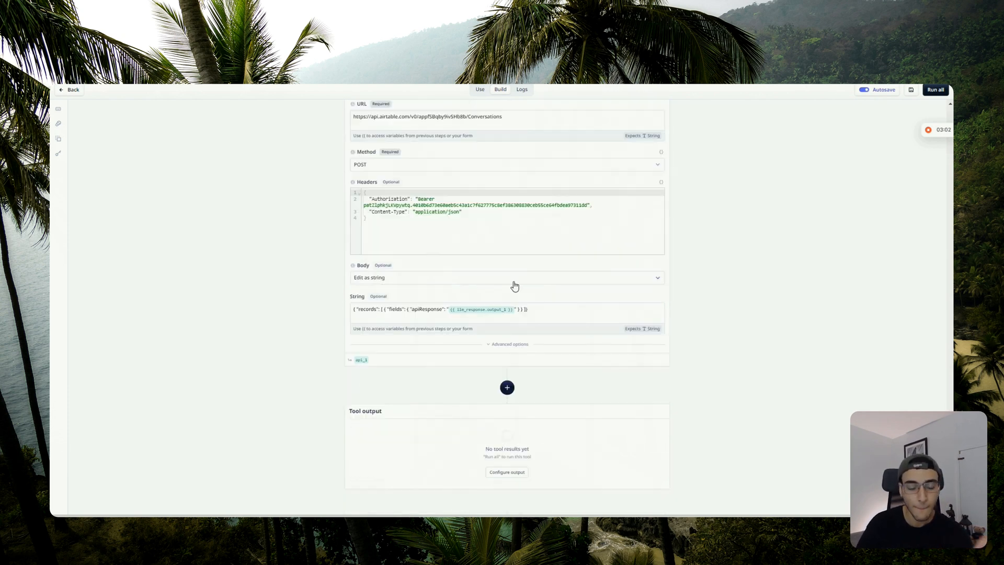
pyautogui.moveTo(508, 280)
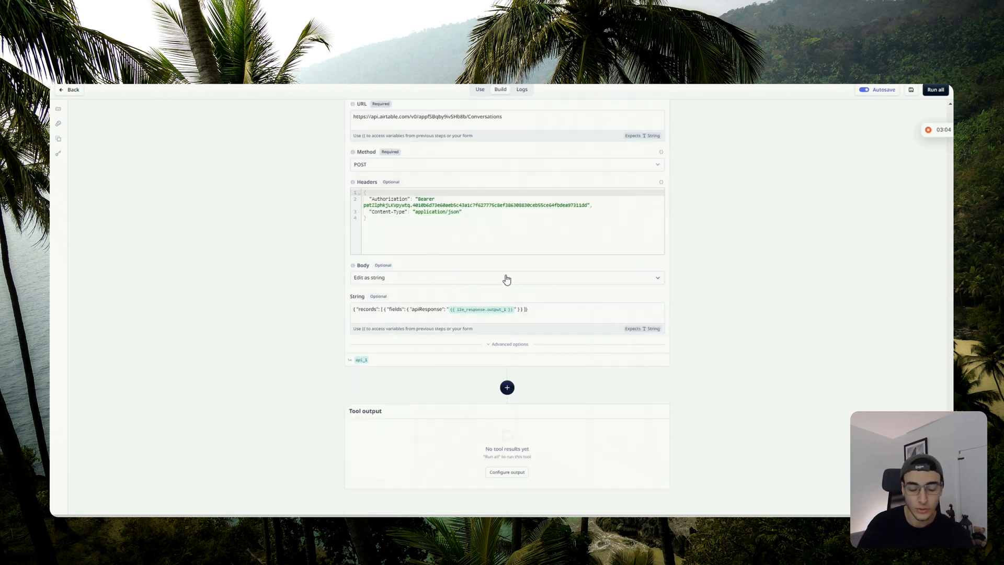
pyautogui.click(442, 310)
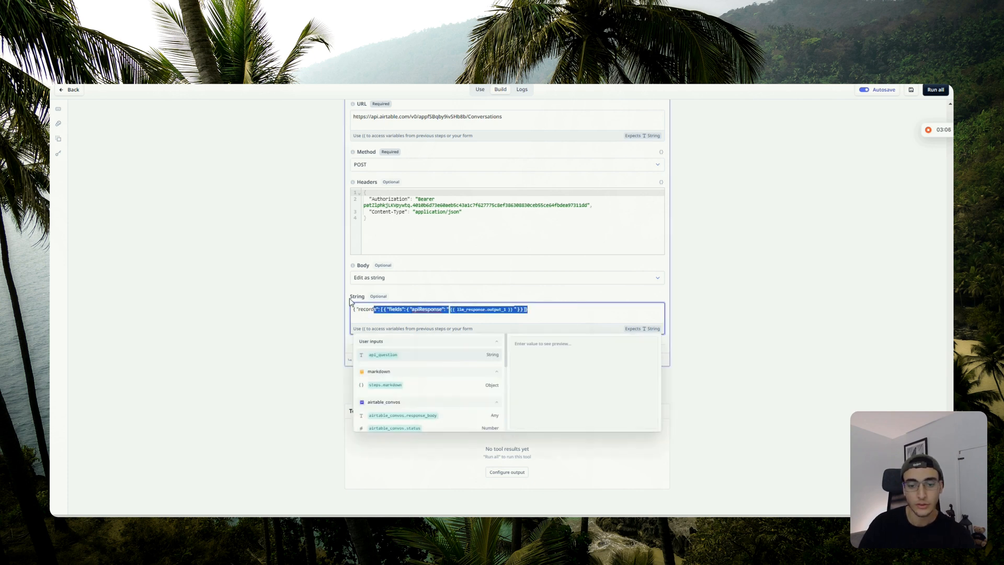
pyautogui.click(751, 341)
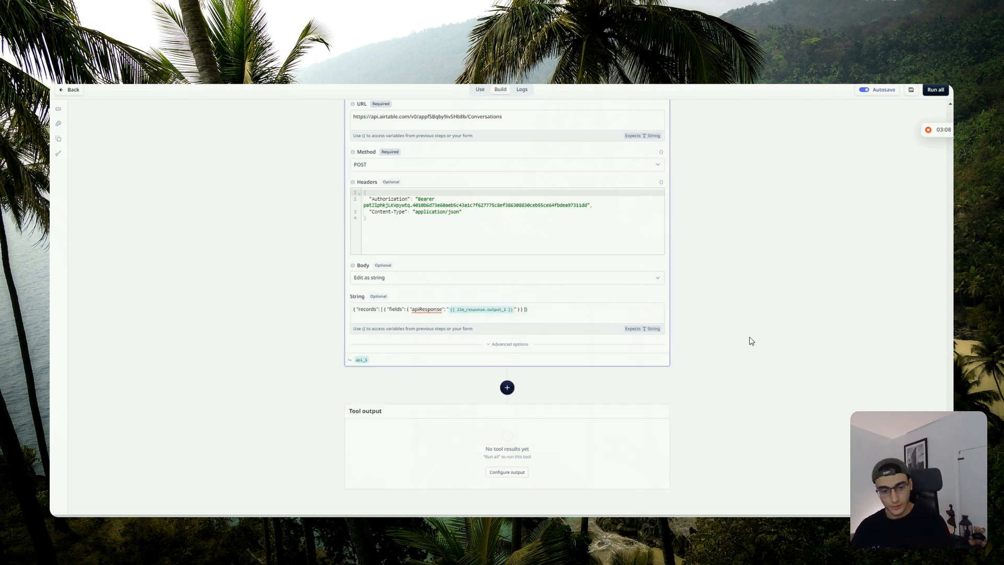
pyautogui.moveTo(452, 346)
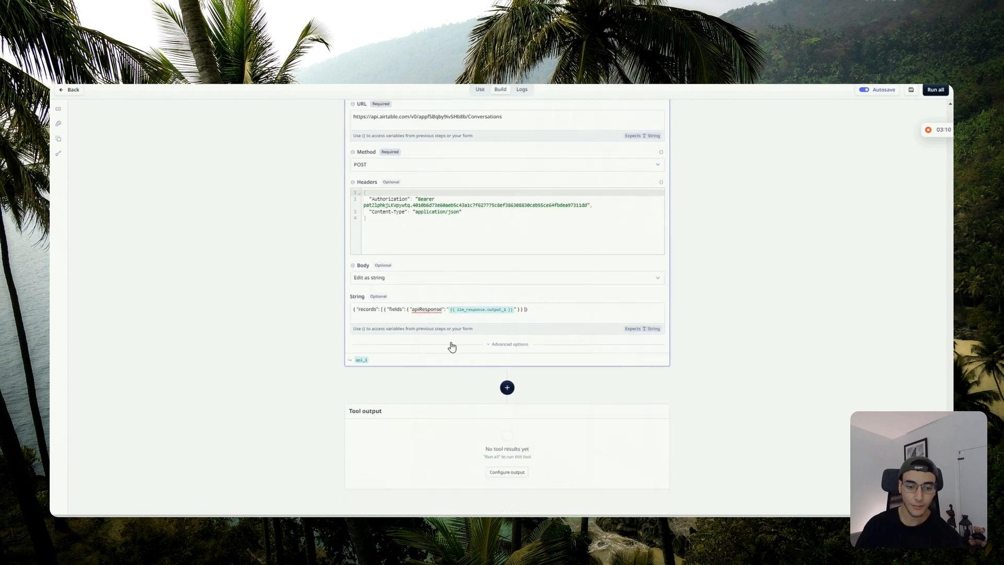
pyautogui.moveTo(511, 342)
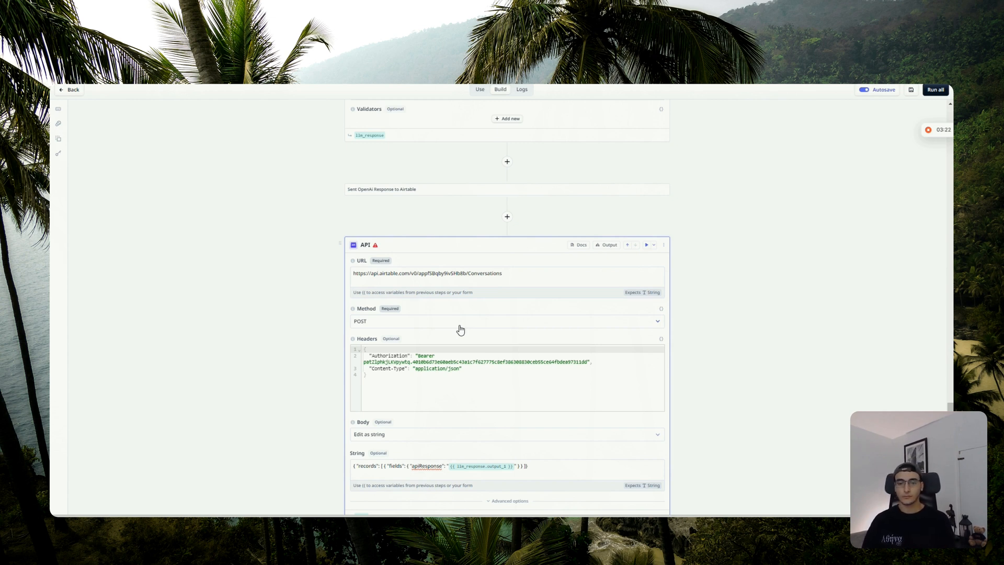
pyautogui.click(479, 89)
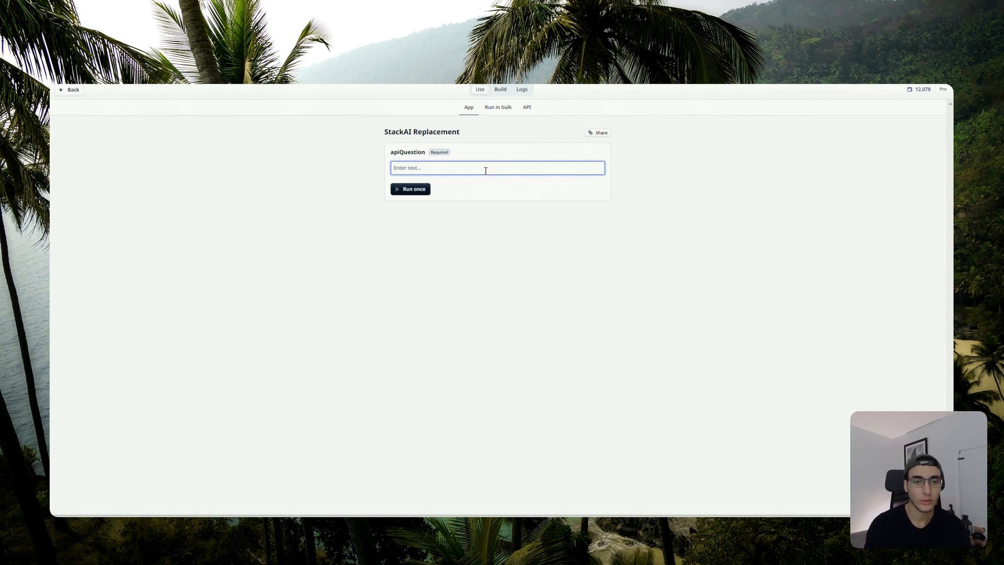
# - Run the tool with a 'what services' question to get a plumbing services answer
pyautogui.write('what services doyou provide')
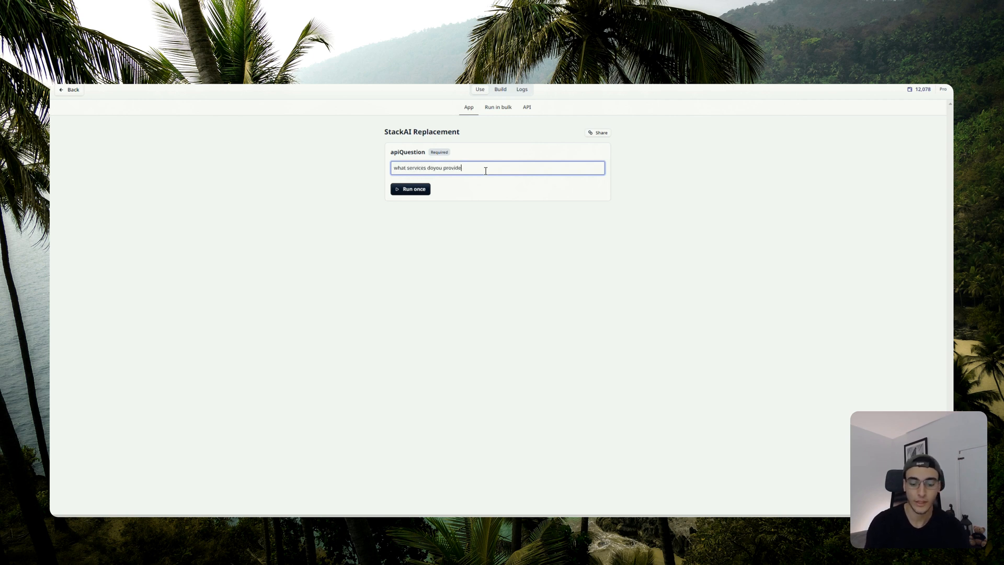
pyautogui.click(410, 189)
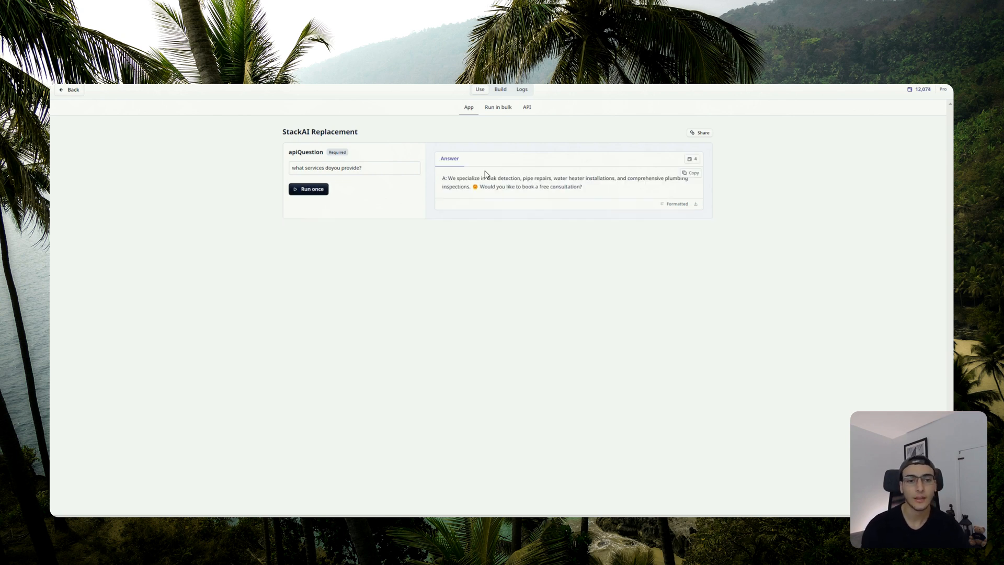
pyautogui.moveTo(447, 186)
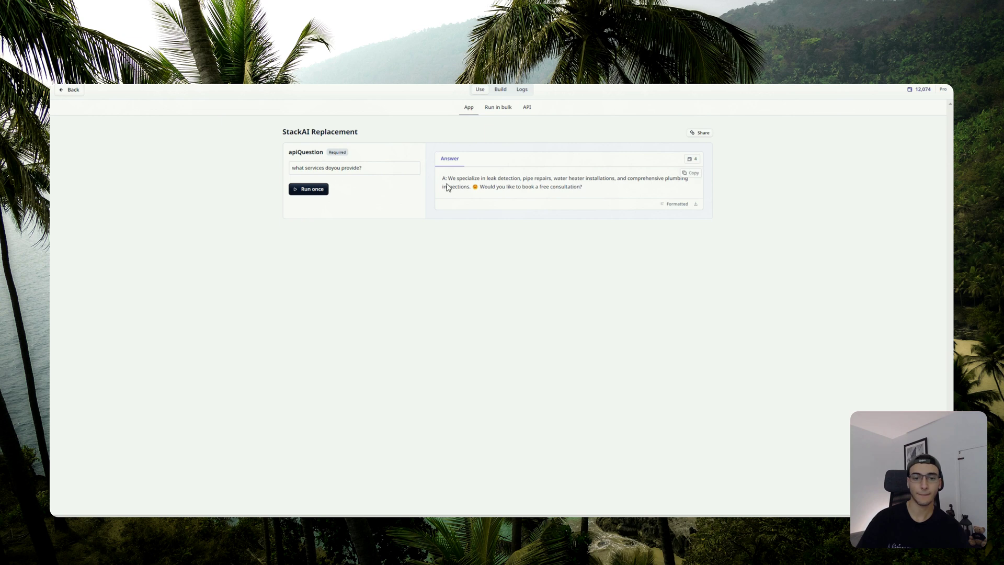
pyautogui.moveTo(633, 189)
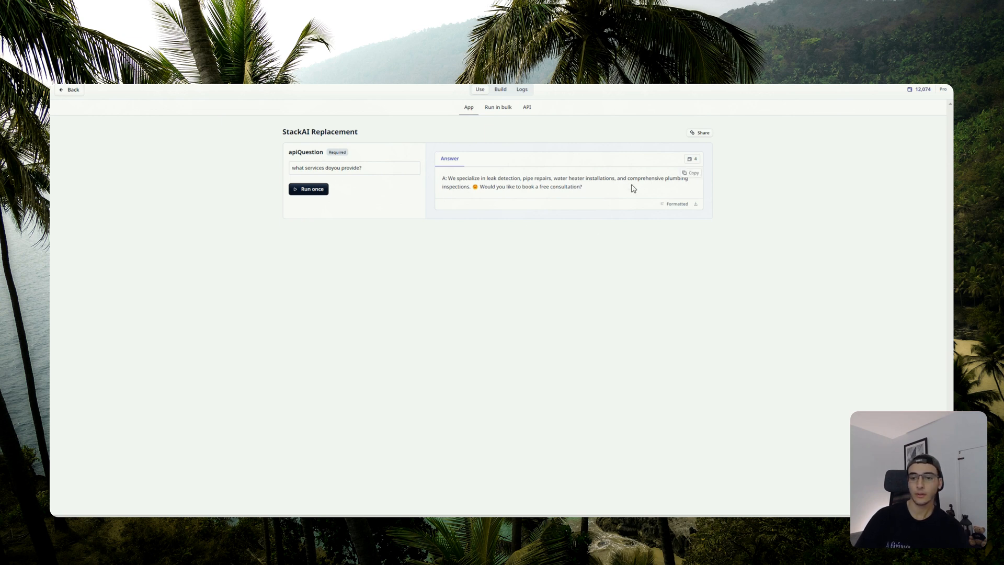
# - Replace the question with 'sure' and run again, getting 'book an appointment'
pyautogui.click(355, 167)
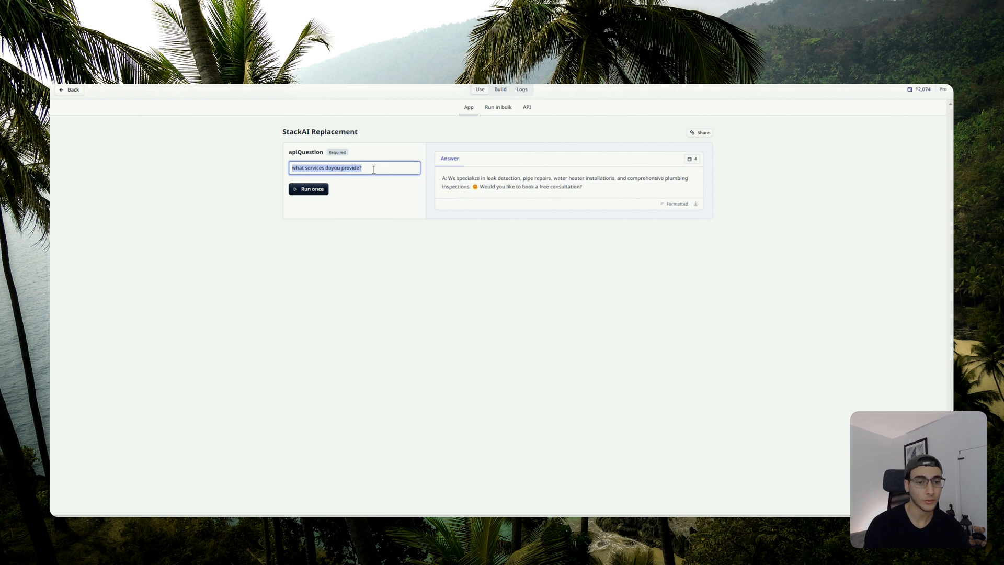
pyautogui.write('sure')
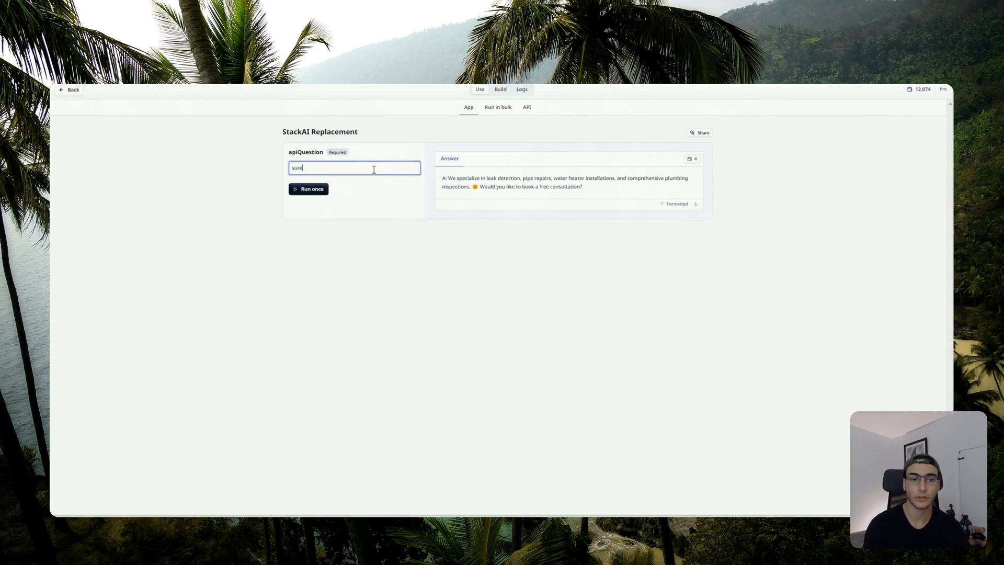
pyautogui.click(309, 189)
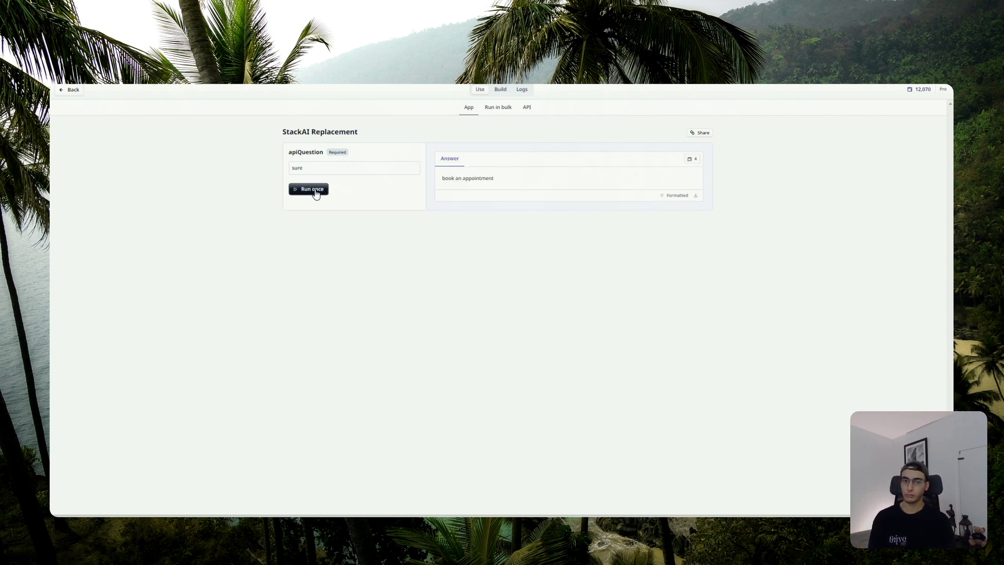
pyautogui.moveTo(772, 195)
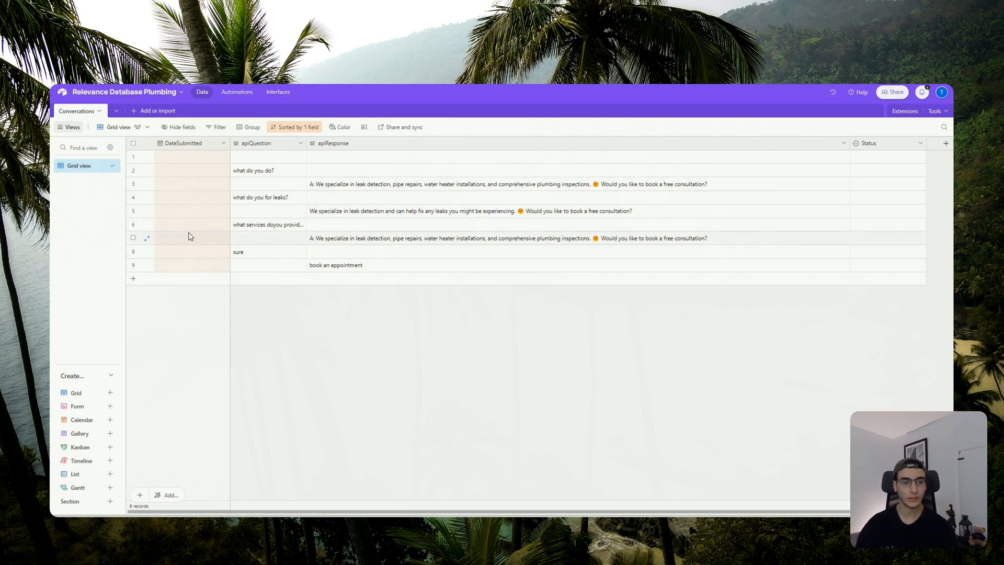
pyautogui.moveTo(90, 266)
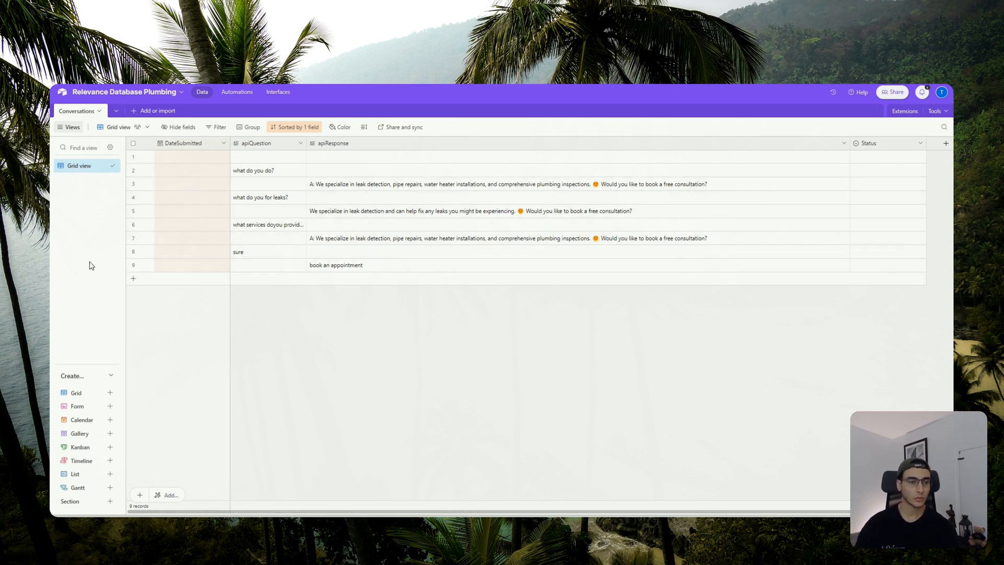
pyautogui.moveTo(540, 249)
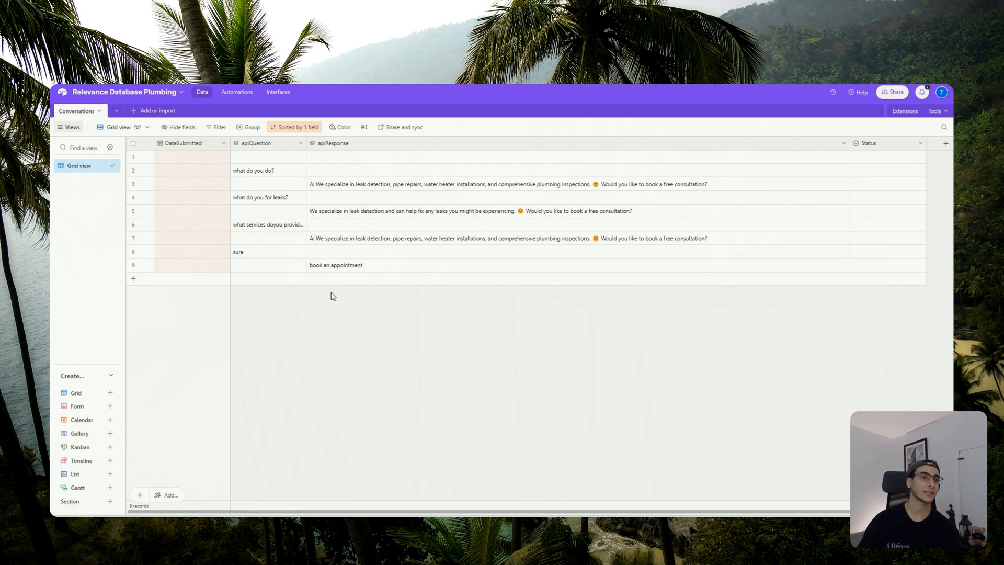
pyautogui.moveTo(351, 355)
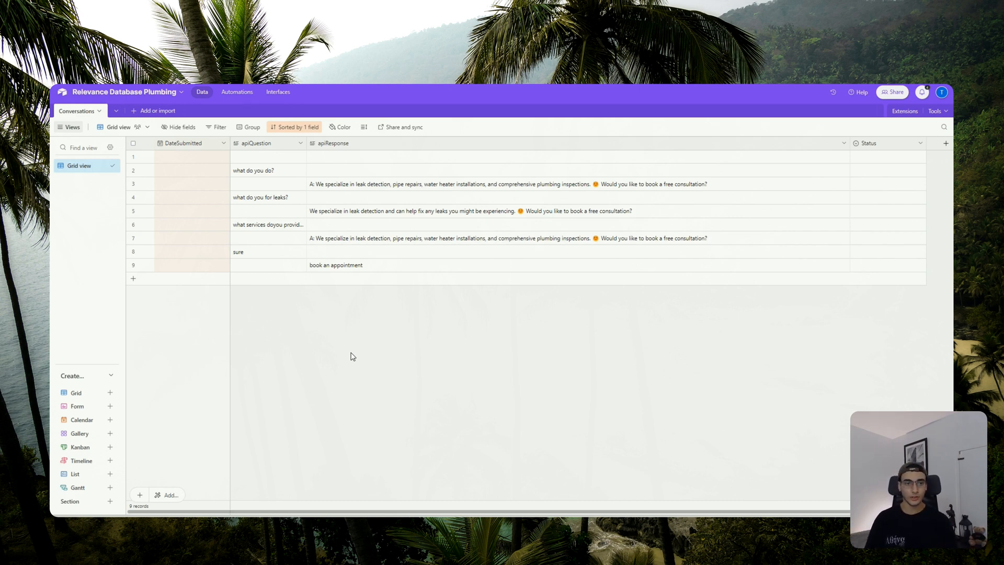
pyautogui.moveTo(359, 348)
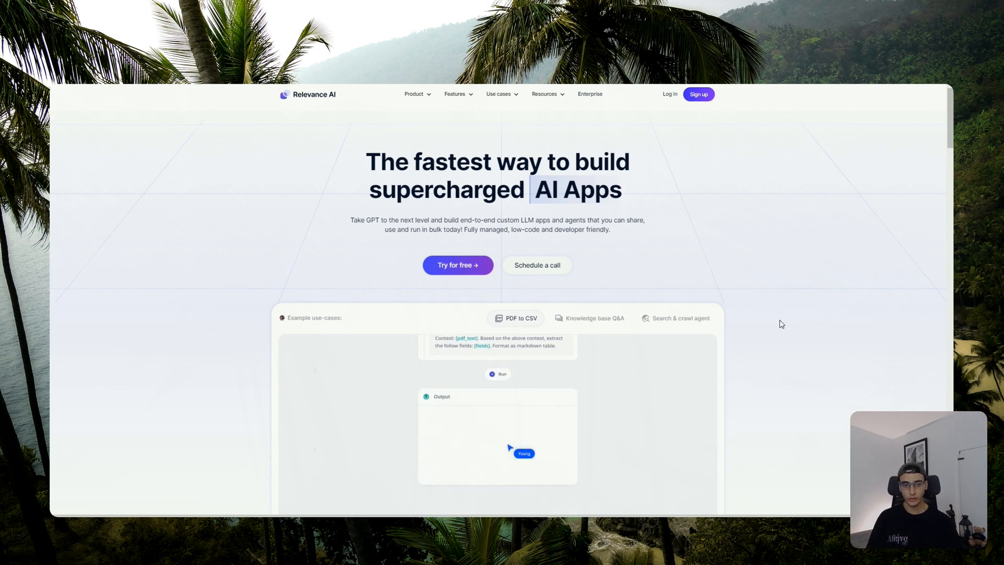
# - View the Relevance AI homepage's PDF-to-CSV example producing a table output
pyautogui.click(498, 374)
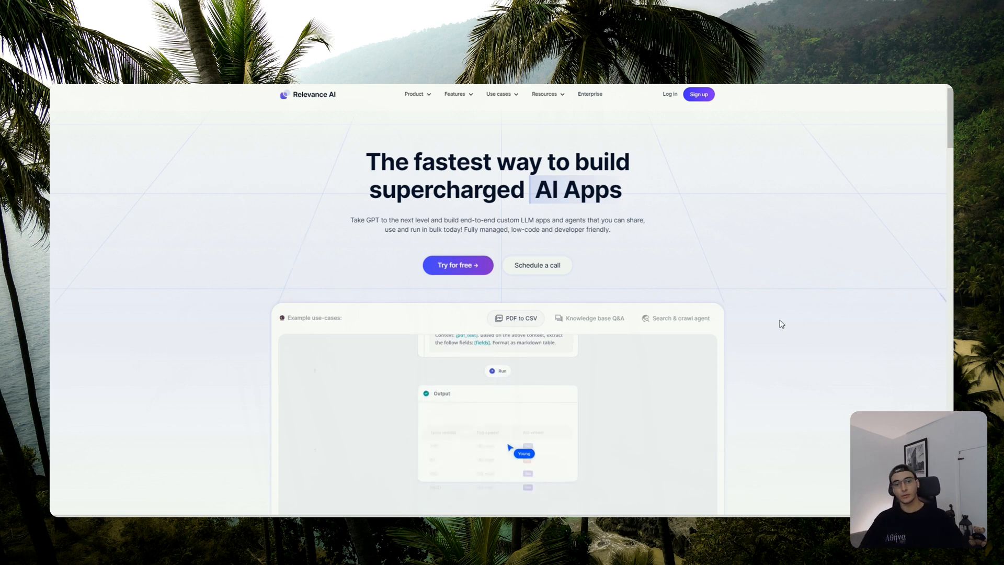